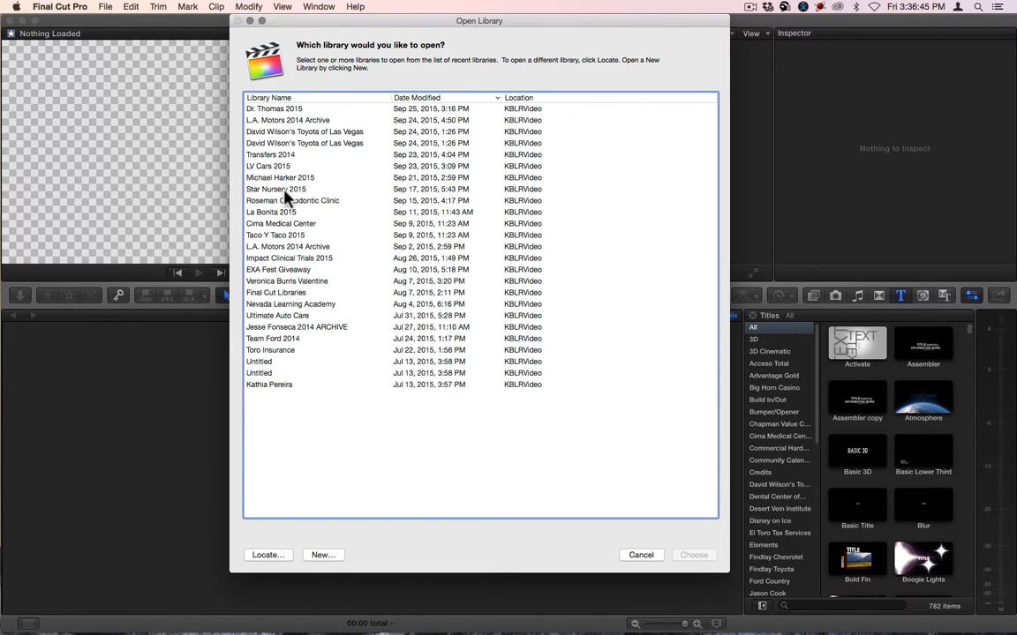
Step: Choose the library so the DECORATIVE ROCK 24.50 15NV SP project opens in the timeline
left_click(641, 554)
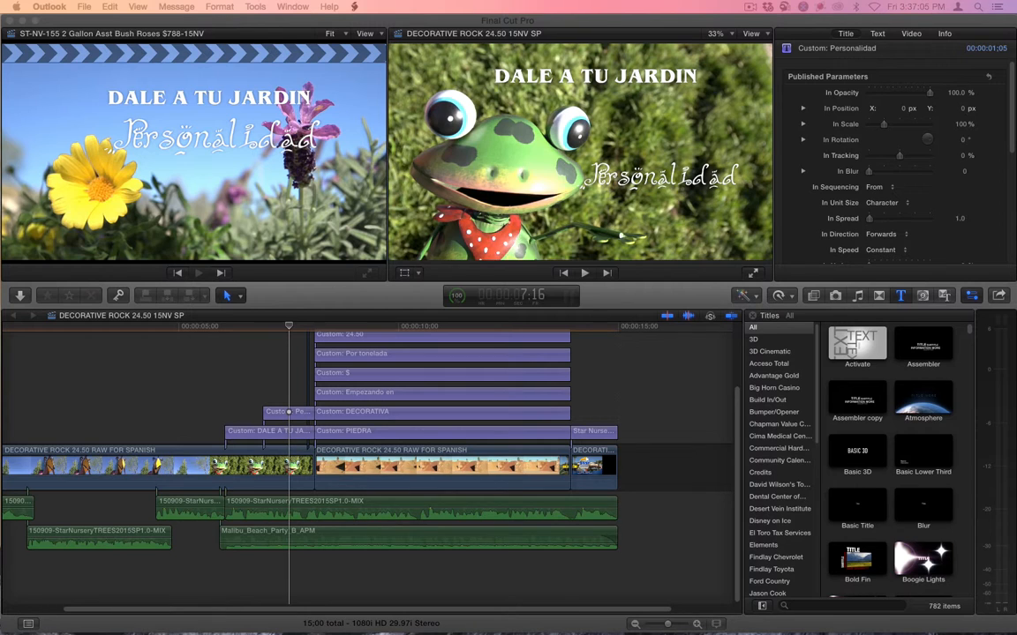
Step: Switch to Finder and drop the StarNursery Spanish MP3 into the Downloads folder
key("d")
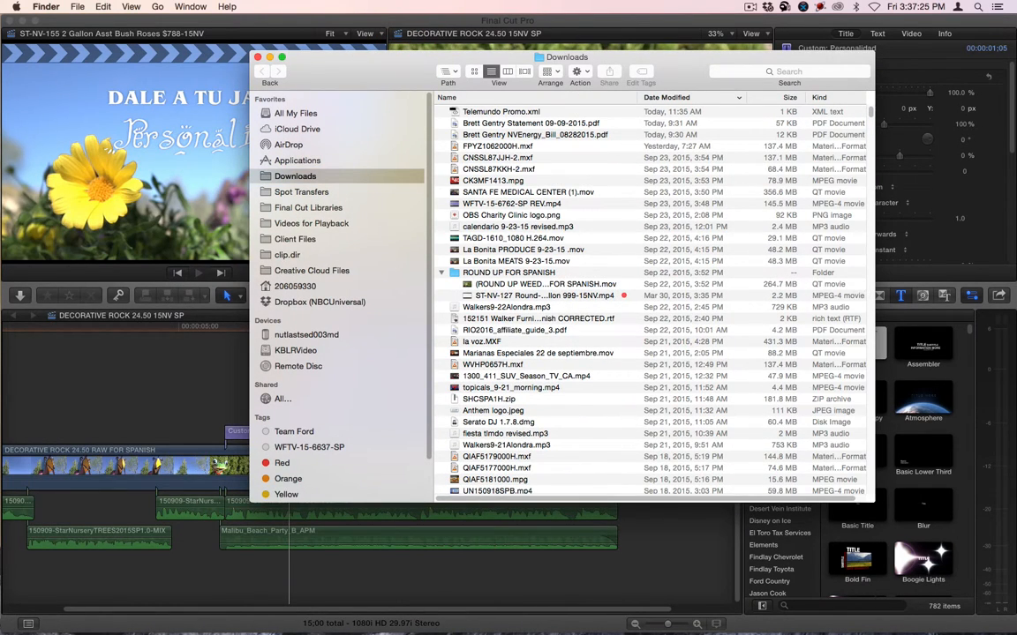
left_click_drag(498, 157, 591, 180)
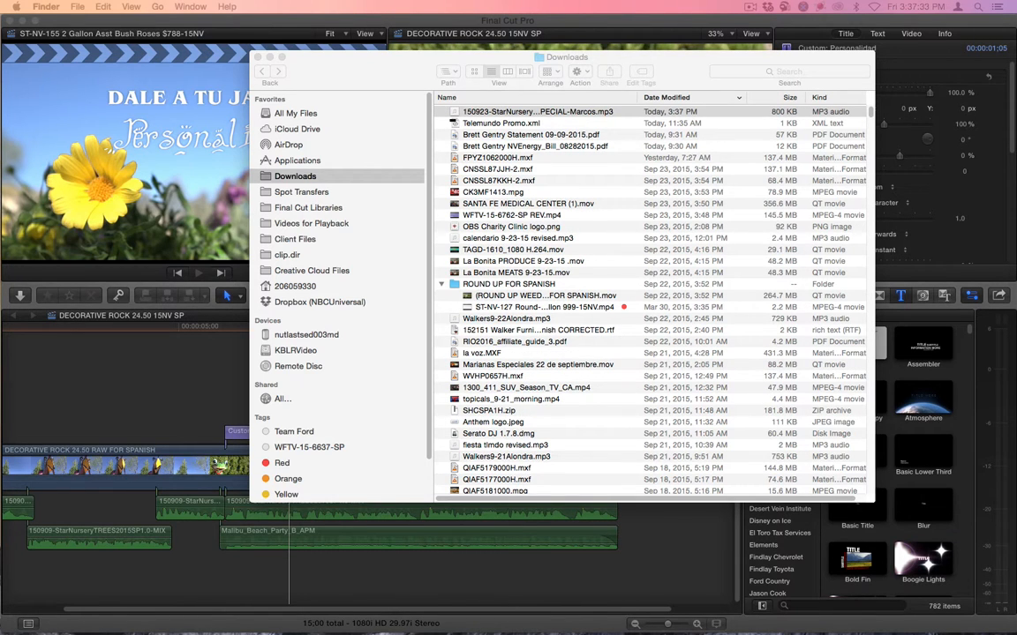
mouse_move(638, 132)
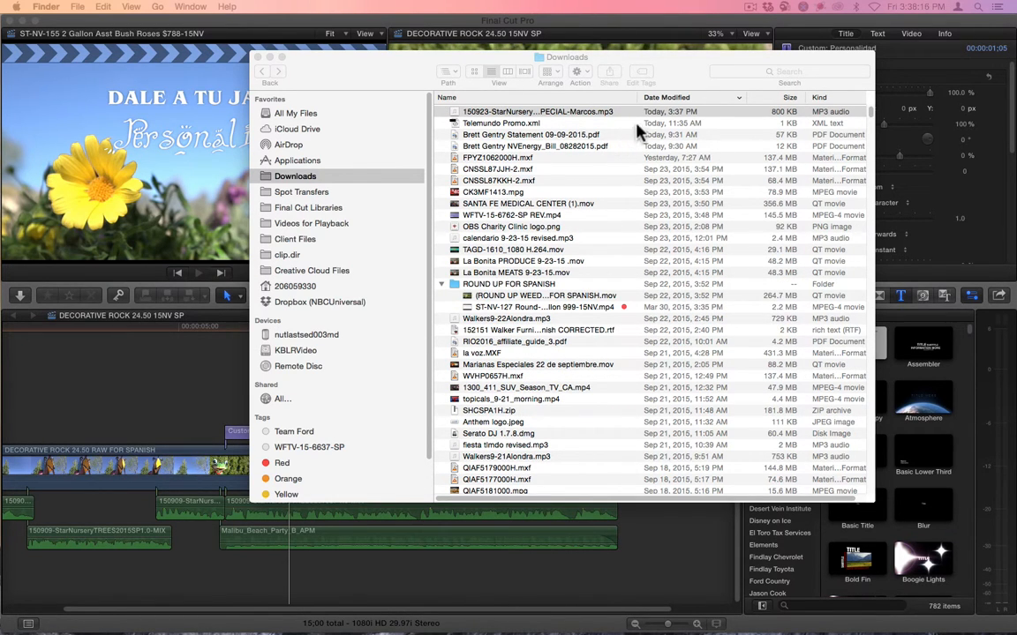
mouse_move(850, 26)
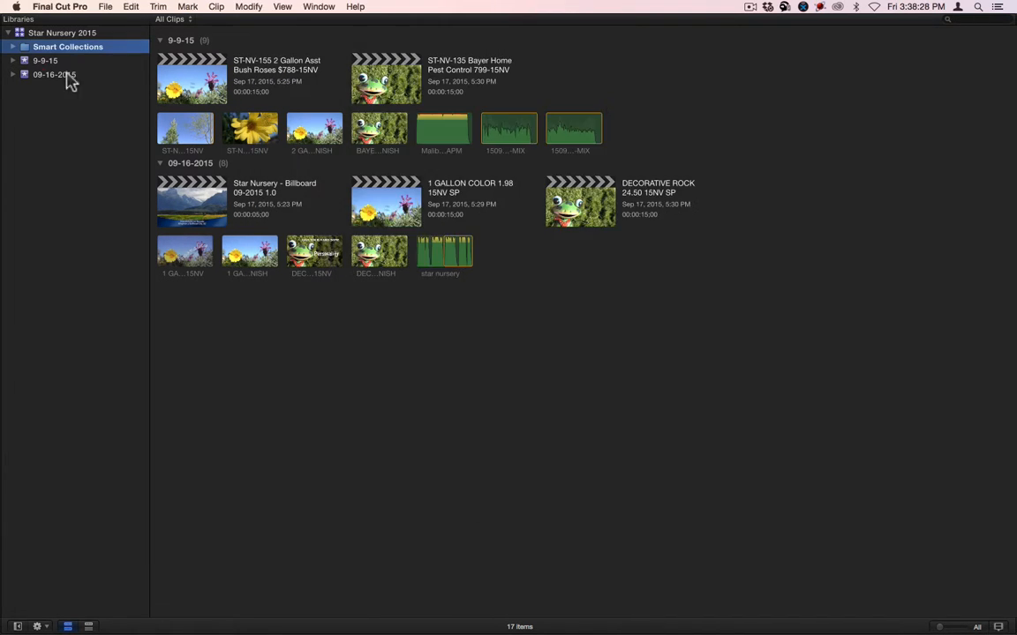
Step: Create a new event named 09-25-2015 in the Star Nursery 2015 library
left_click(55, 74)
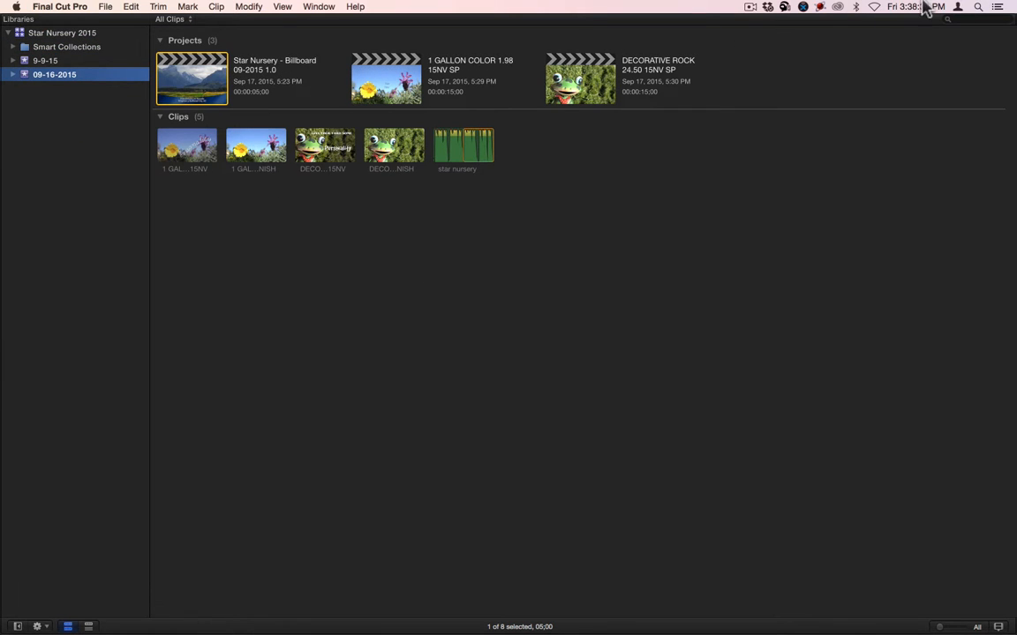
mouse_move(345, 150)
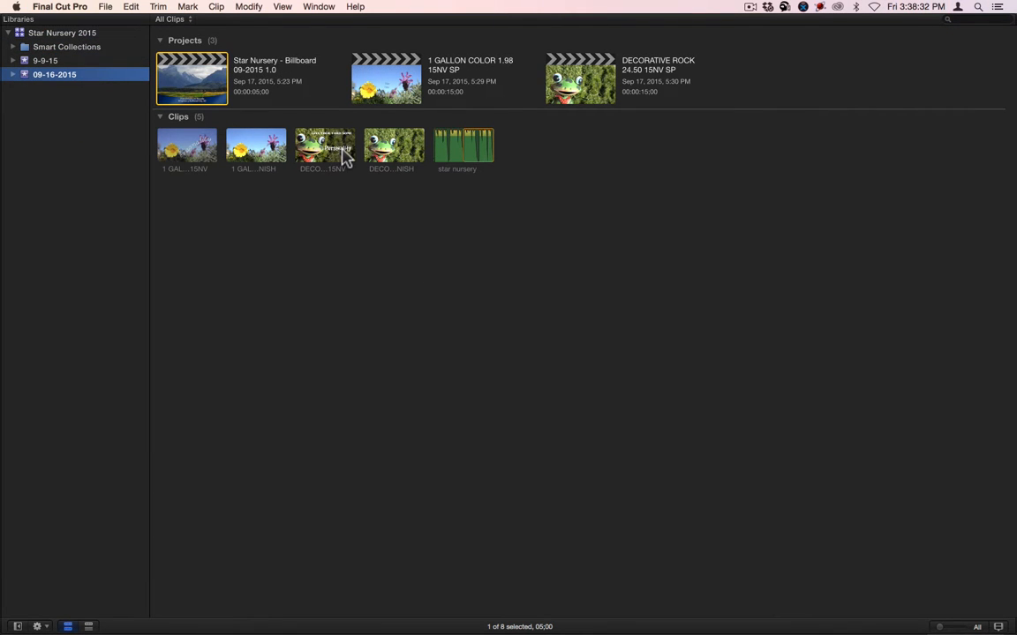
key("cmd+n")
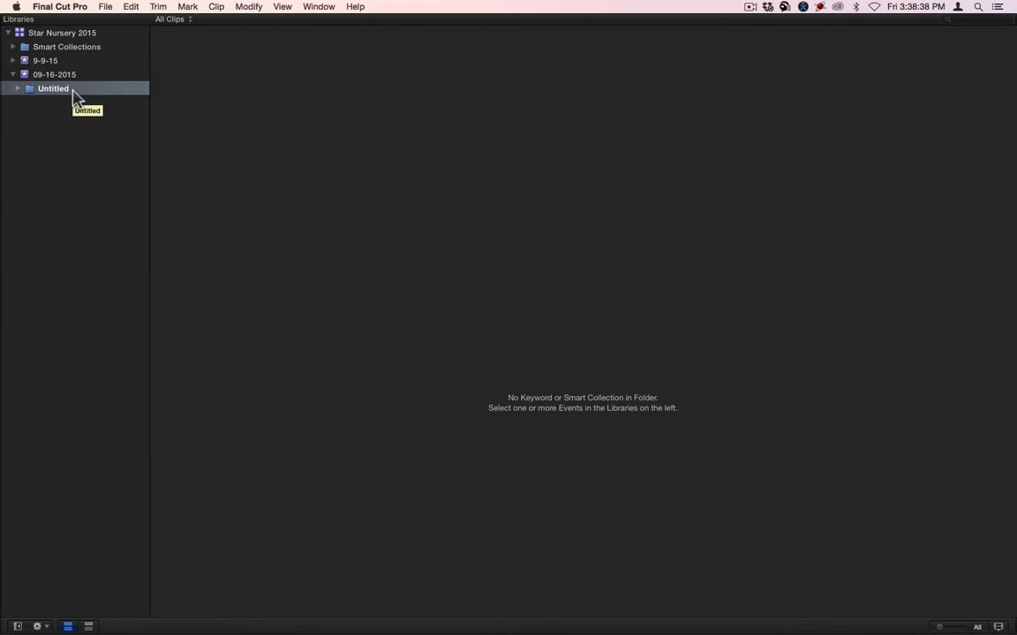
right_click(53, 88)
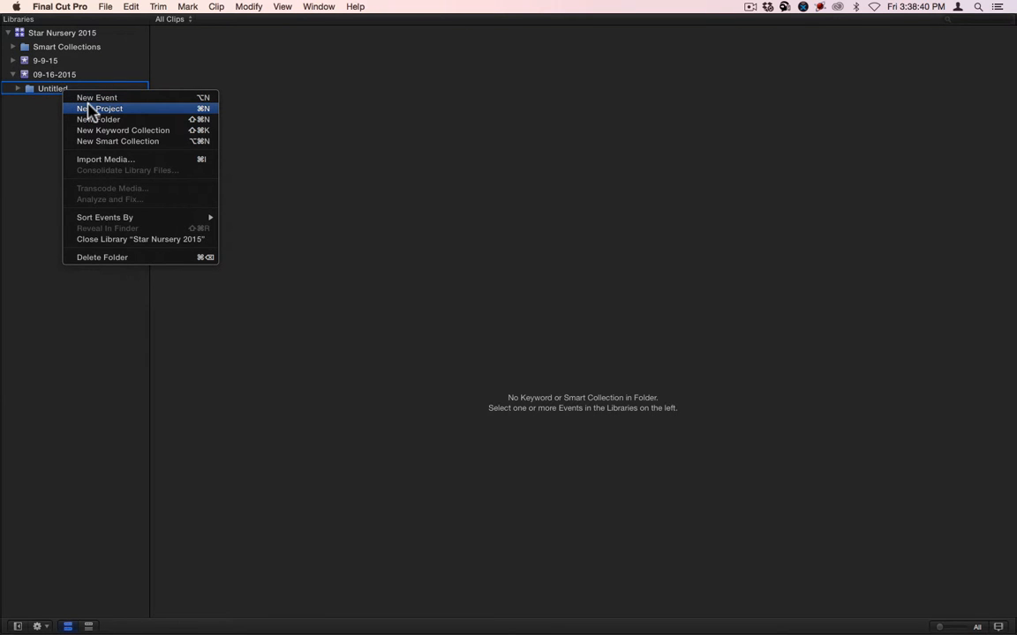
left_click(95, 97)
type("09-25")
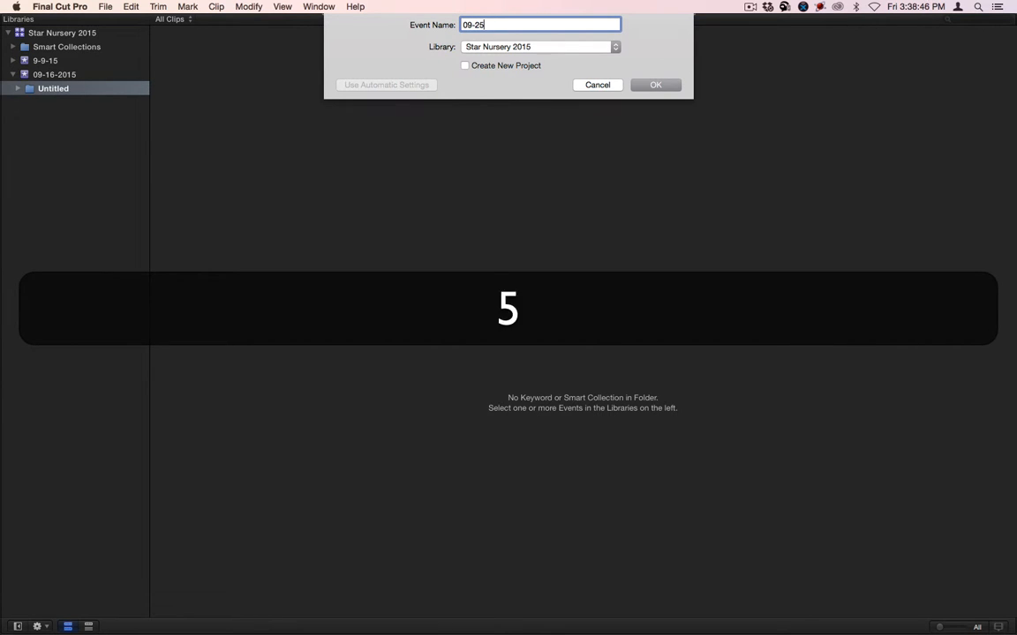
left_click(655, 85)
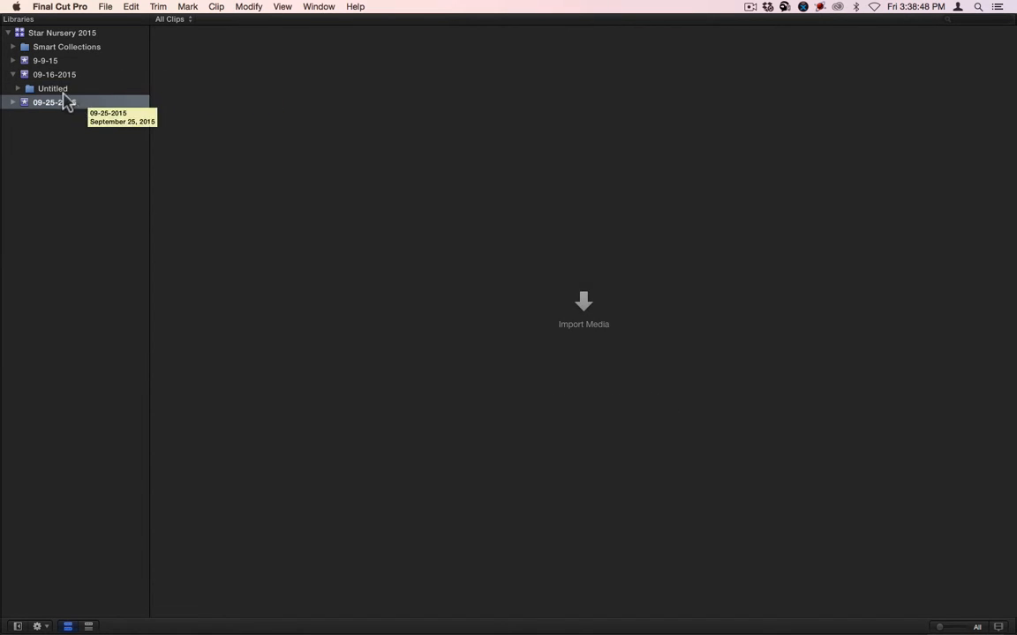
Step: Delete the leftover empty Untitled folder from the library
right_click(53, 88)
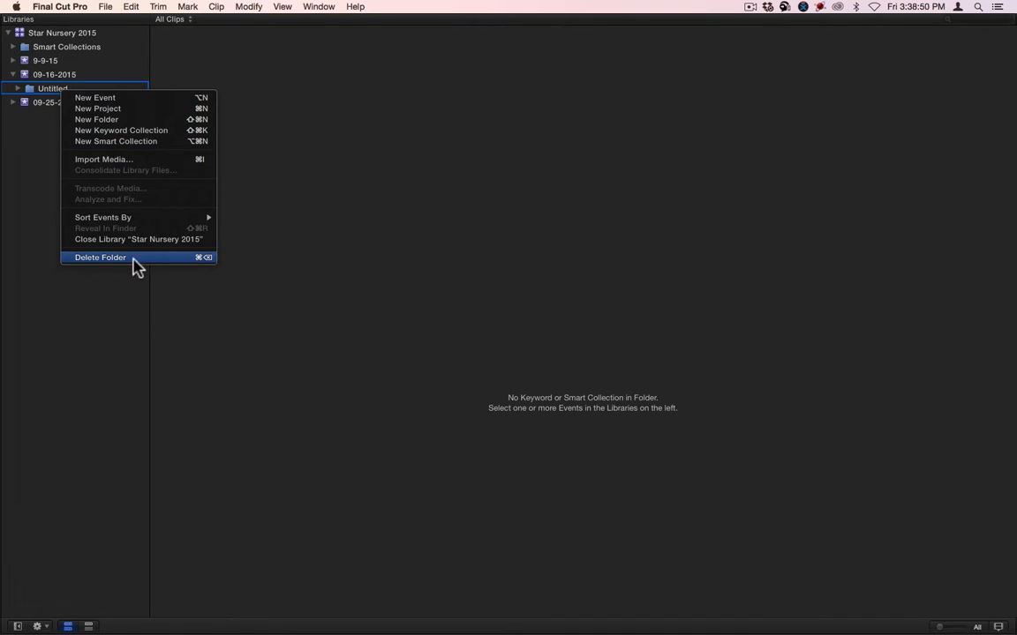
left_click(99, 257)
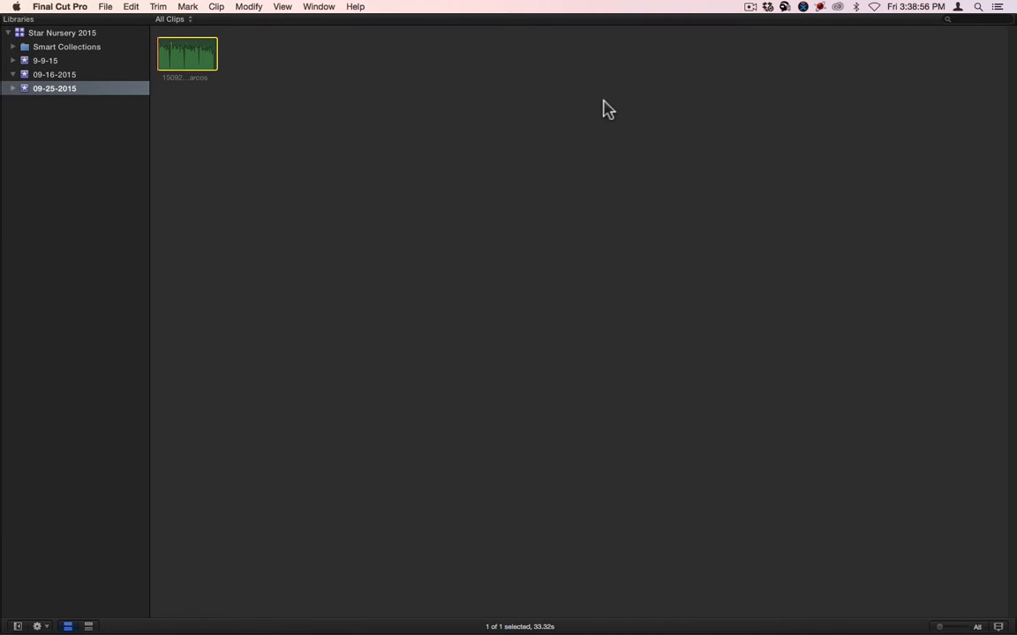
Step: Import the frog video clips and audio file into the 09-25-2015 event
key("cmd+tab")
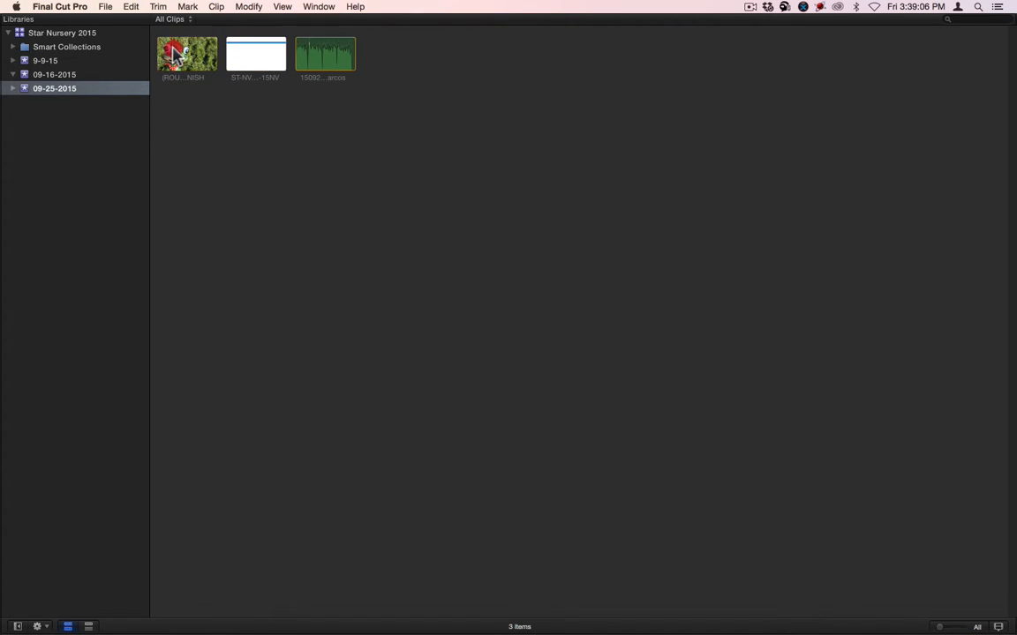
left_click(187, 53)
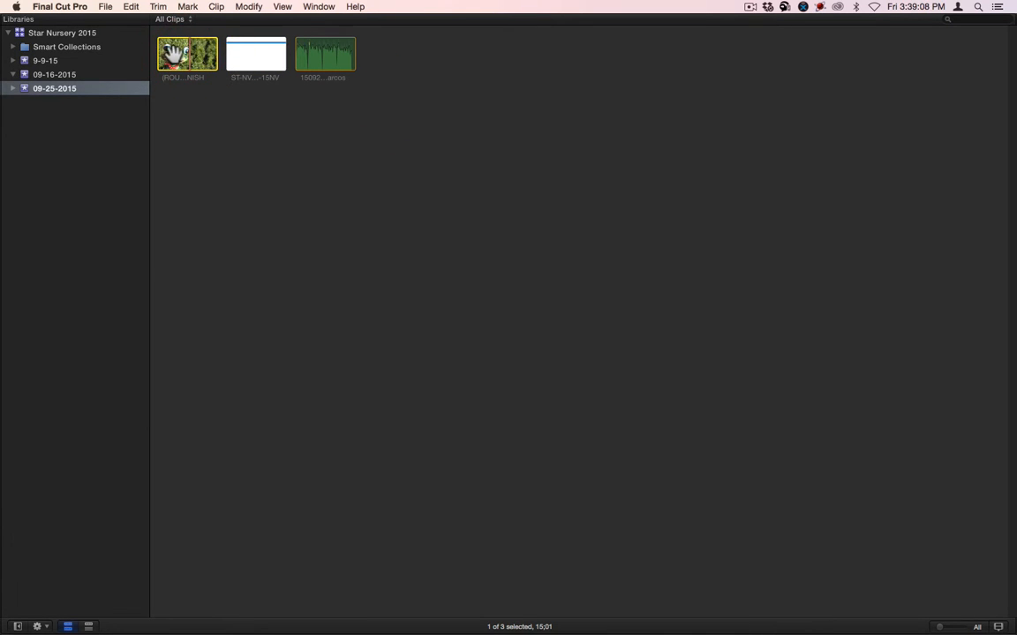
mouse_move(185, 53)
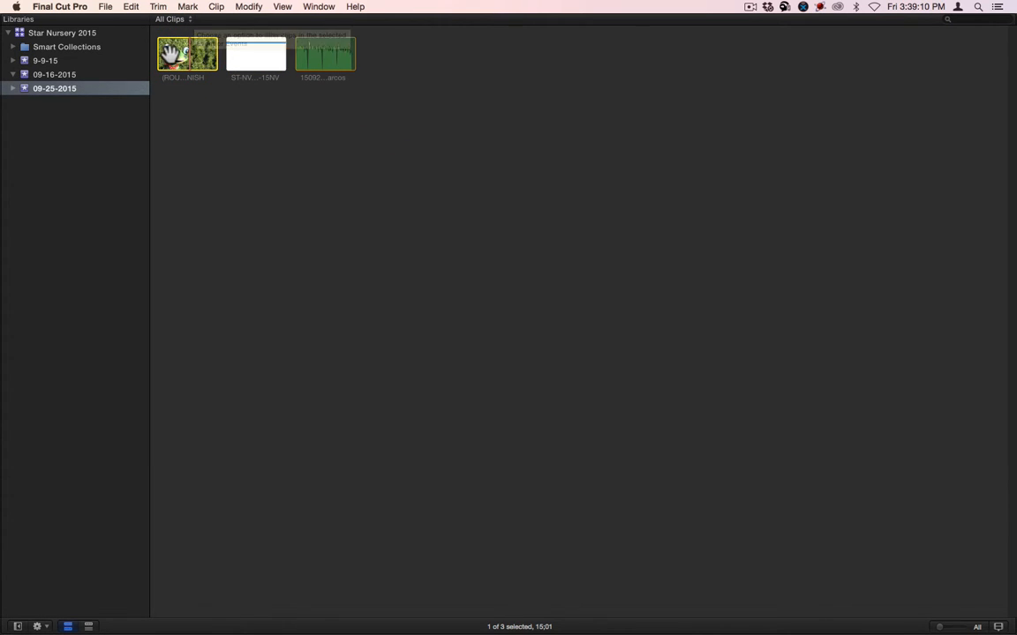
key("s")
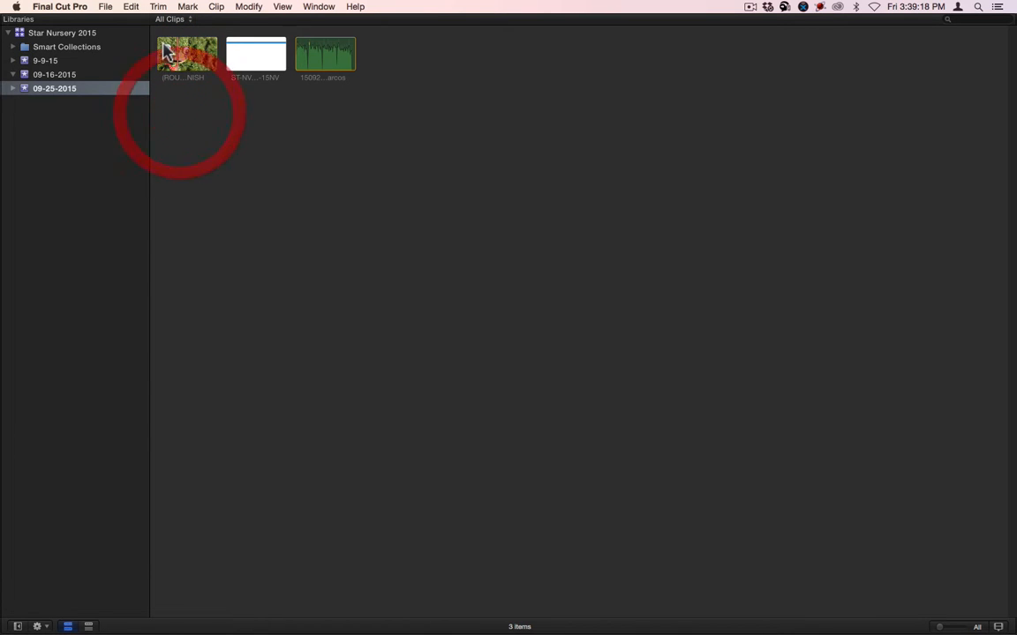
left_click(187, 53)
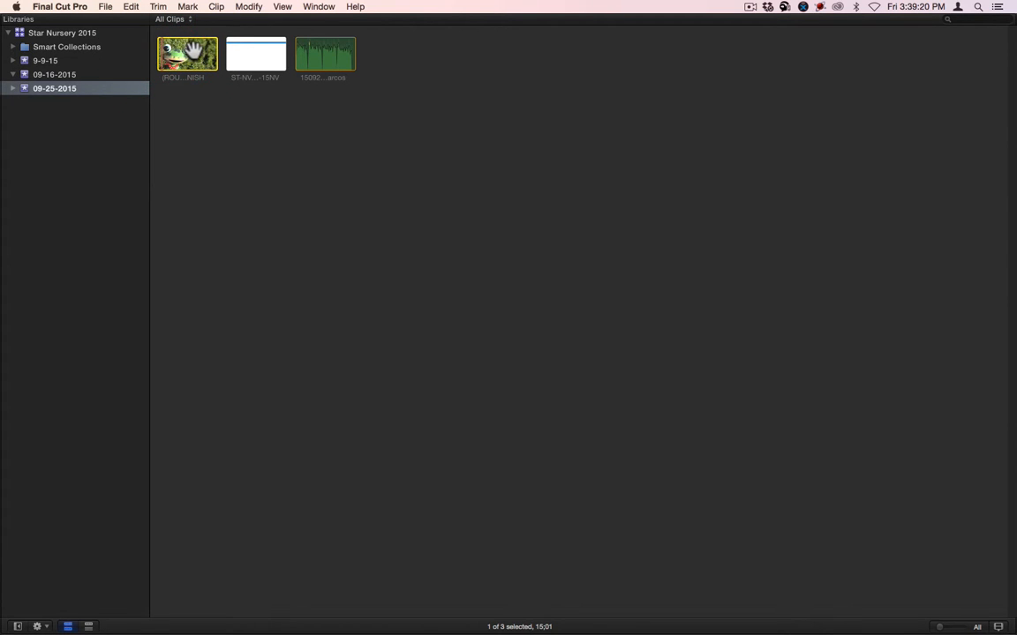
mouse_move(237, 55)
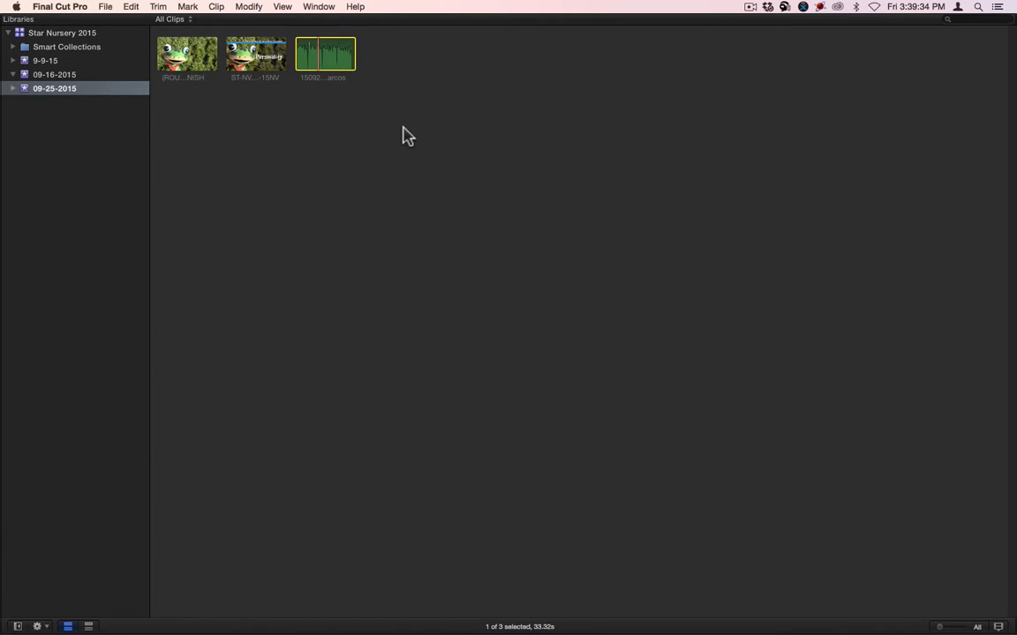
left_click(92, 176)
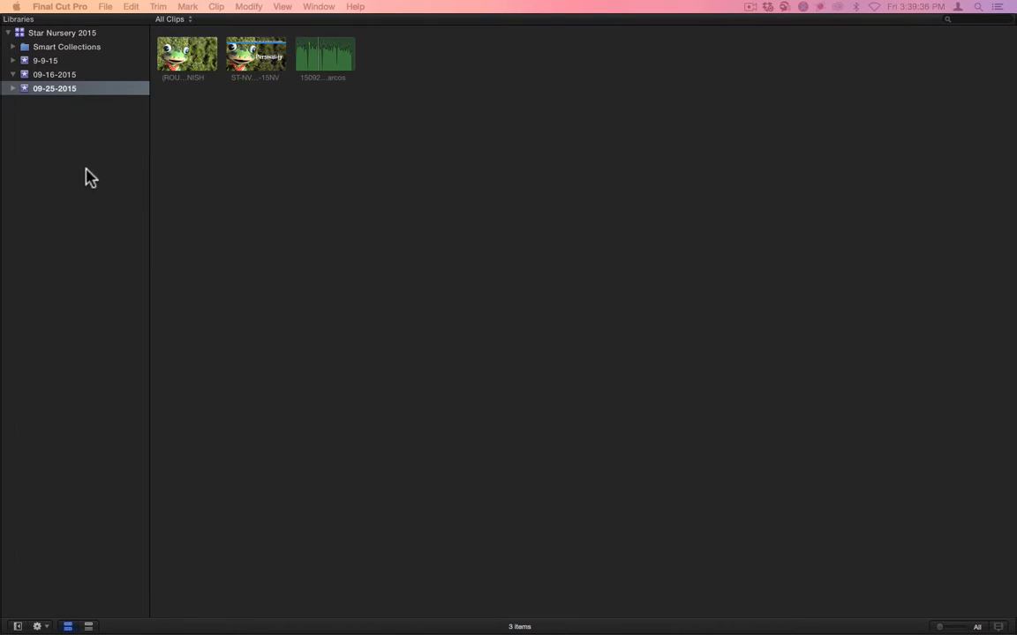
Step: Check the Red keyword collection's single clip, then return to the full event view
left_click(14, 88)
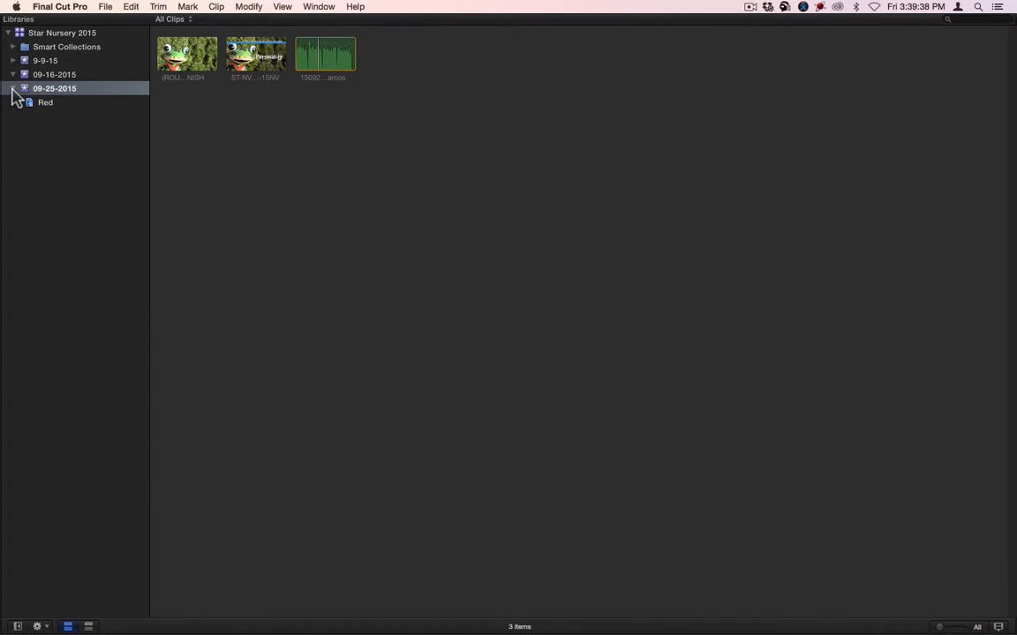
left_click(46, 101)
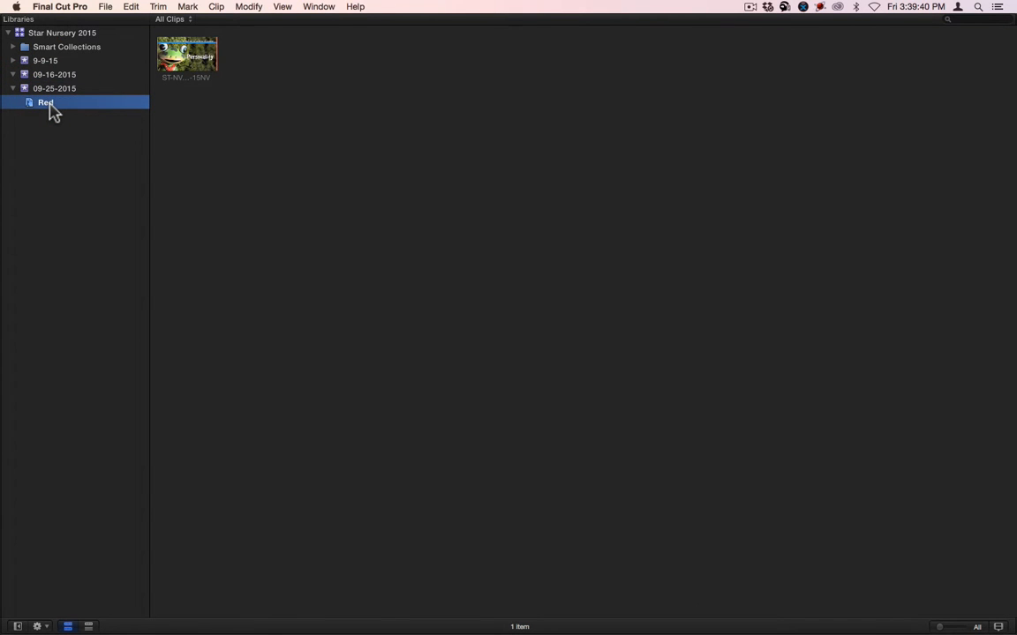
left_click(53, 88)
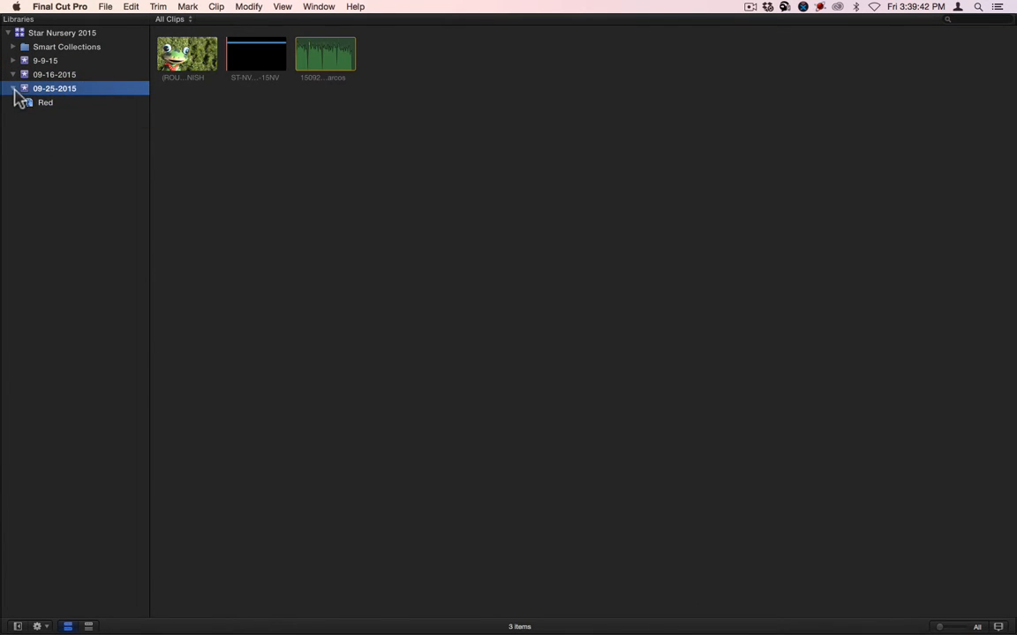
left_click(14, 89)
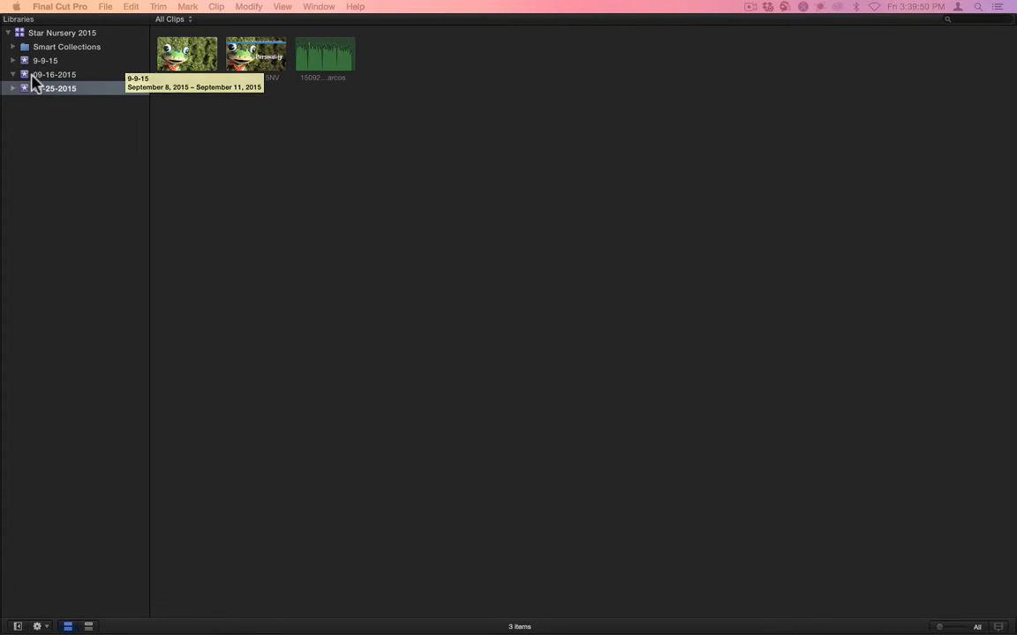
Step: Duplicate the DECORATIVE ROCK project in the 09-16-2015 event as DECORATIVE ROCK 24.50 15NV SP 1
left_click(53, 74)
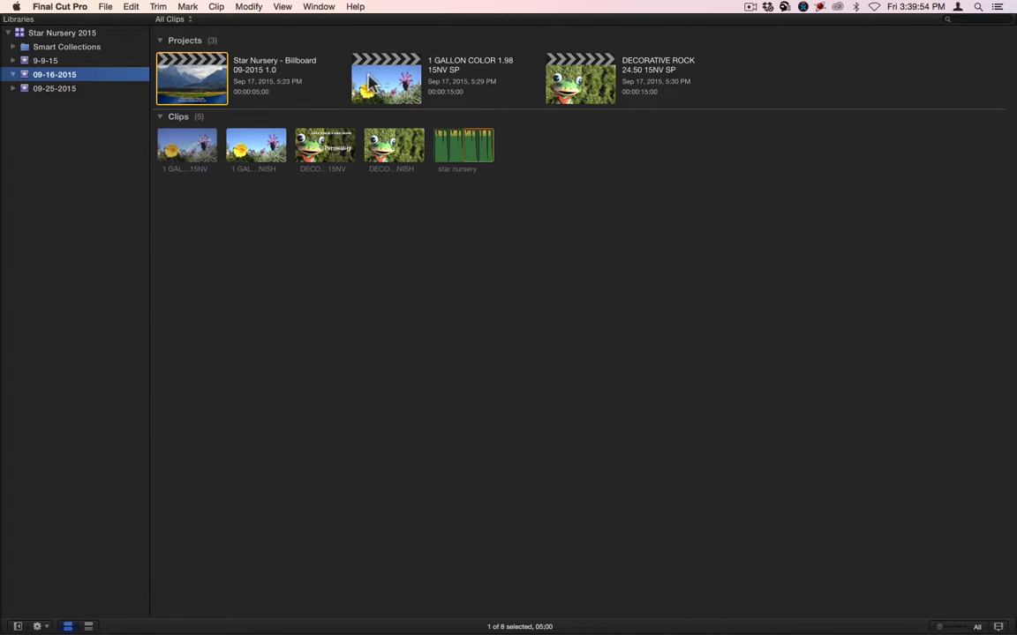
left_click(579, 78)
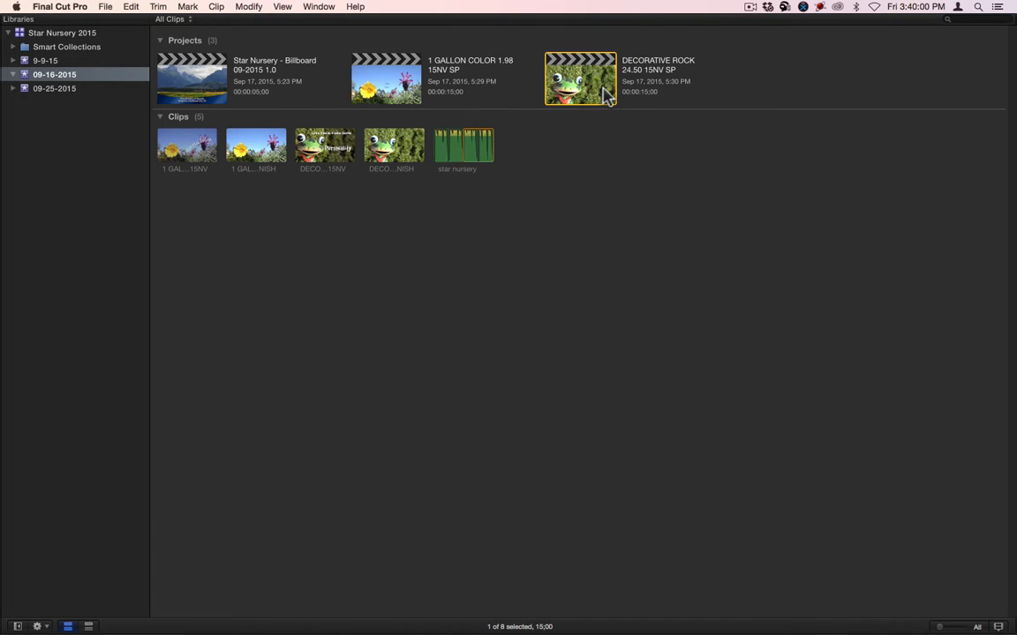
right_click(581, 77)
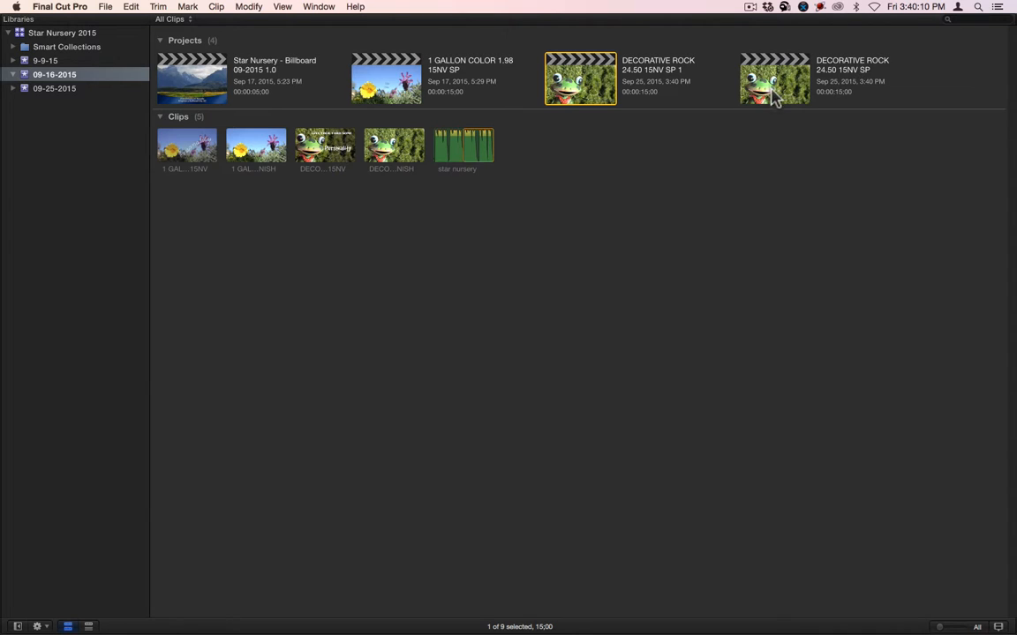
mouse_move(590, 74)
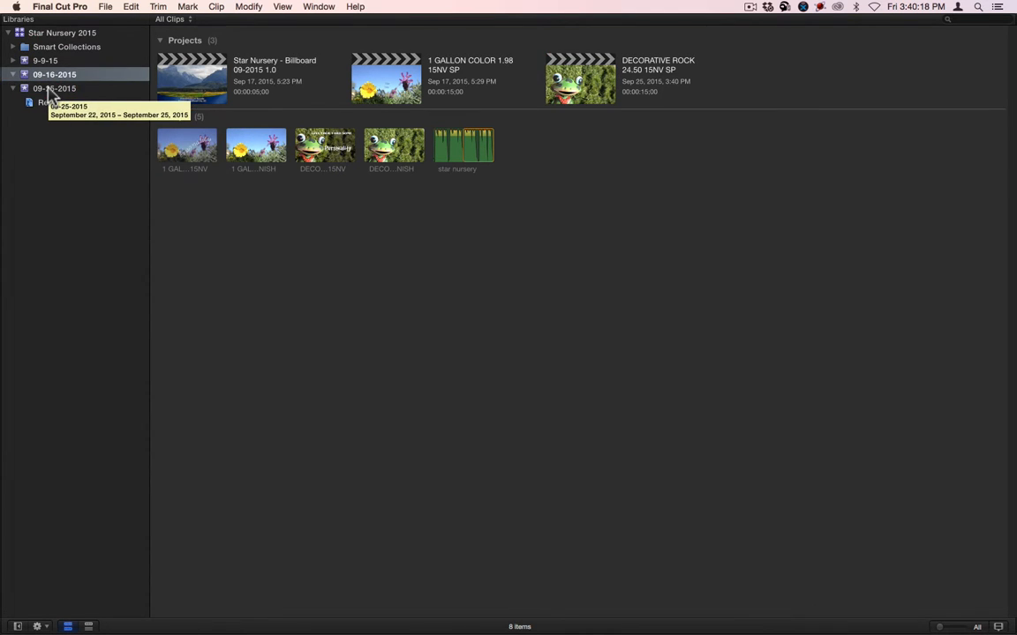
Step: Copy the product clip's name and start renaming the project as Star Nursery plus that name
left_click(53, 88)
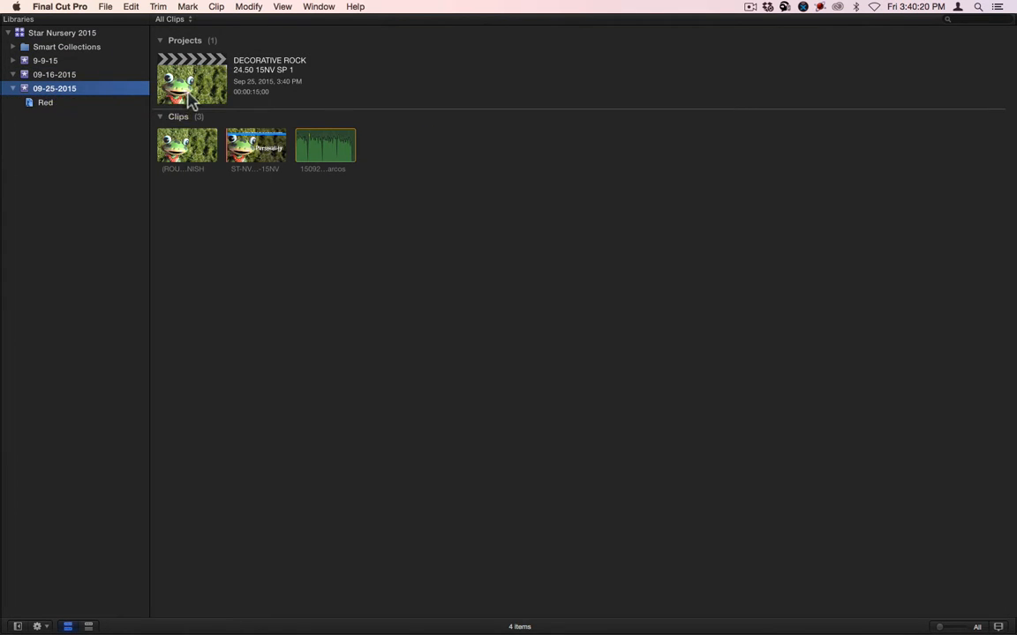
double_click(254, 170)
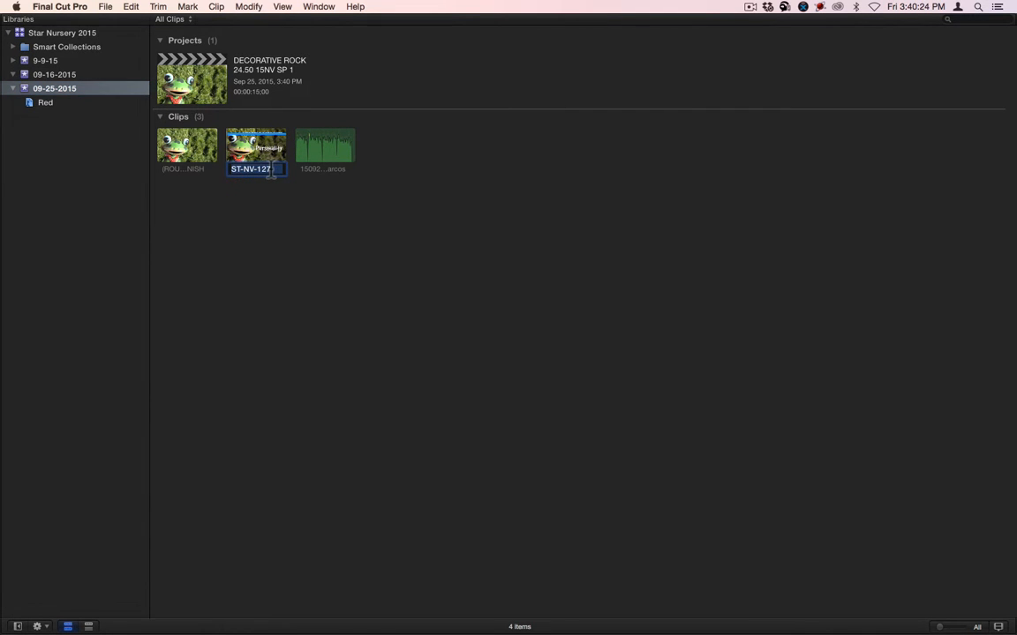
key("cmd+c")
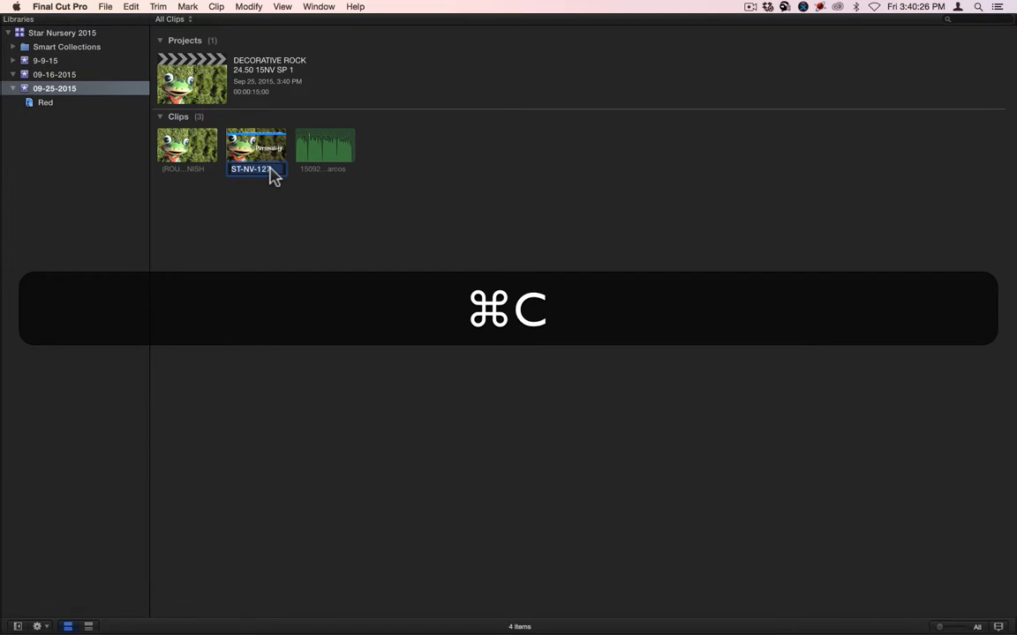
double_click(278, 60)
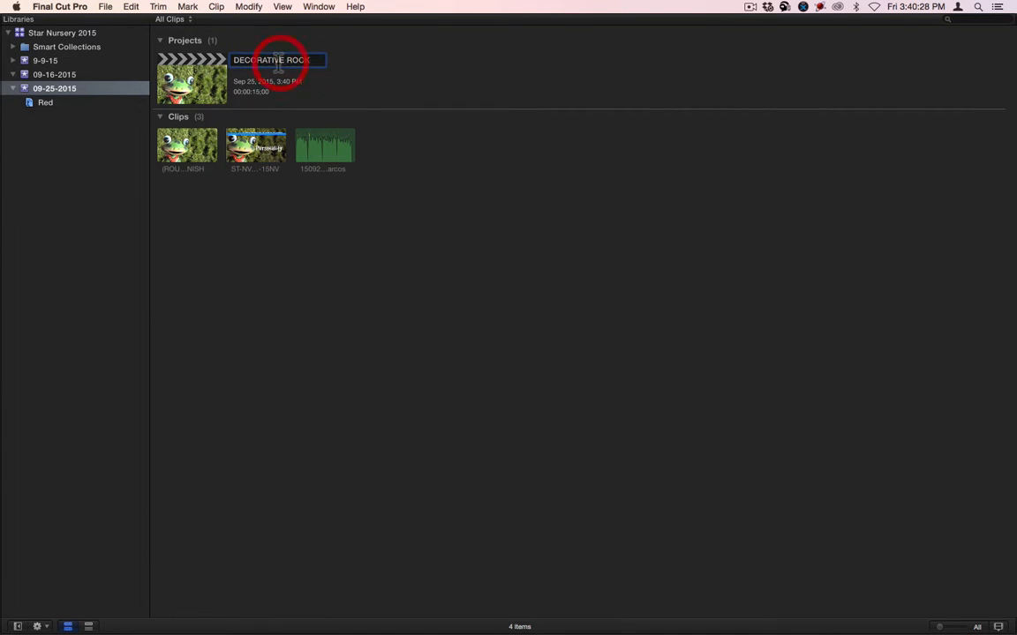
key("cmd")
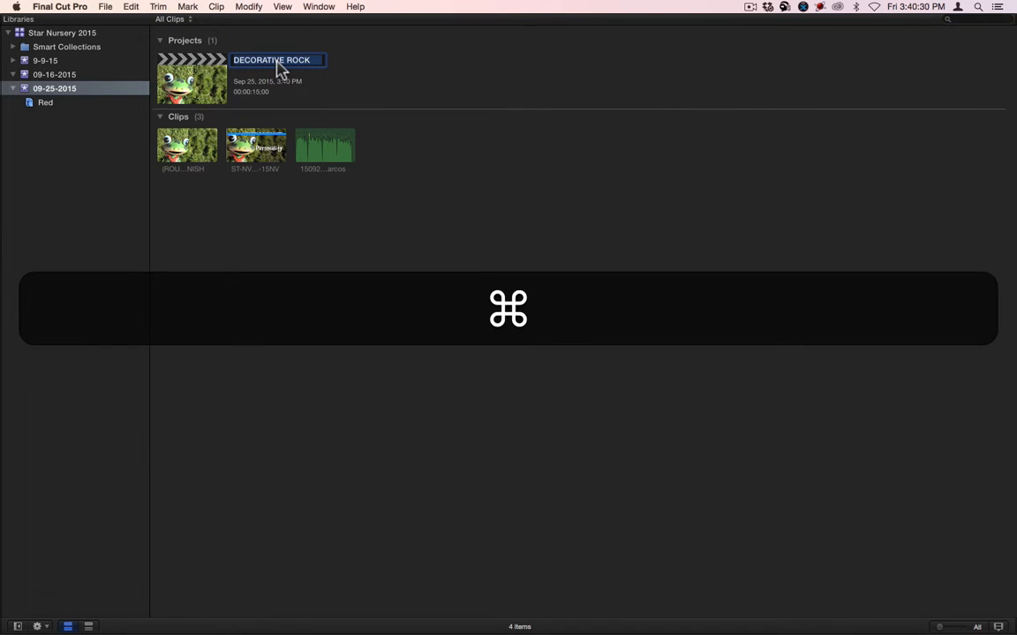
type("Star")
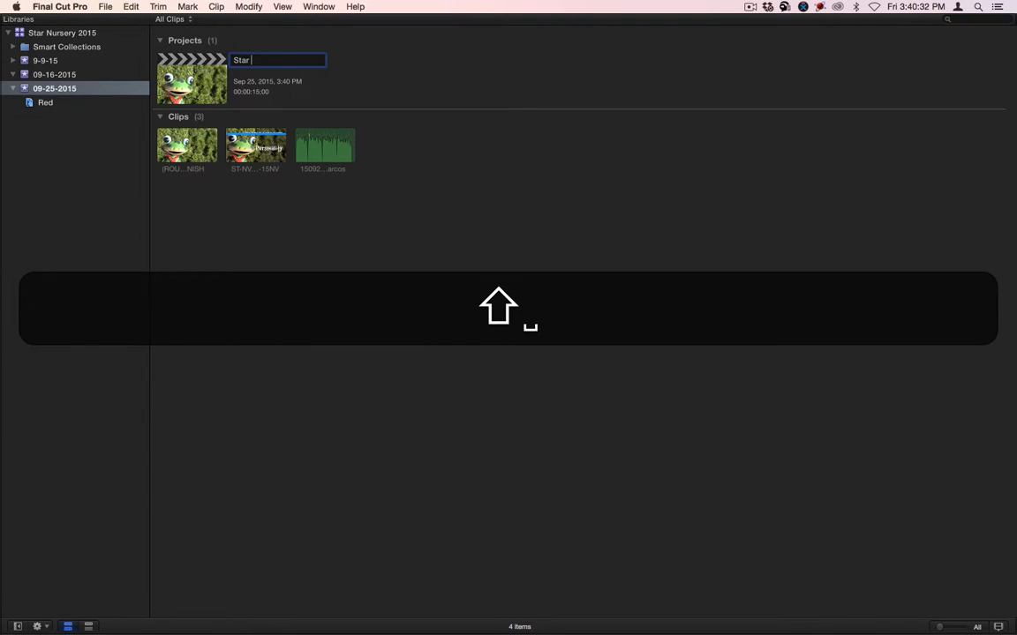
type("Nursery")
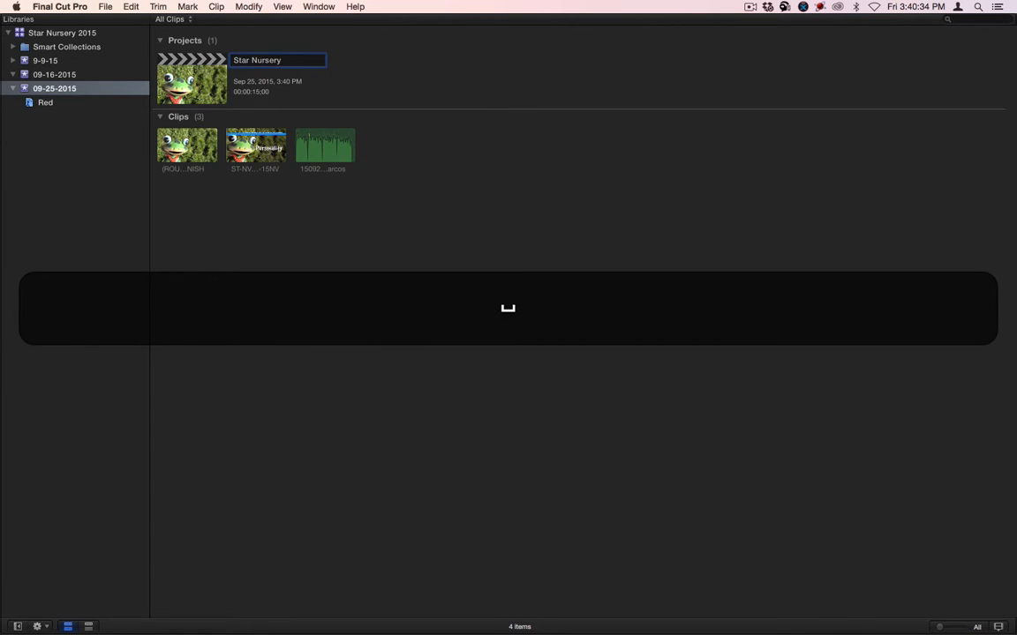
key("cmd+v")
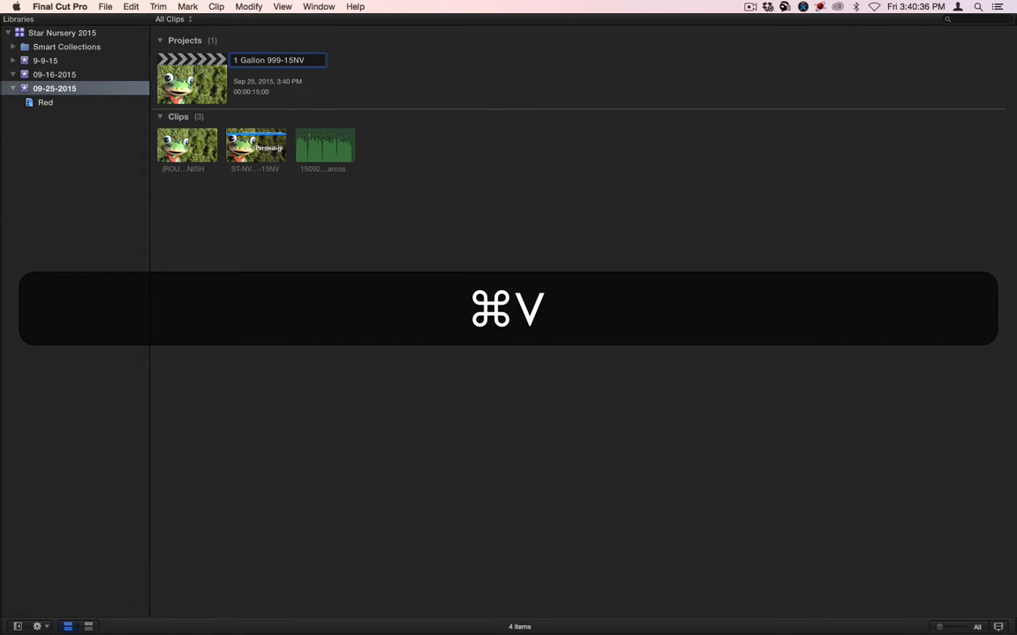
type("S")
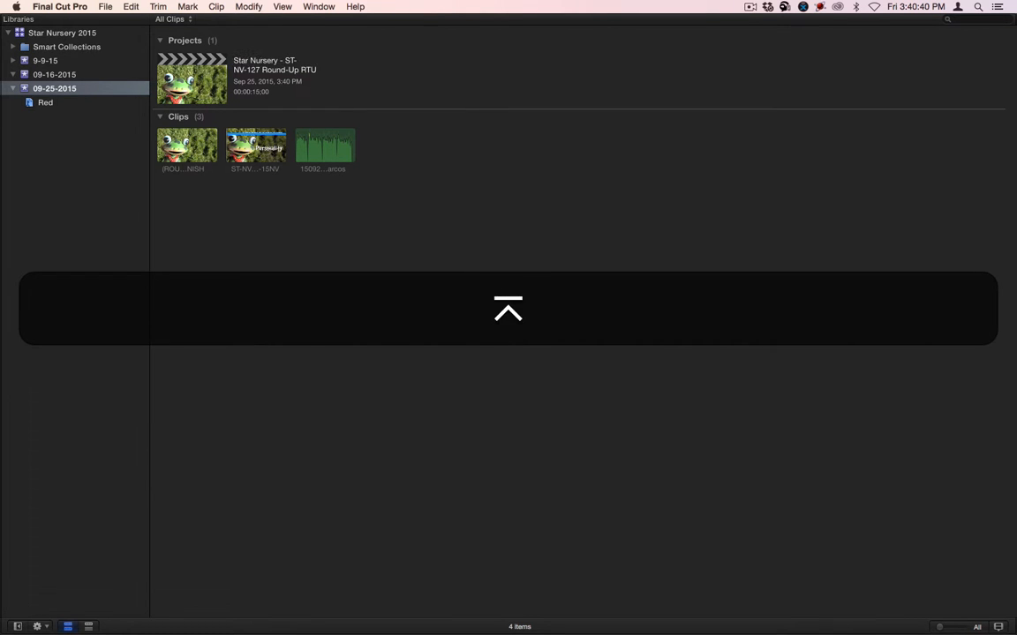
Step: Correct the project name to Star Nursery - ST-NV-127 Round-Up RTU 1 Gallon 999-15NV SP 1.0
double_click(274, 64)
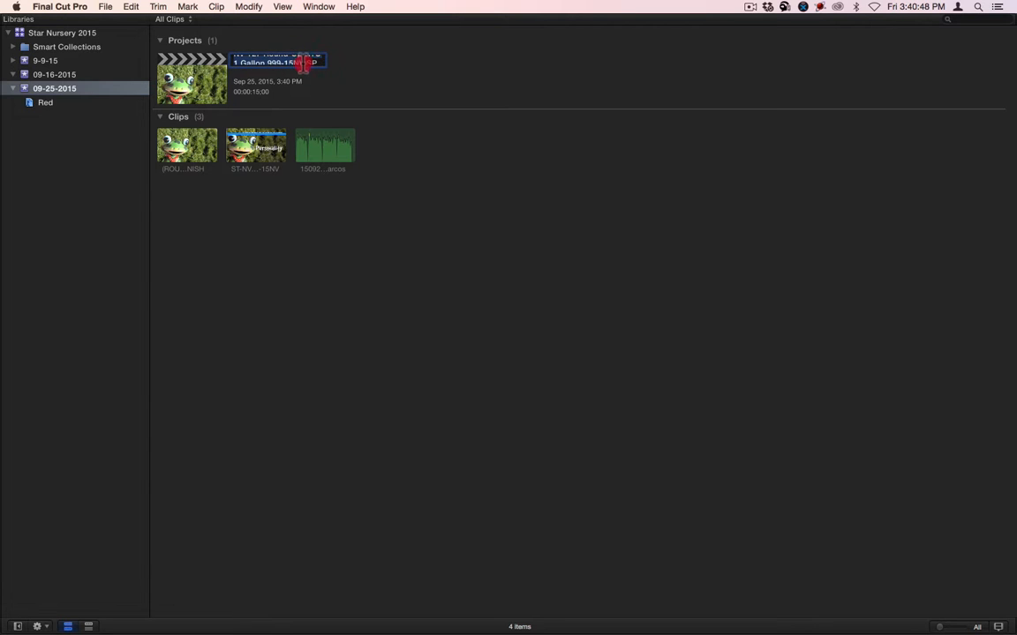
type("Star Nursery - ST-")
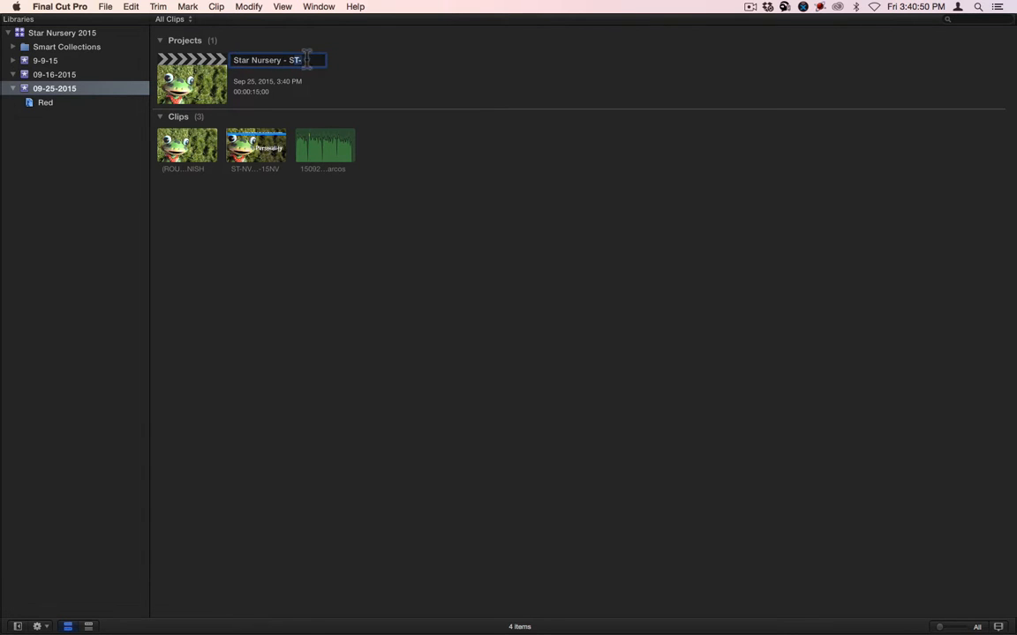
type("1 Gallon 999-15NV S")
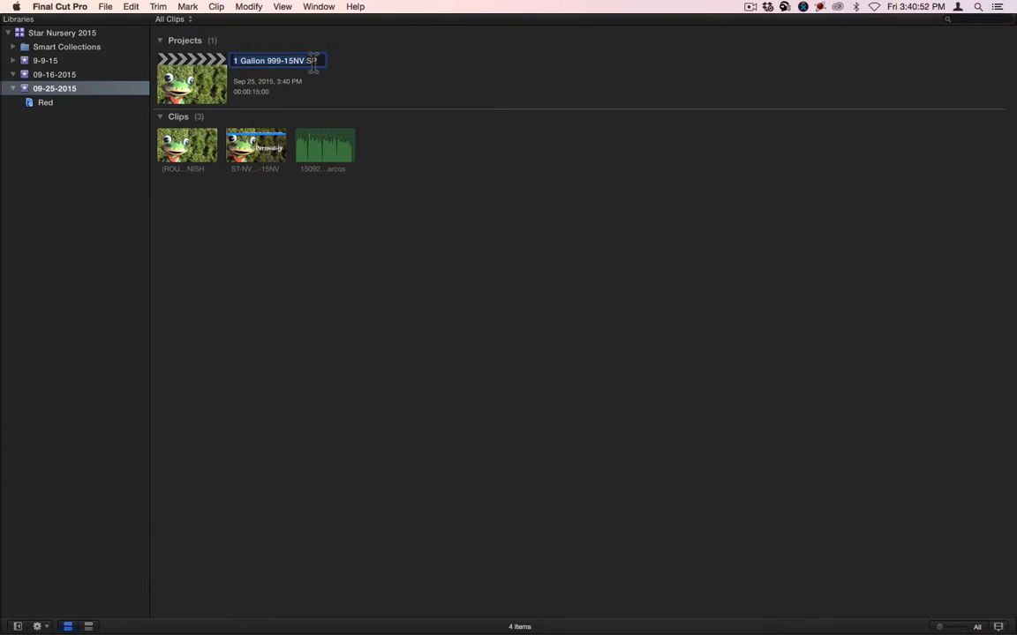
type("1.0")
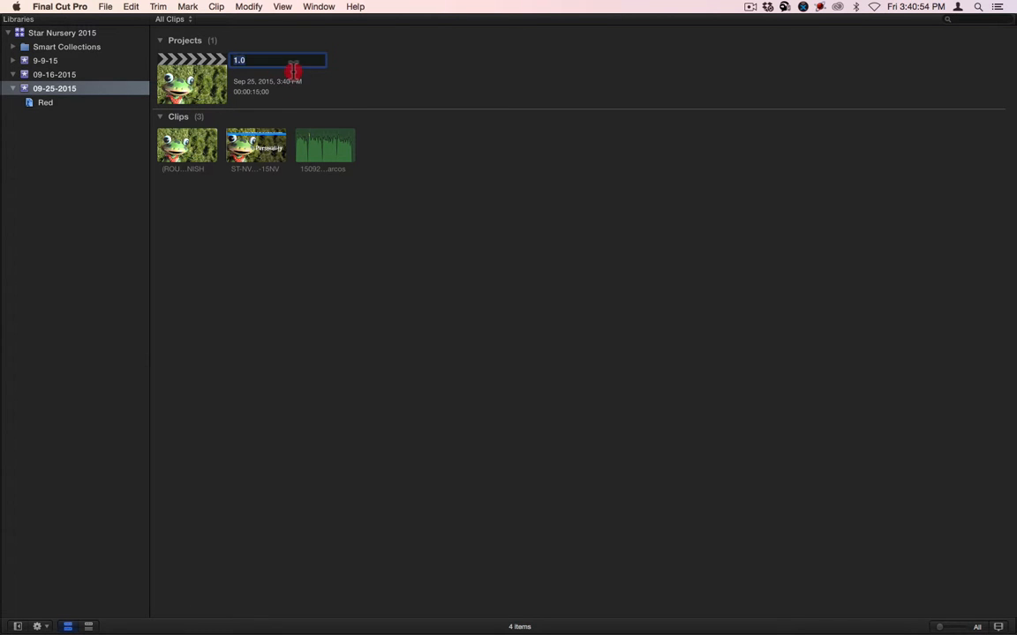
type("1 Gallon 999-15NV SP")
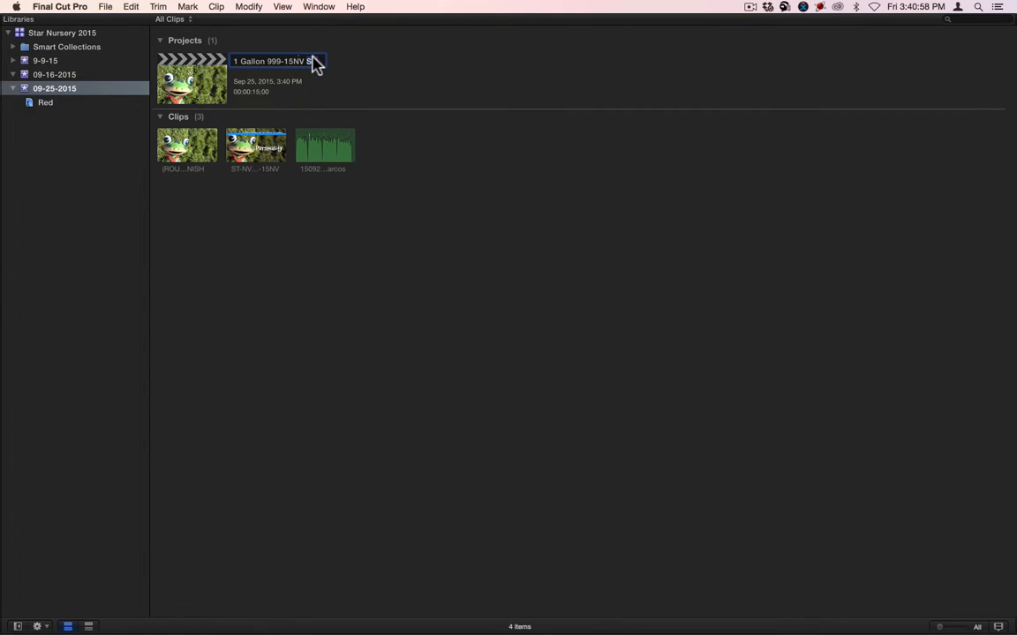
type("1.0")
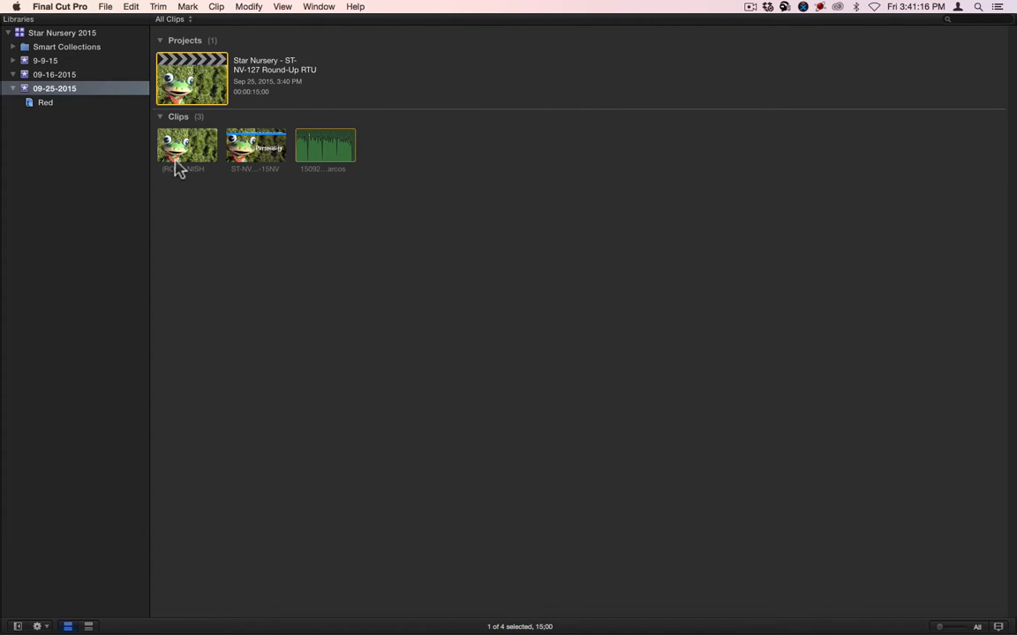
mouse_move(221, 148)
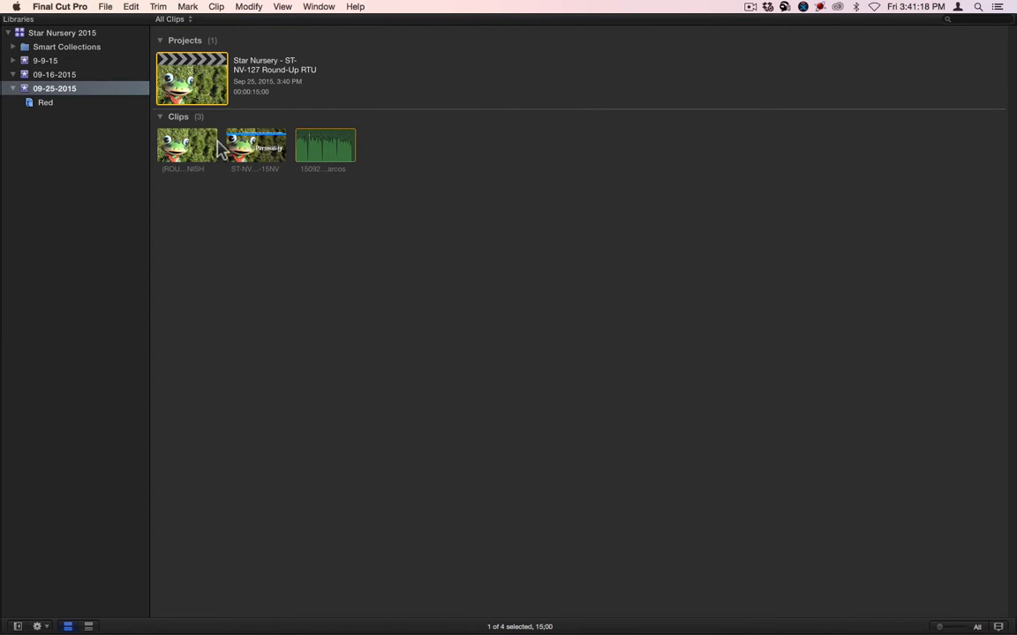
mouse_move(220, 148)
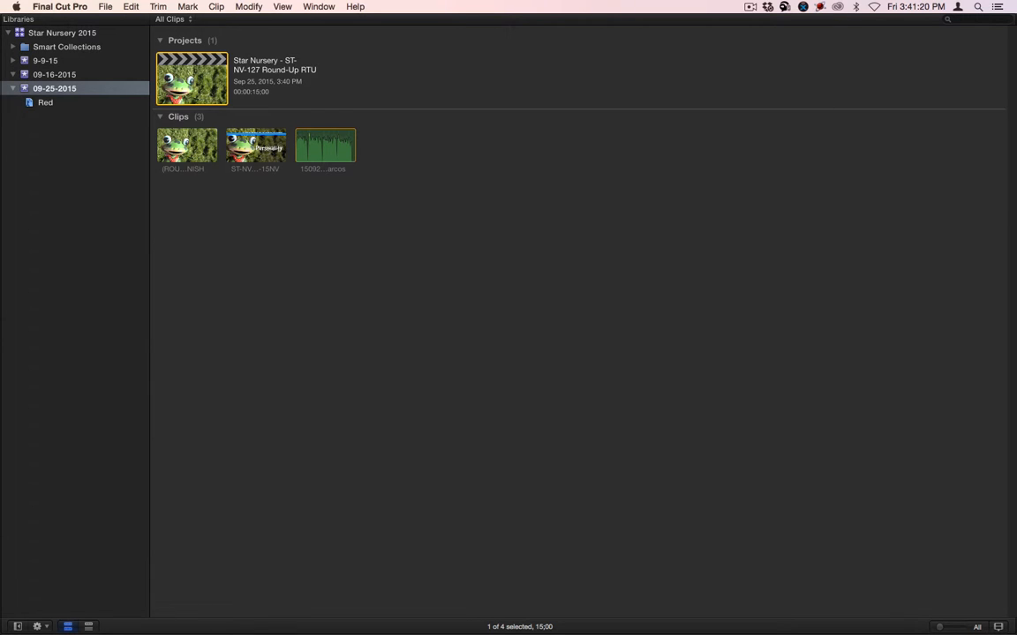
Step: Open the renamed project with the library browser shown and the event viewer hidden
double_click(191, 78)
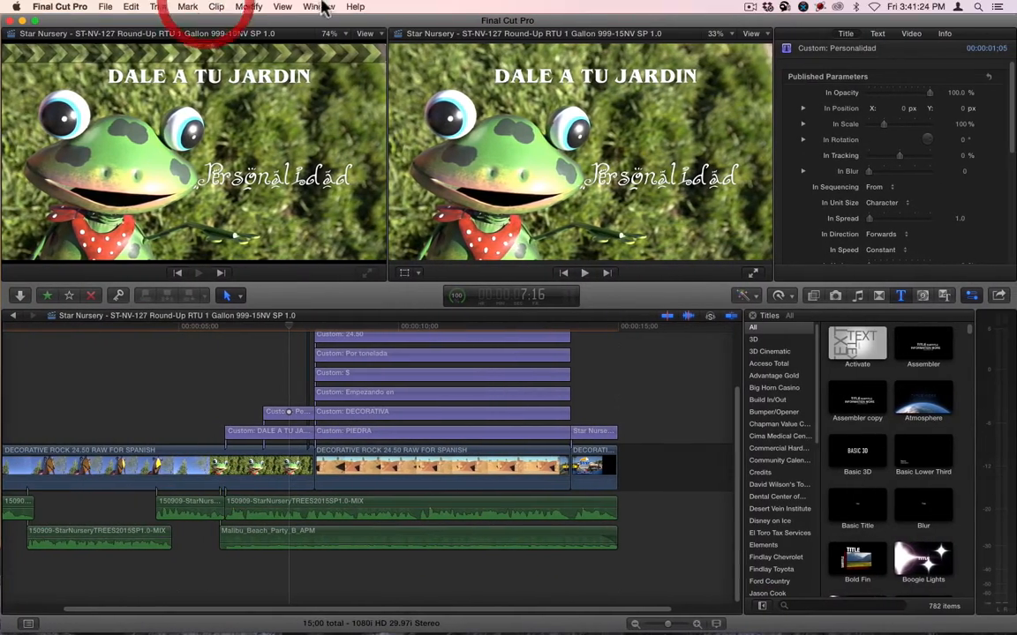
left_click(318, 7)
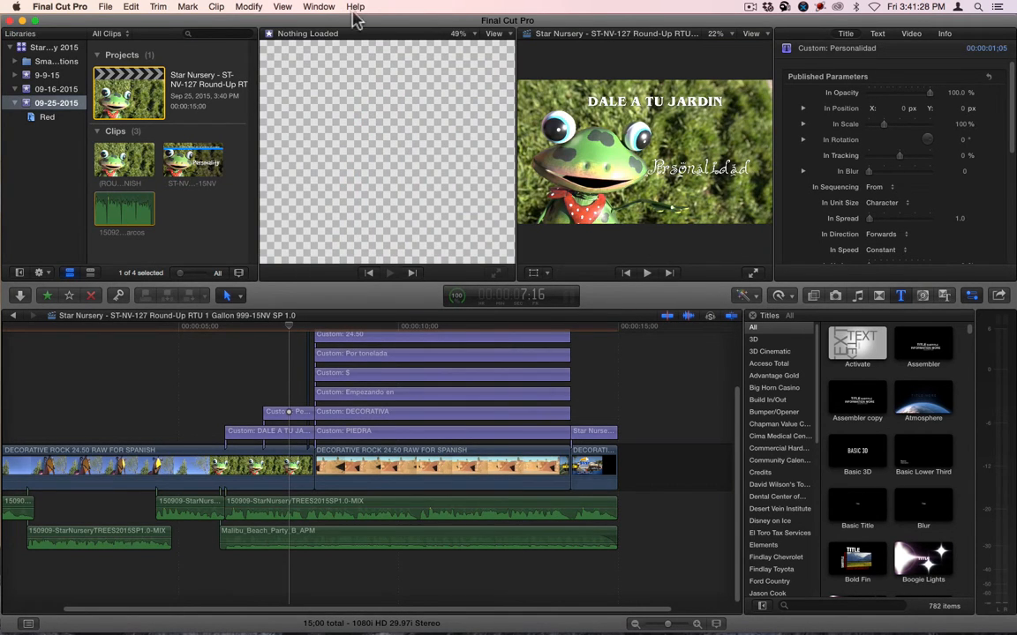
left_click(317, 7)
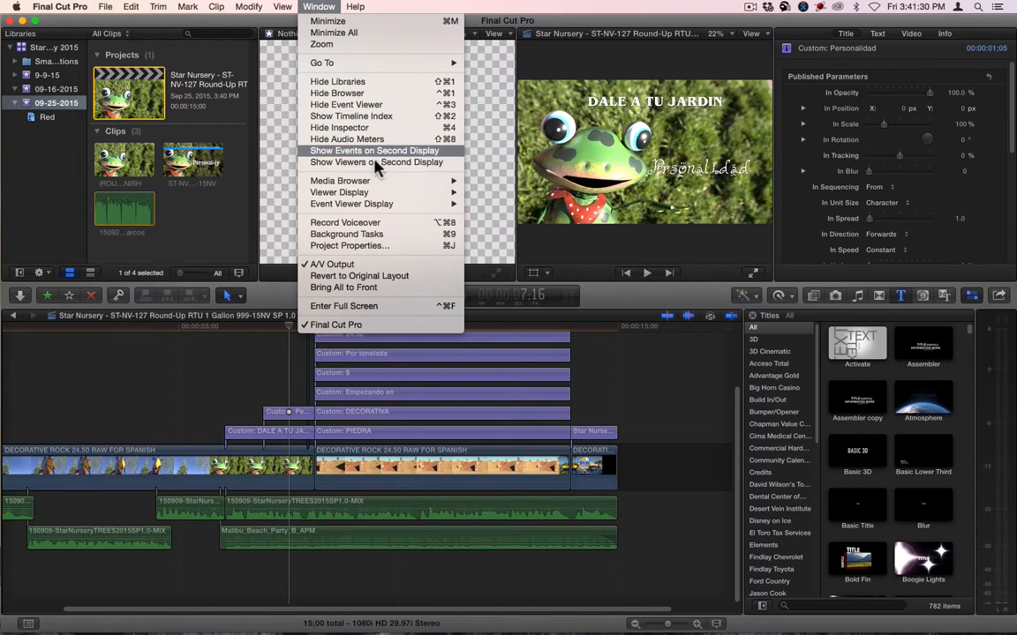
mouse_move(346, 137)
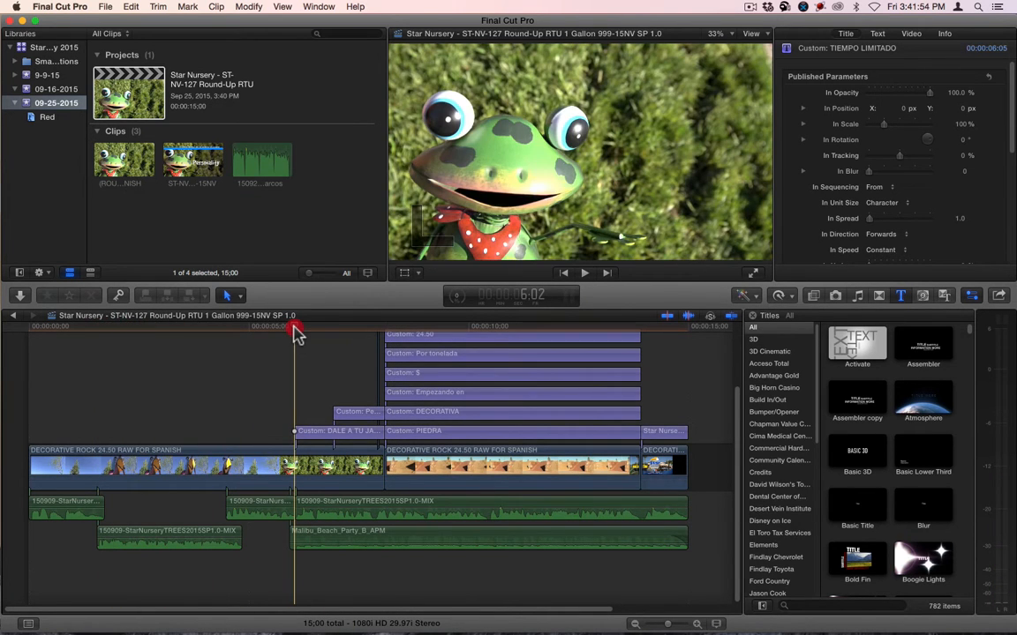
Step: Review the first title, the fade transition and the end of the ad along the timeline
left_click(343, 326)
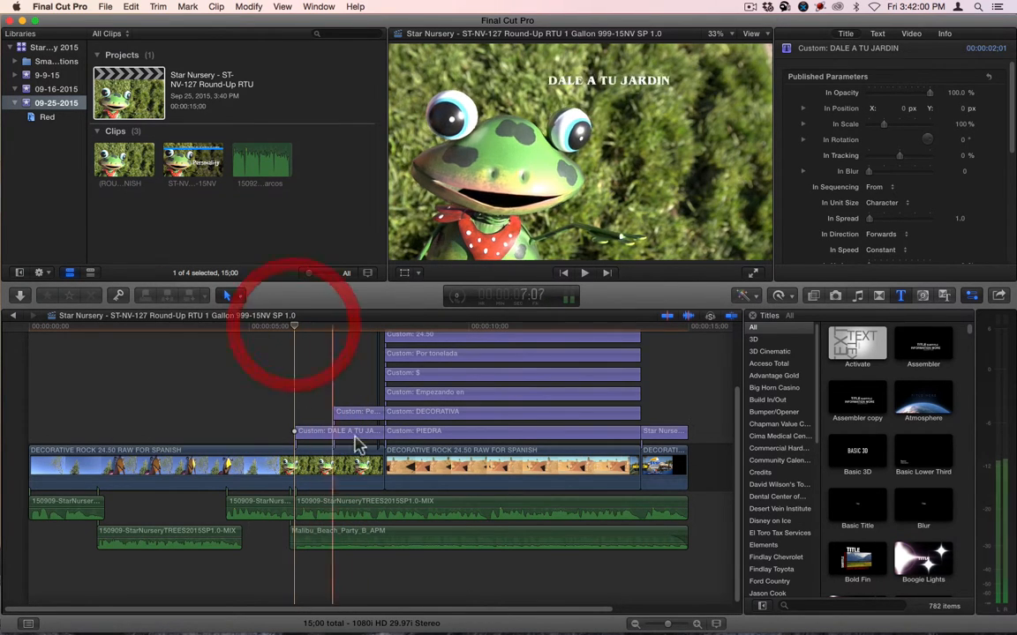
left_click(296, 332)
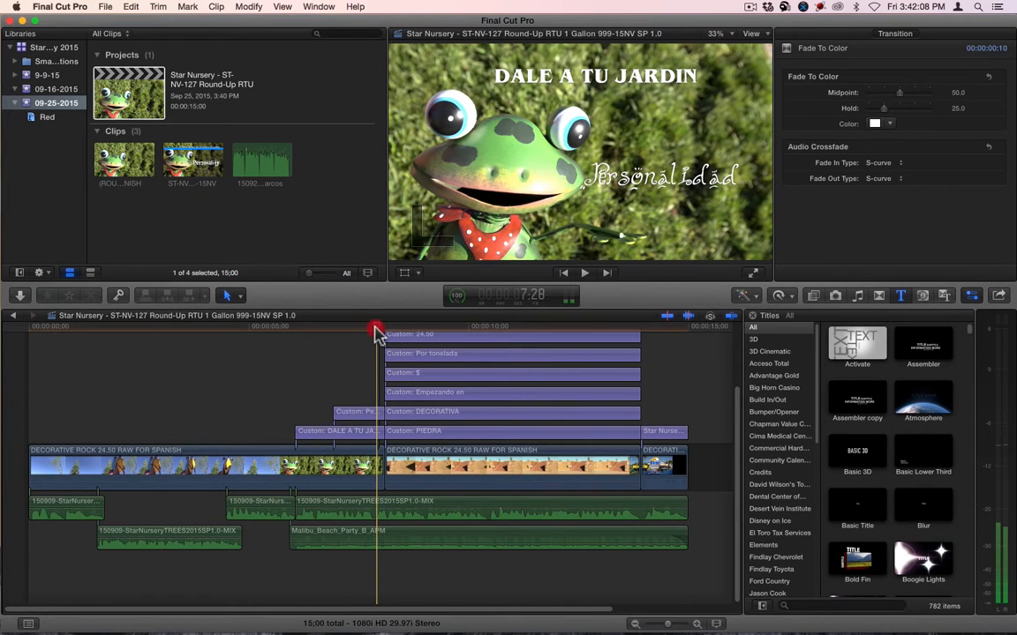
left_click(356, 411)
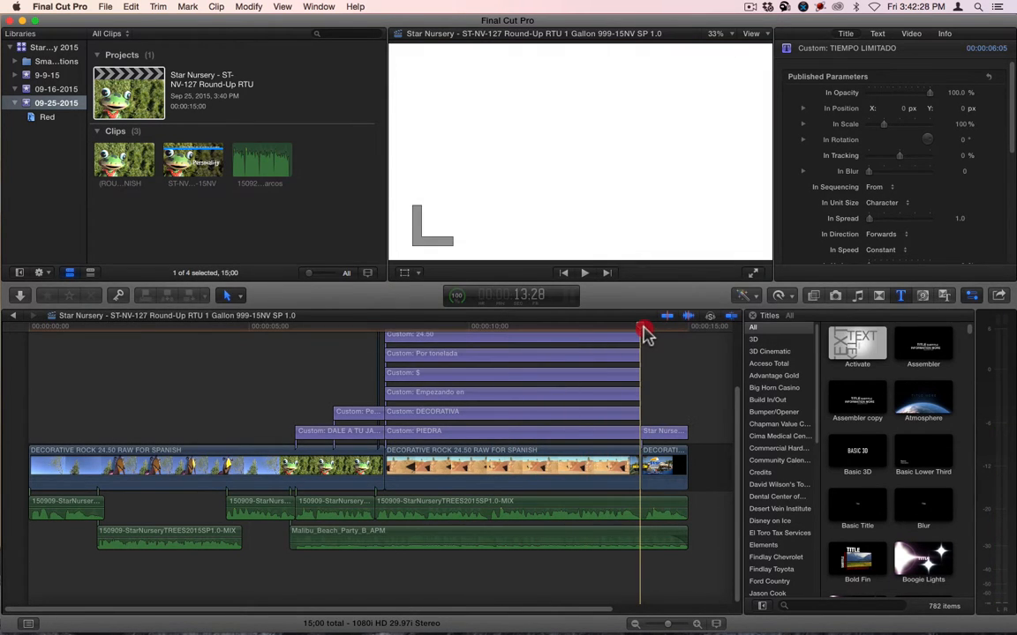
Step: Add the ROUNDUPSPECIAL Marcos voice-over under the product footage and blade it at the ad's end
left_click(643, 325)
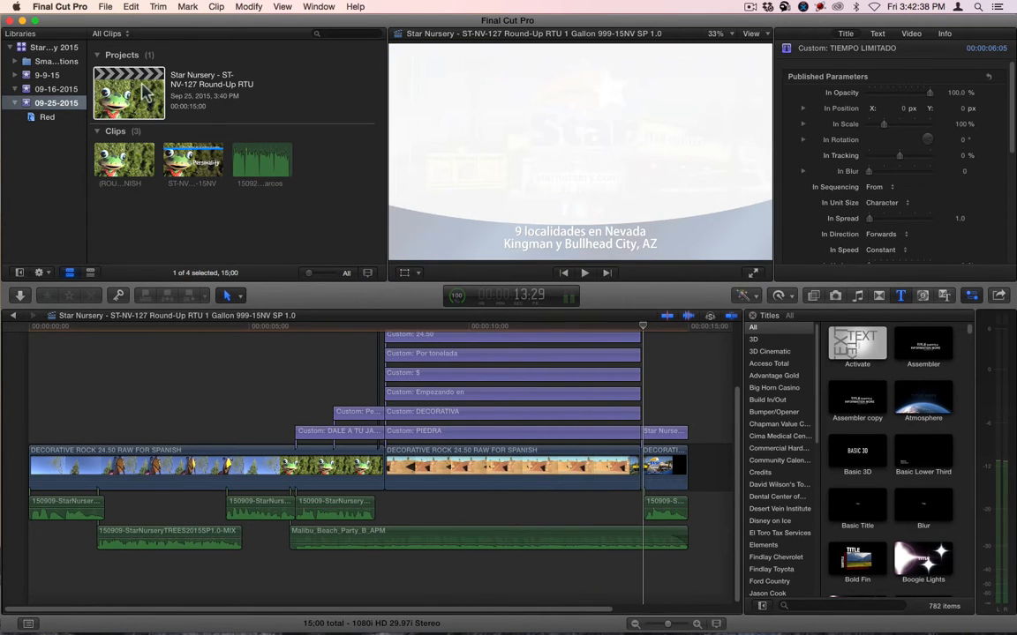
left_click(261, 159)
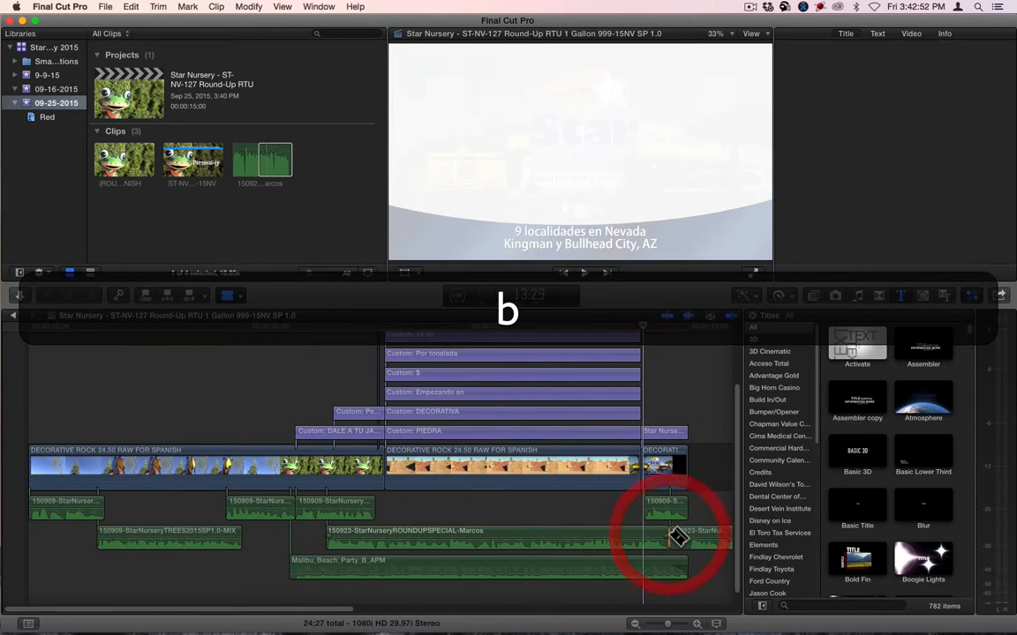
left_click(699, 530)
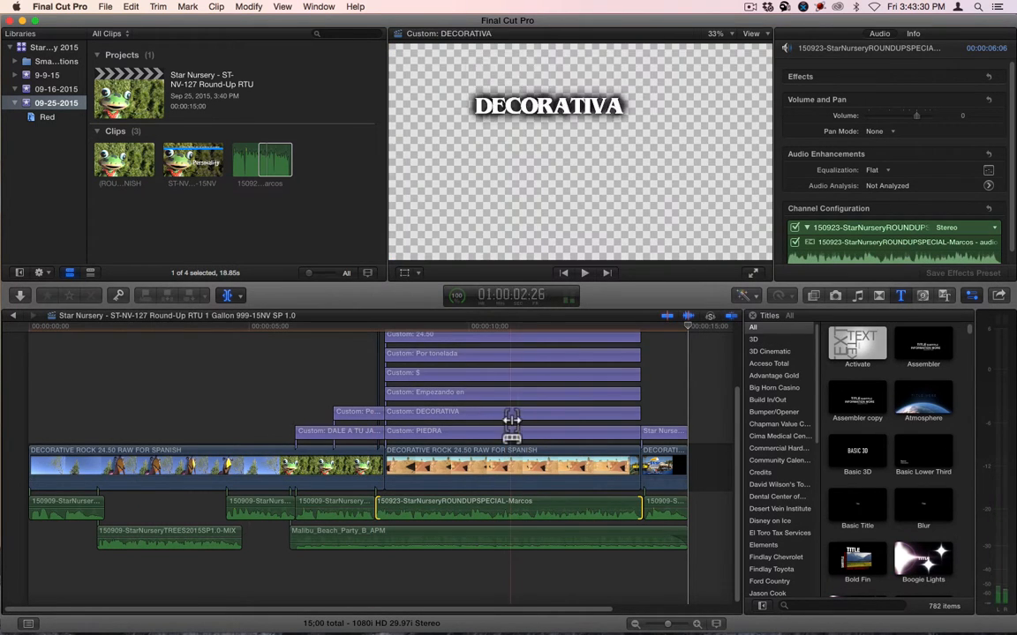
Step: Paste the original voice-over's volume attributes onto the Round-Up Special voice clip
left_click(334, 508)
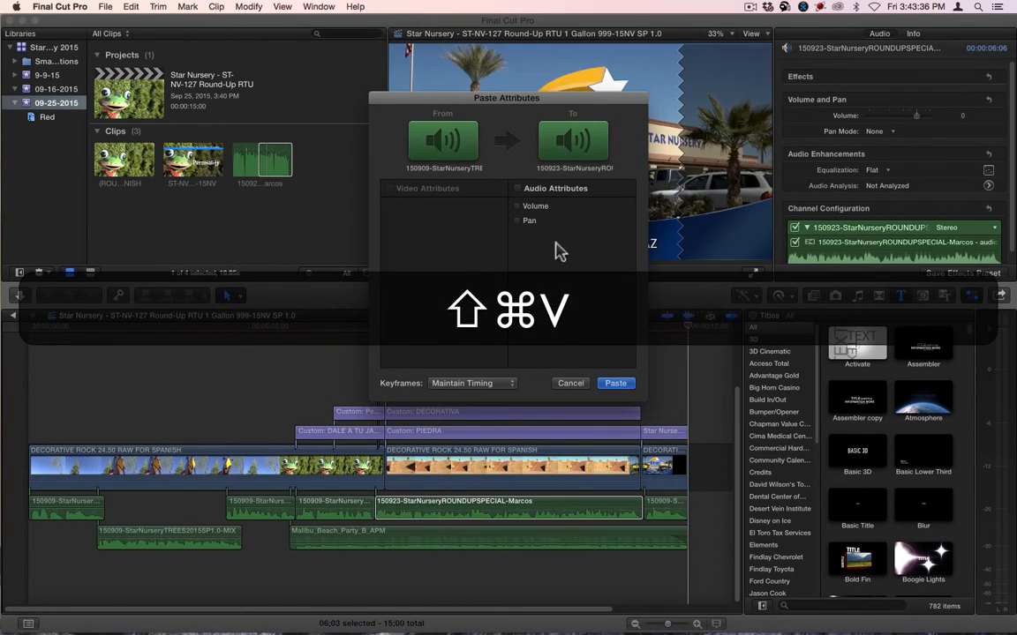
left_click(614, 383)
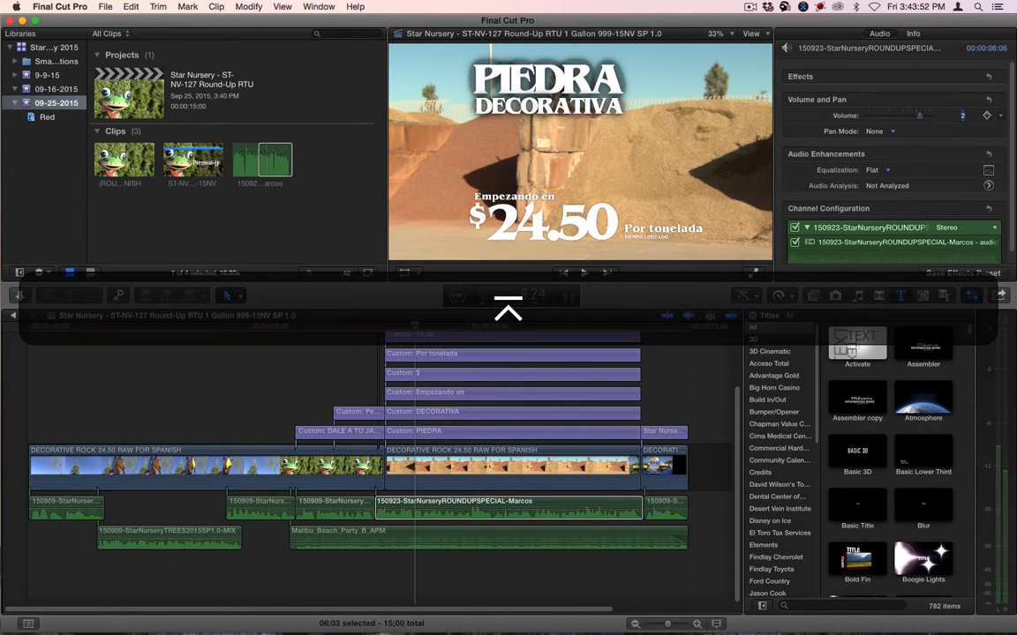
left_click(427, 537)
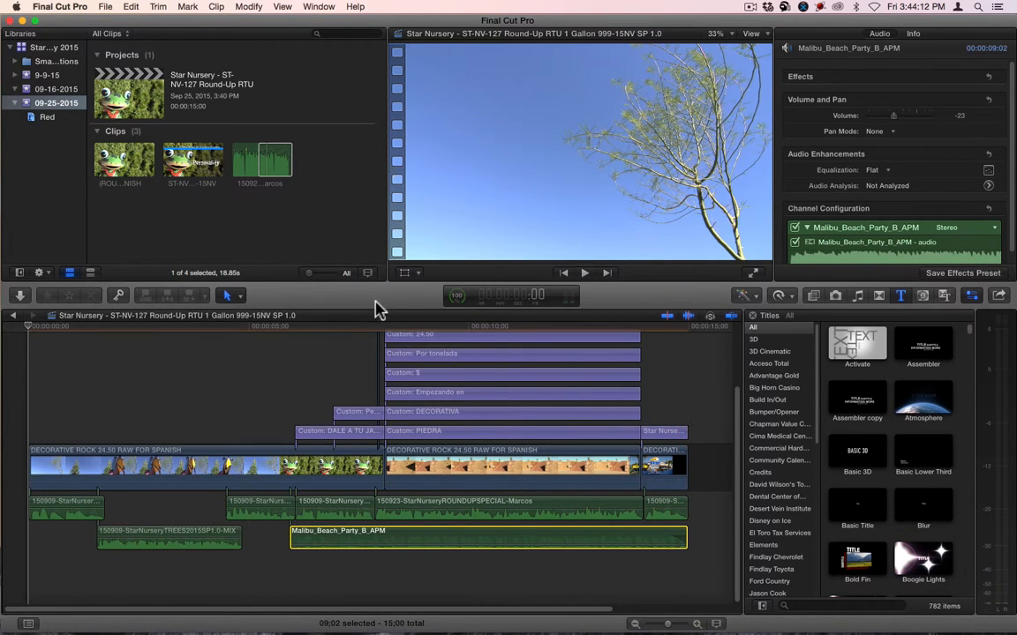
left_click(378, 324)
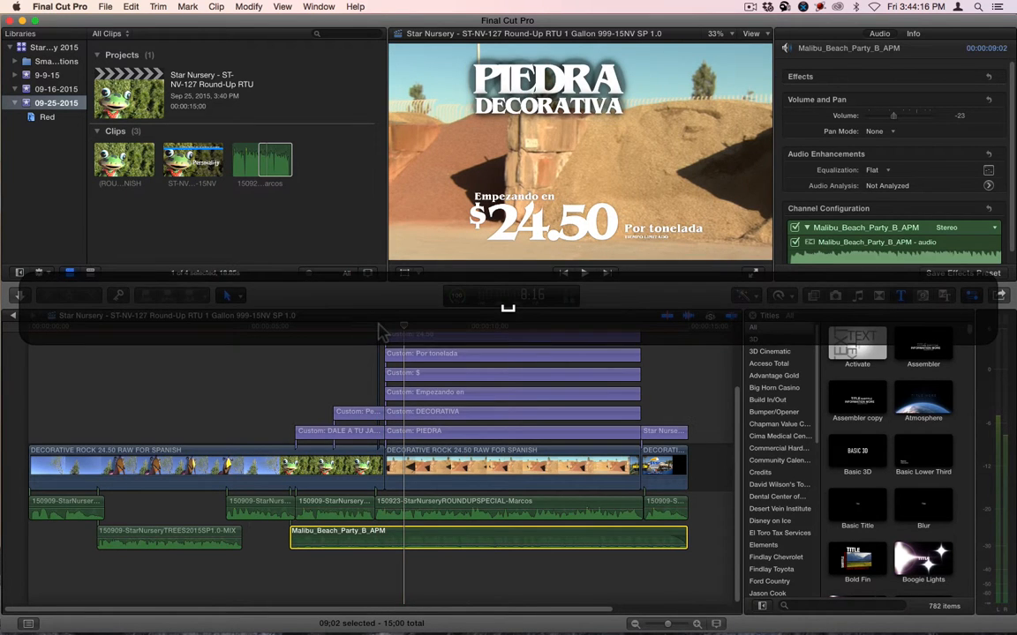
Step: Retime the Round-Up special voice clip to a custom 554% speed with Ripple enabled
left_click(509, 501)
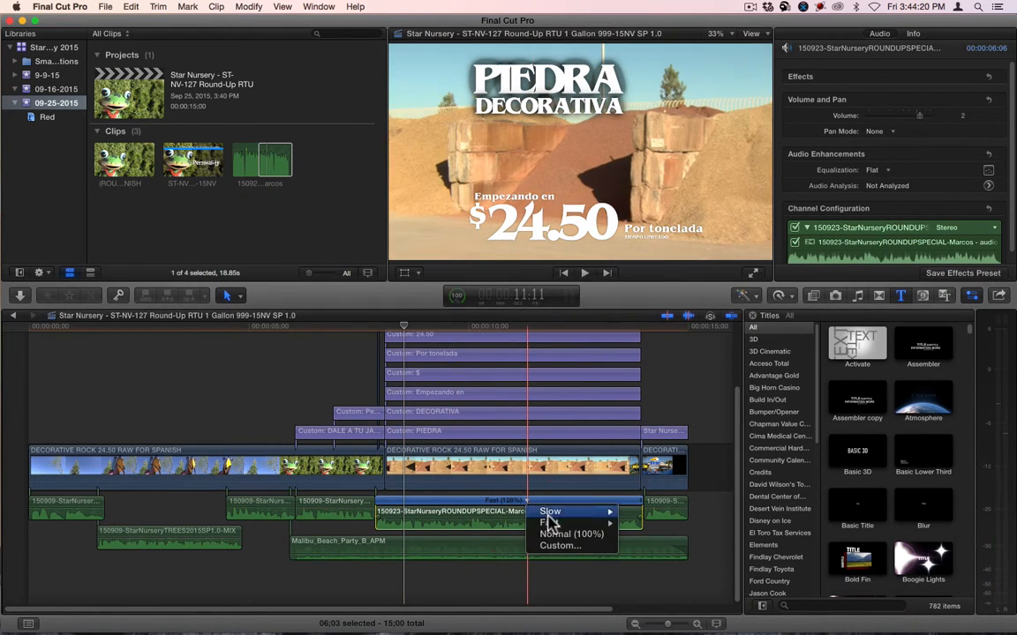
left_click(572, 533)
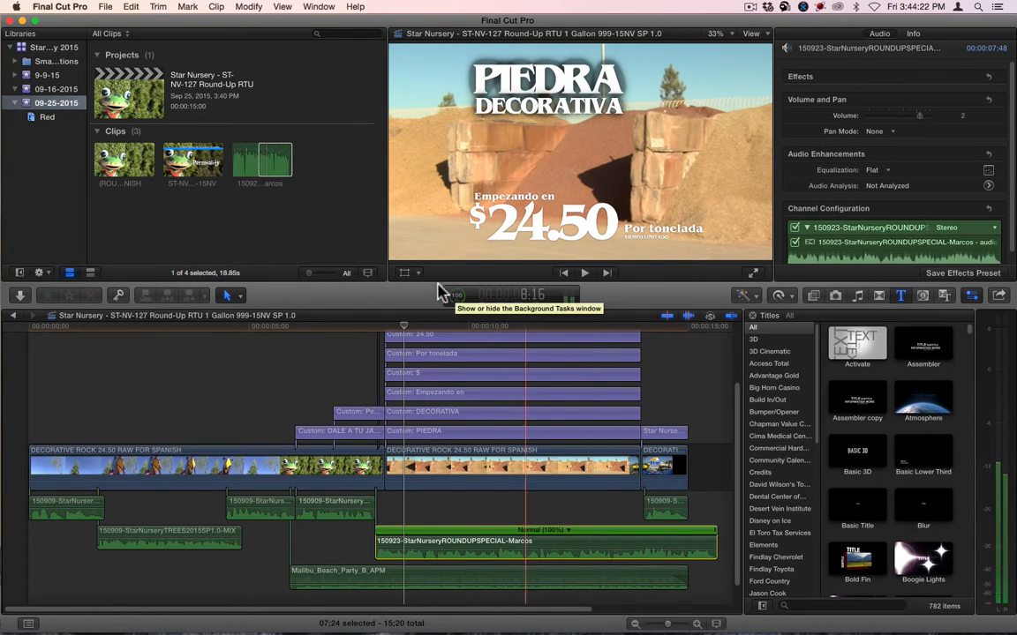
left_click(409, 334)
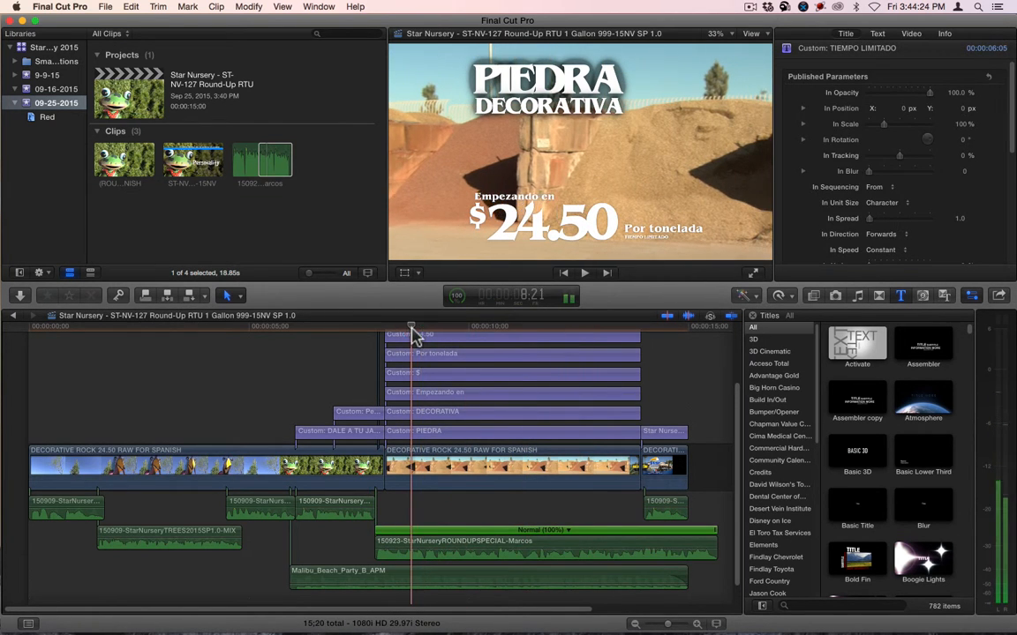
left_click(586, 272)
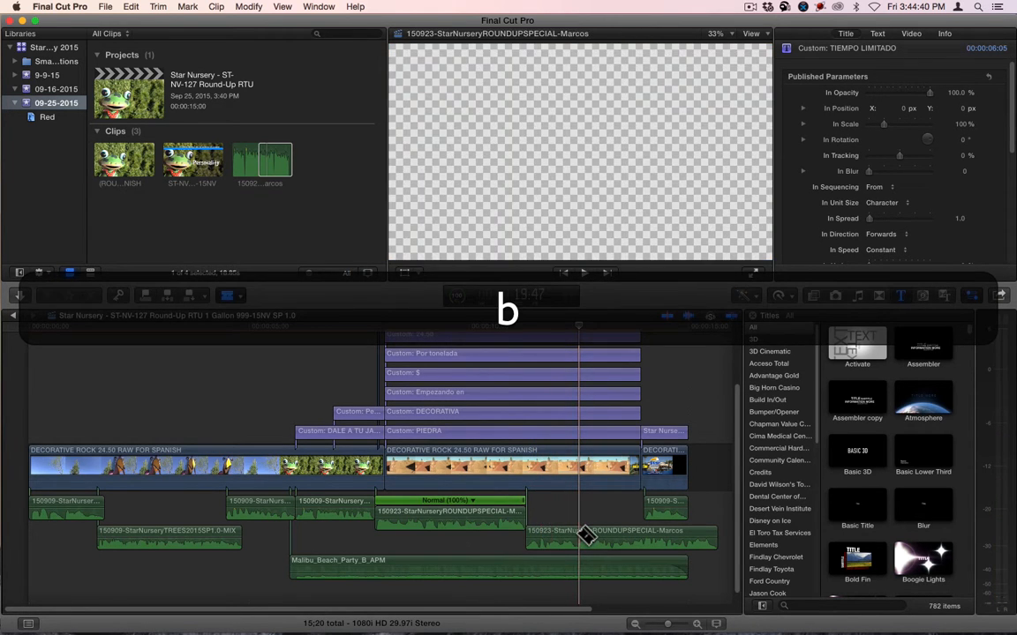
left_click(550, 508)
type("104")
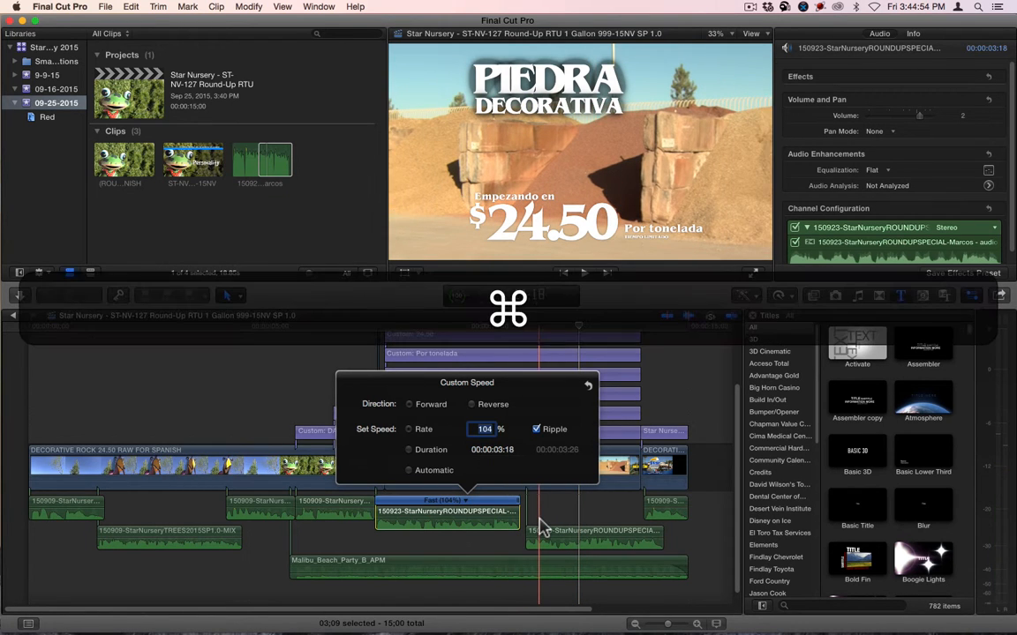
Step: Paste the retiming attributes from the first Round-Up voice clip onto the second voice clip
key("shift+cmd+v")
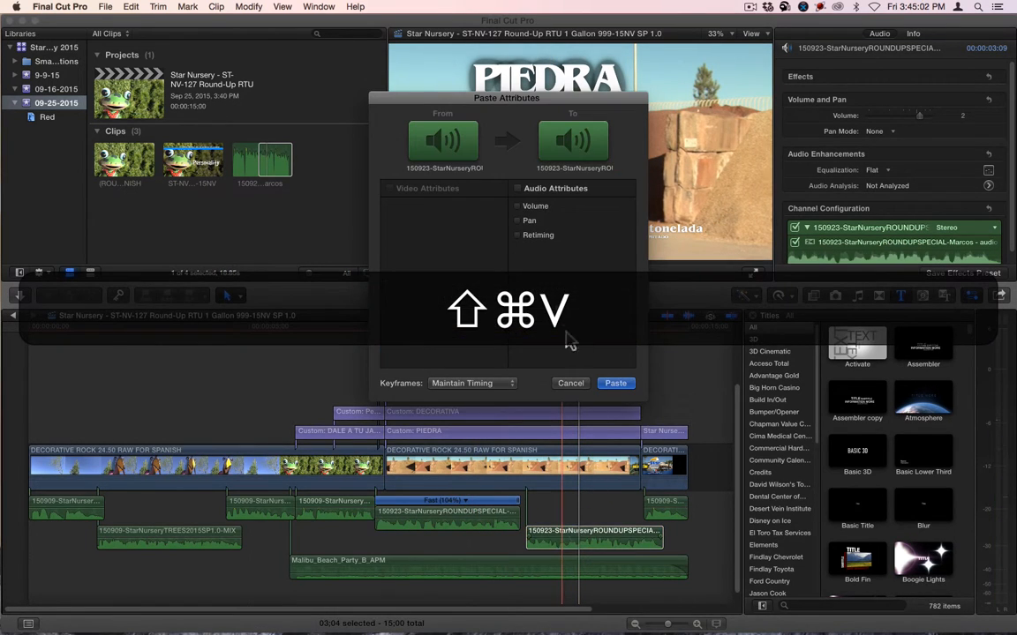
left_click(518, 235)
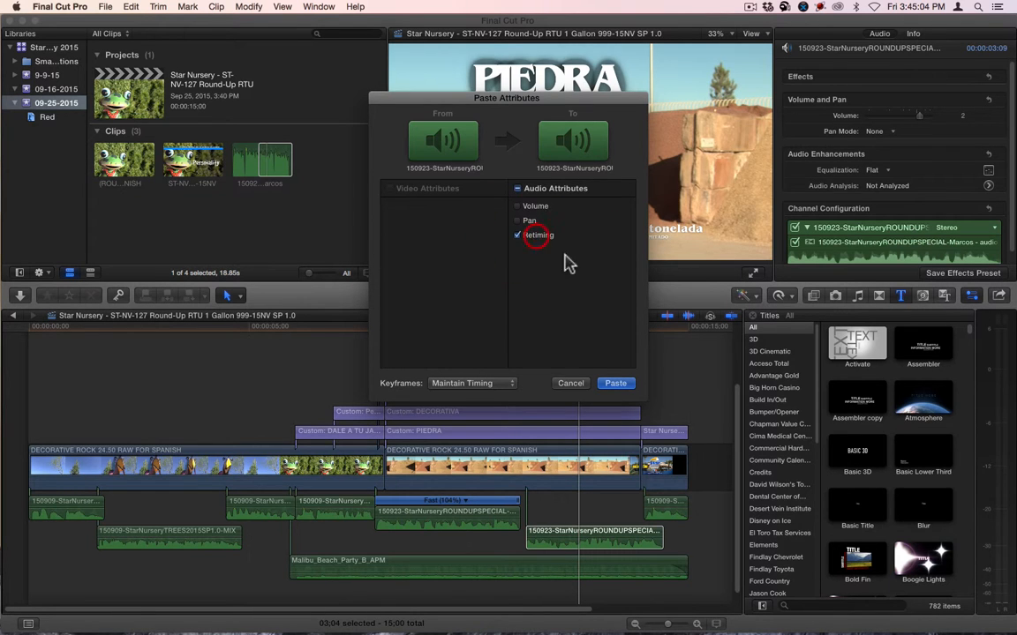
left_click(614, 383)
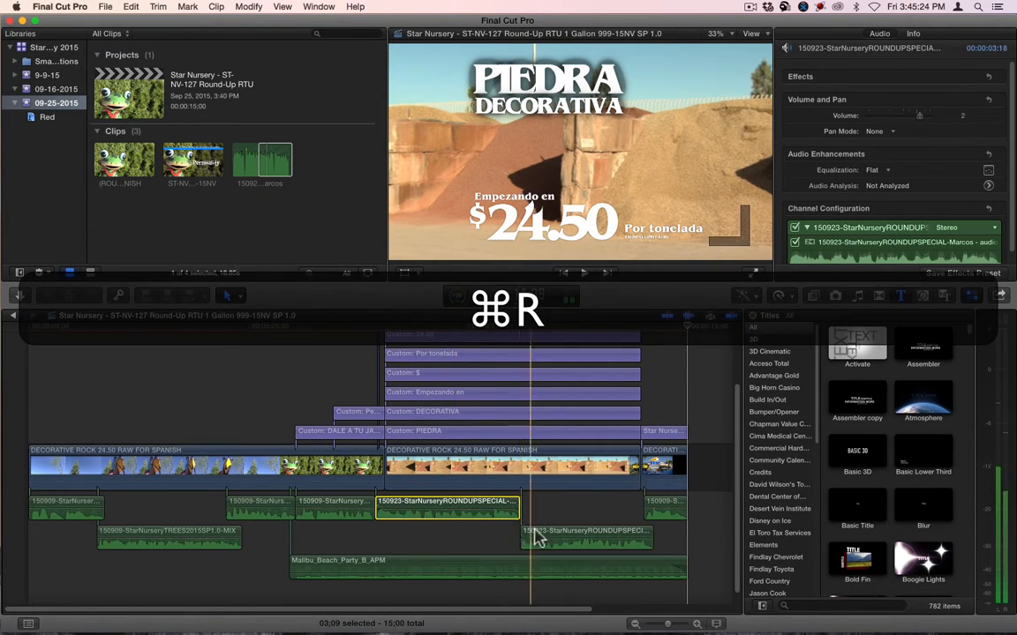
left_click(586, 539)
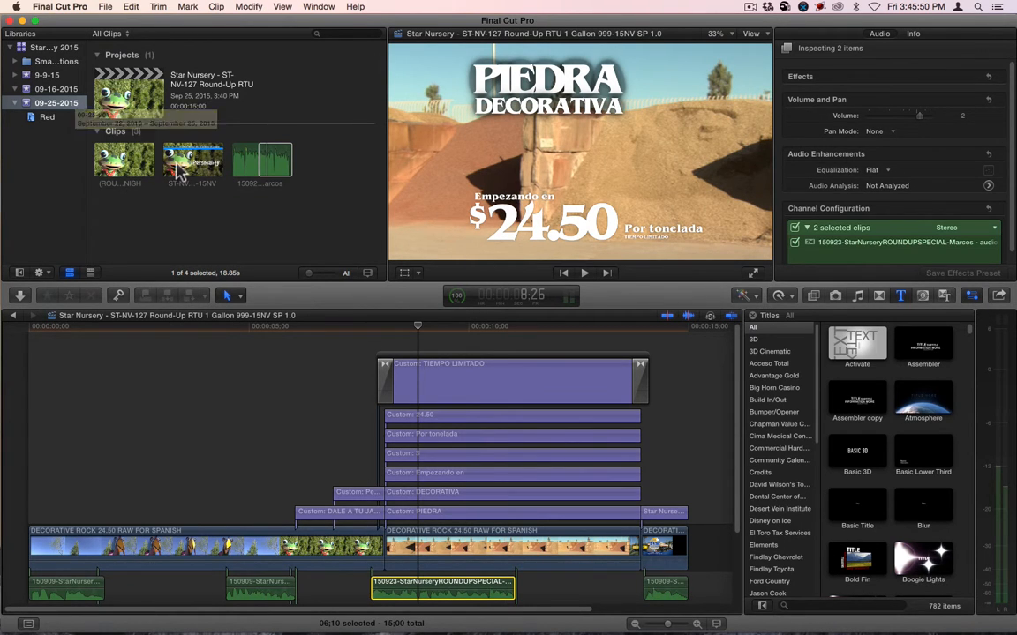
Step: Replace the rock clip from its start with the ST-NV-127 Round-Up RTU 1 Gallon product shot
left_click(192, 158)
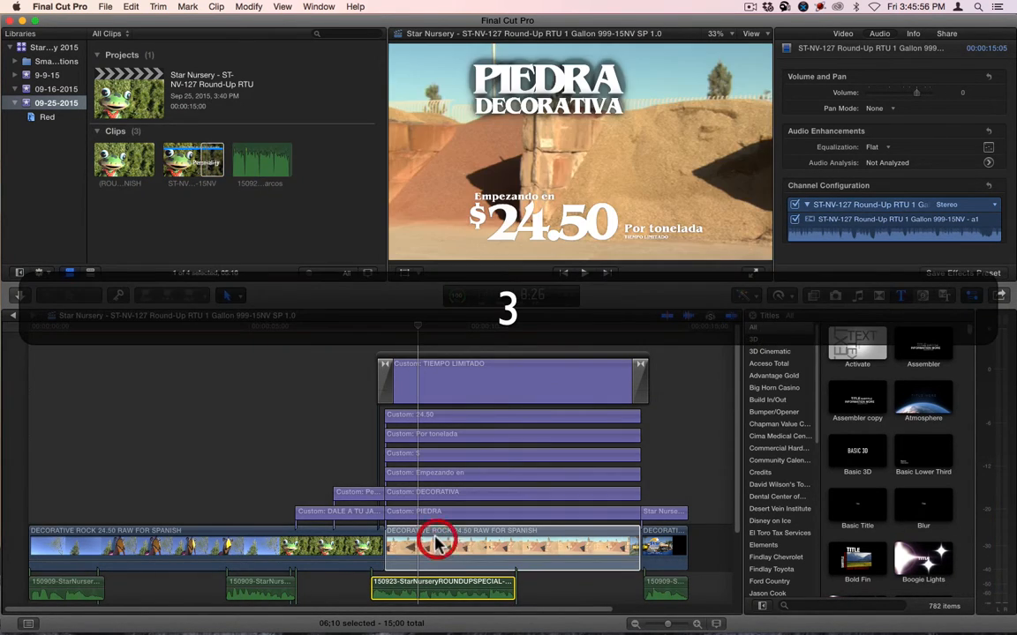
right_click(437, 544)
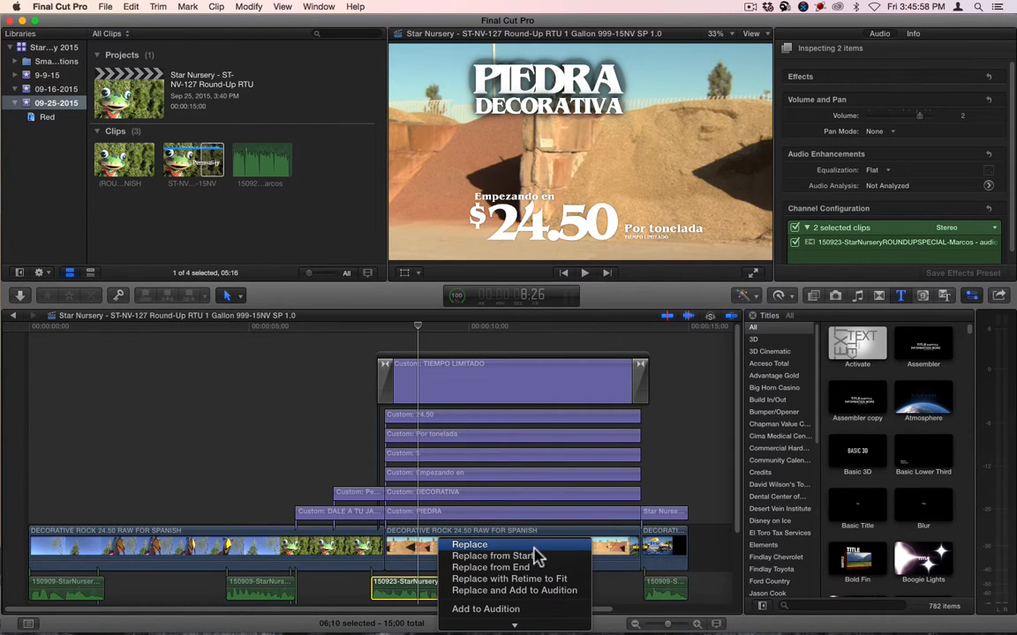
left_click(470, 544)
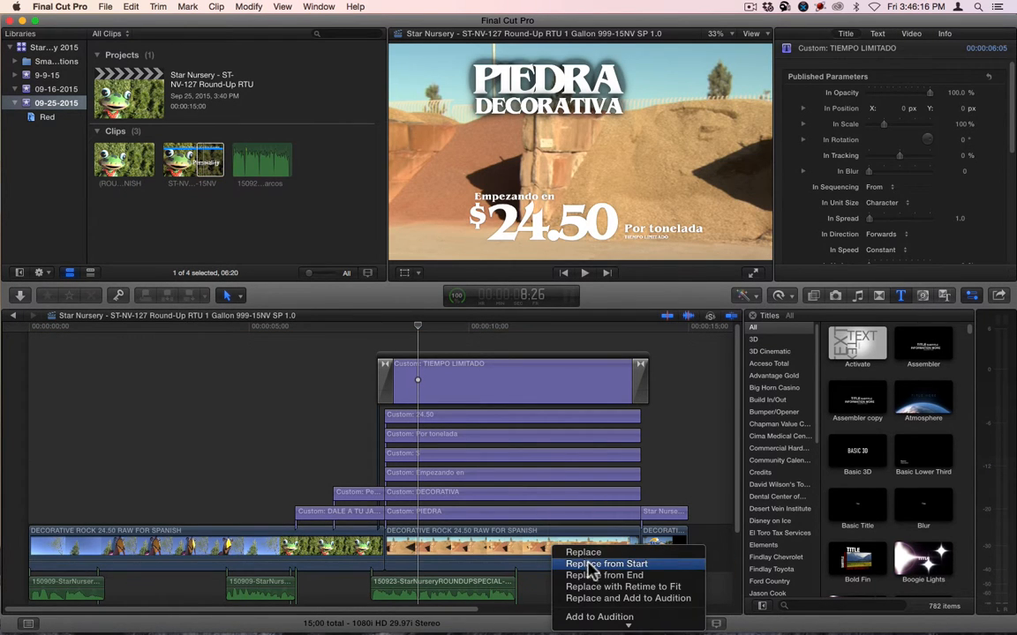
left_click(607, 563)
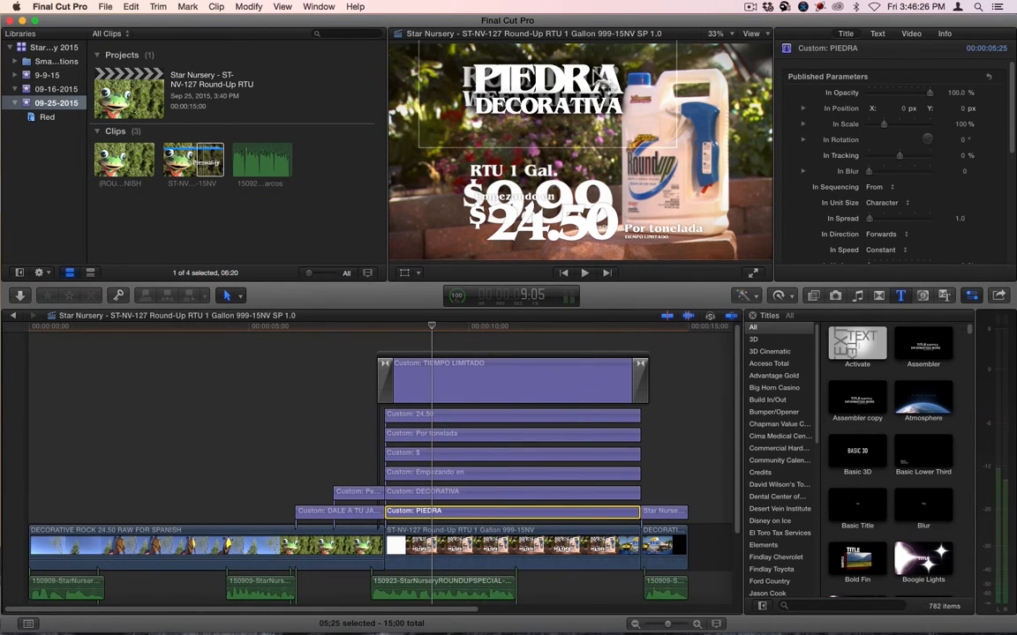
left_click(875, 34)
type("ROUND-UP")
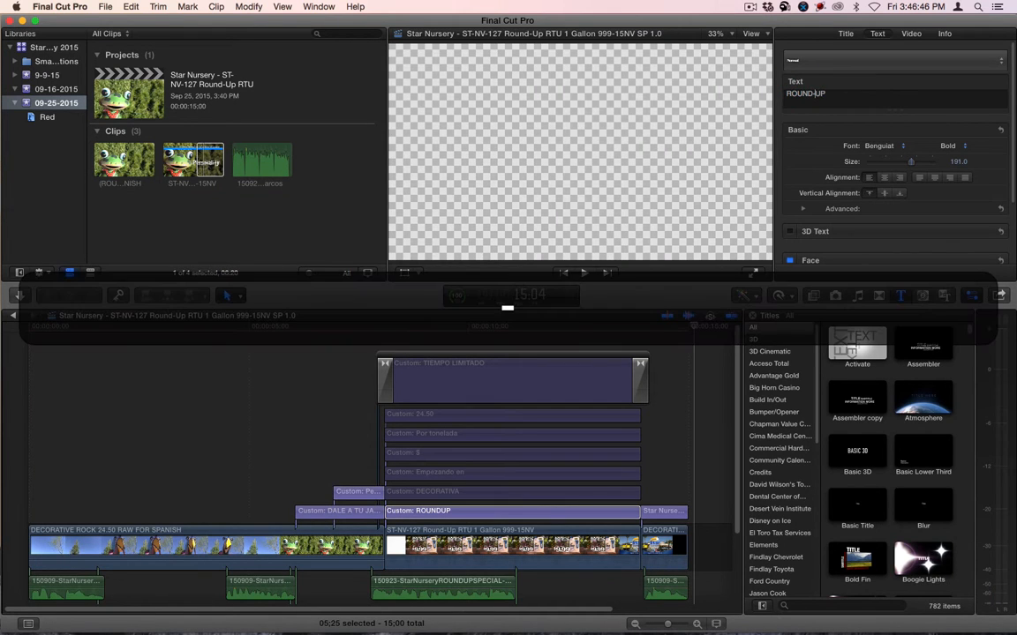
Step: Confirm the ROUND-UP title text, adjust its Transform position, and select the DECORATIVA subtitle
left_click(469, 327)
type("150")
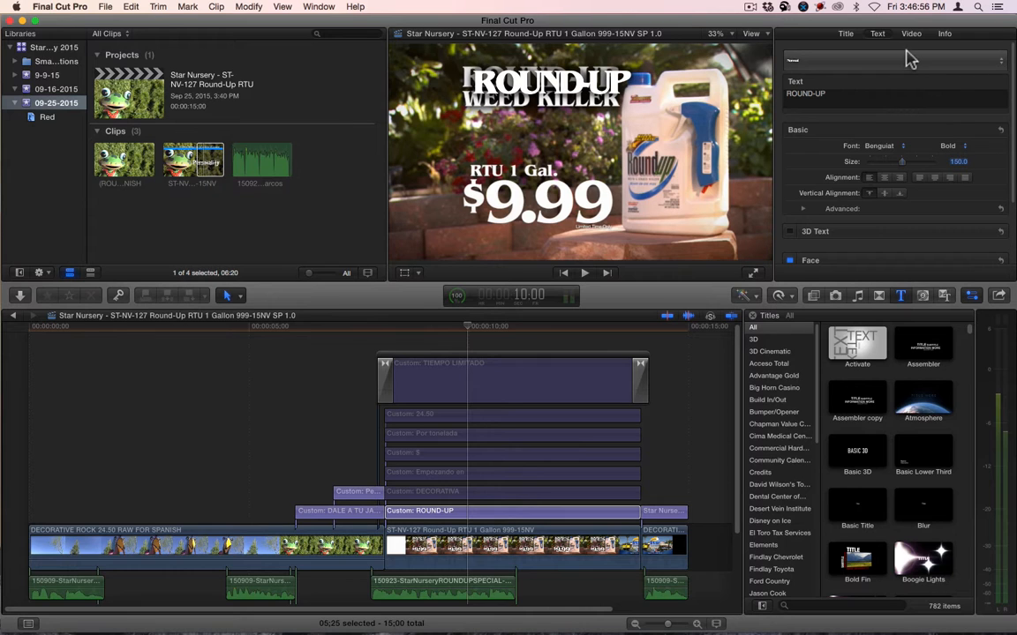
left_click(910, 34)
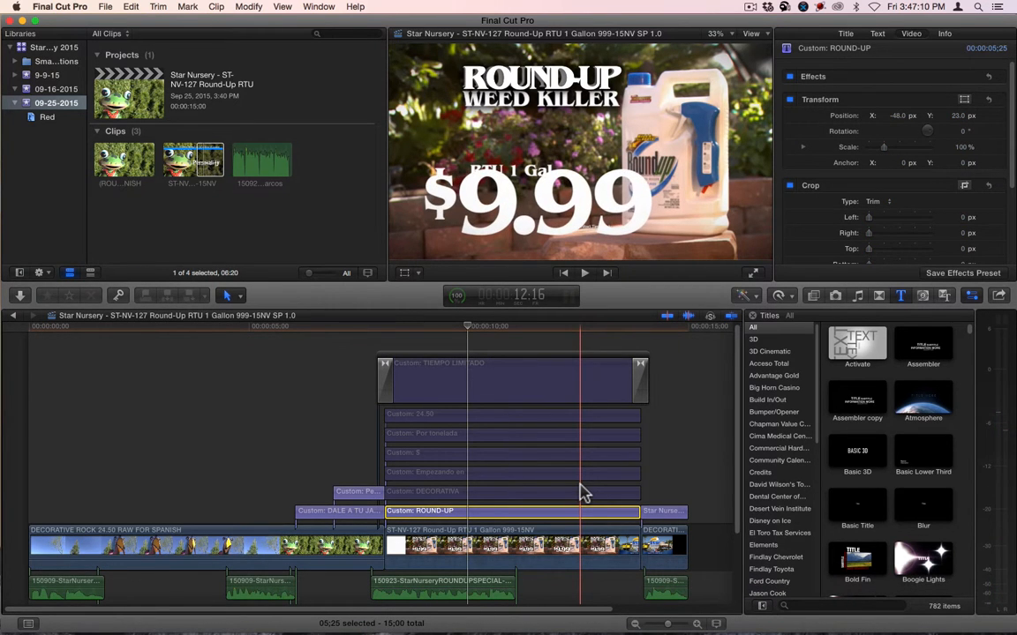
left_click(512, 491)
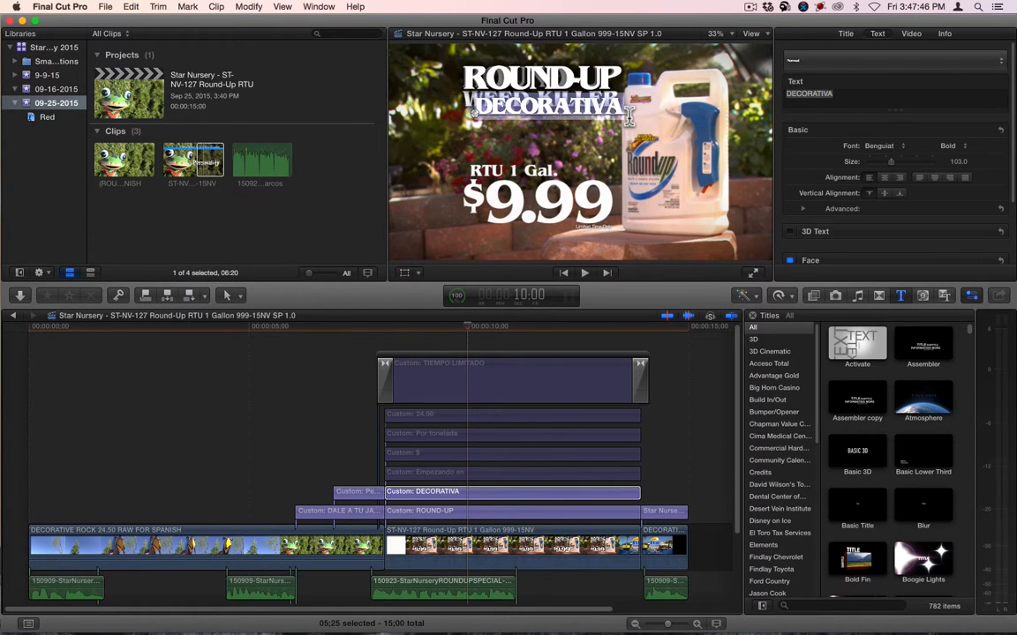
Step: Rewrite the subtitle as HERBICIDA and review the ROUND-UP title's advanced text and position settings
type("HERBICIDA")
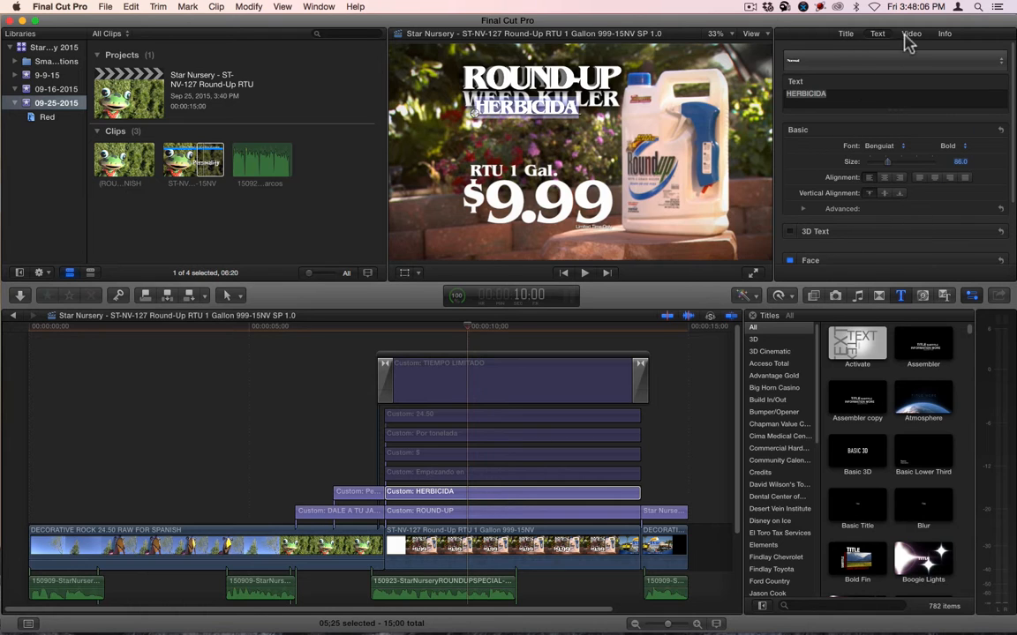
left_click(911, 34)
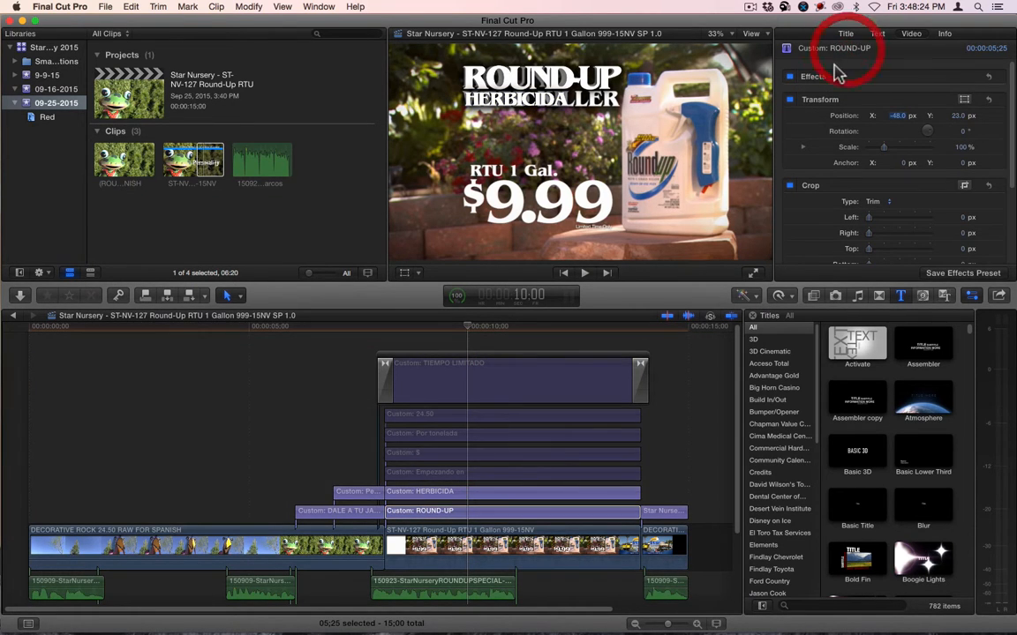
left_click(876, 33)
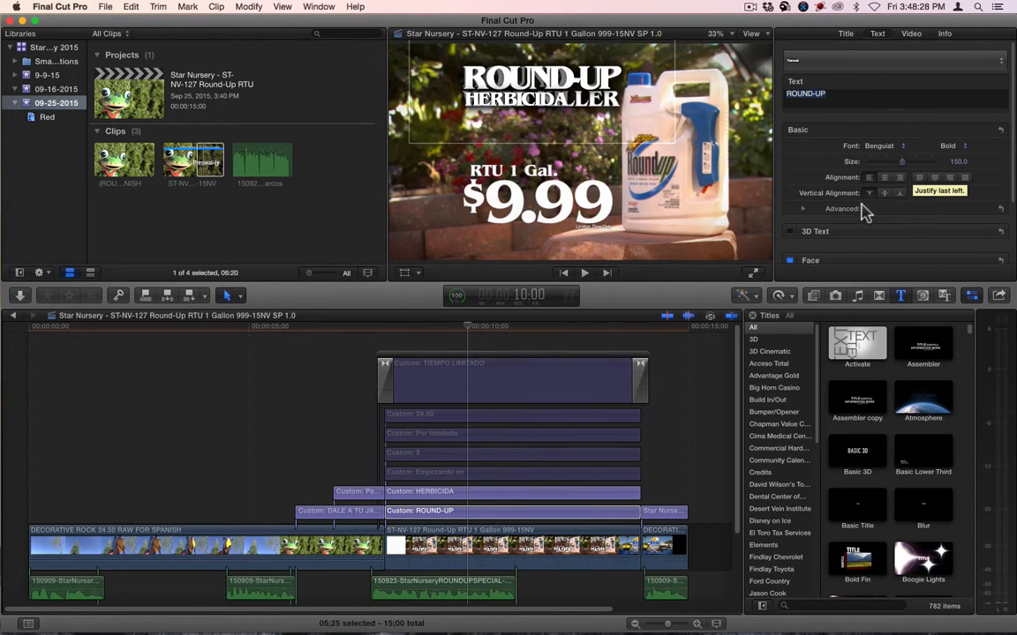
left_click(802, 208)
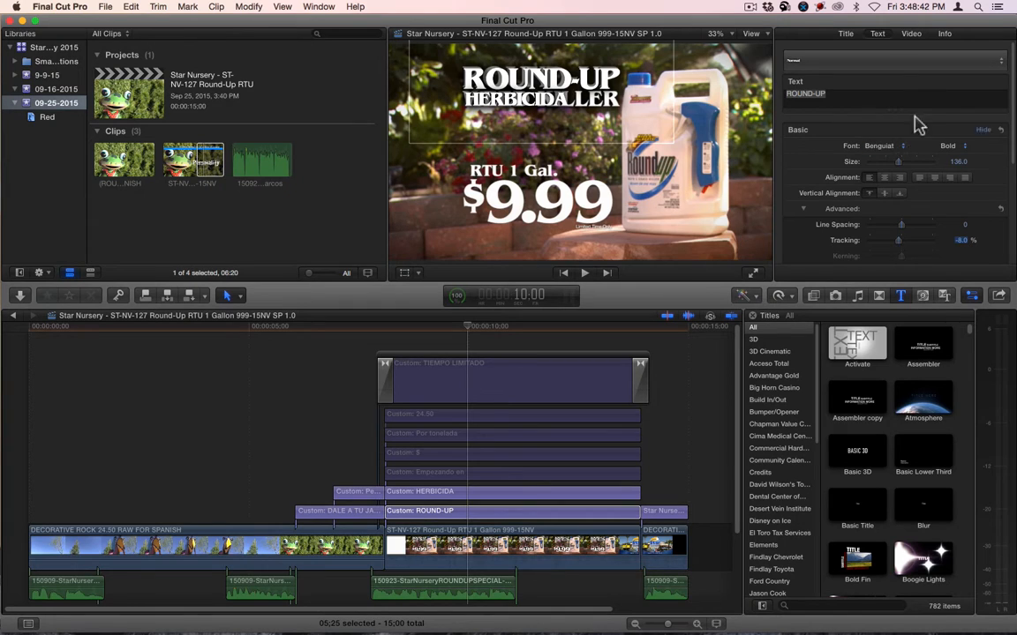
left_click(911, 34)
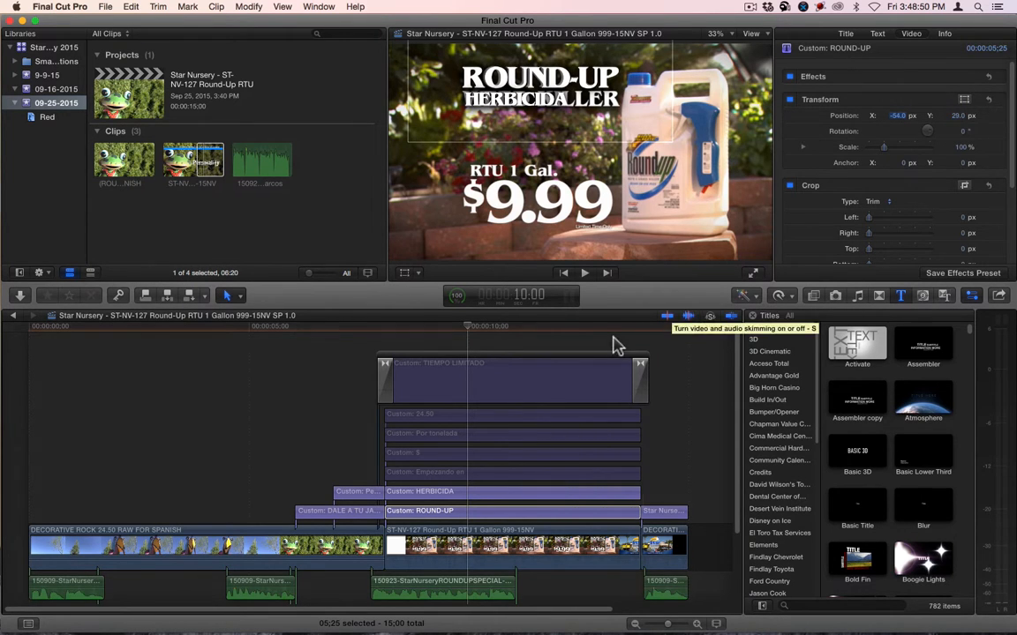
Step: Shift the HERBICIDA title into place beneath ROUND-UP over the bottle shot
left_click(512, 490)
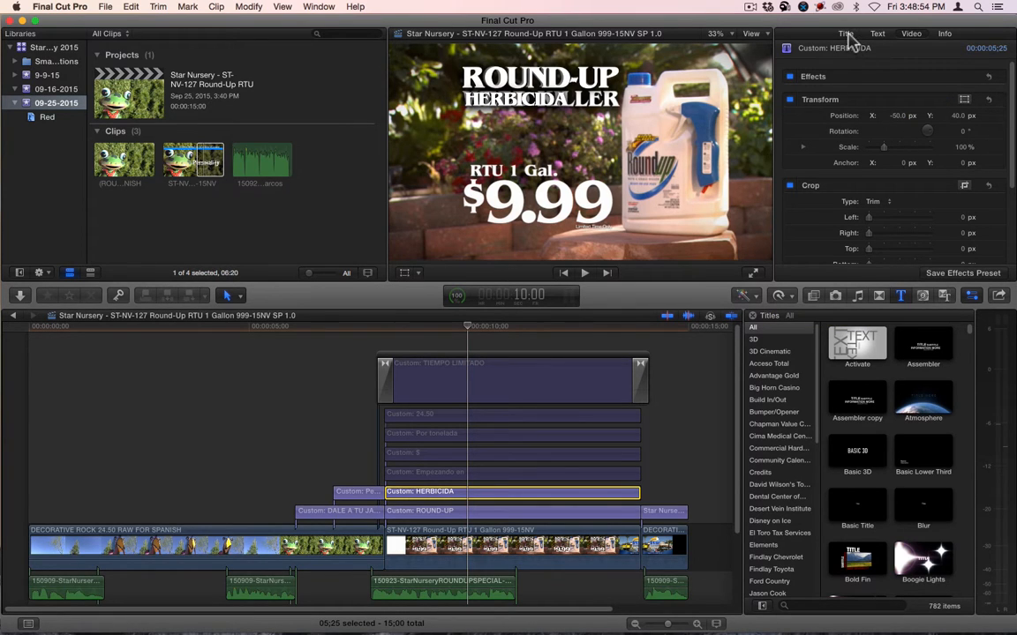
left_click(876, 34)
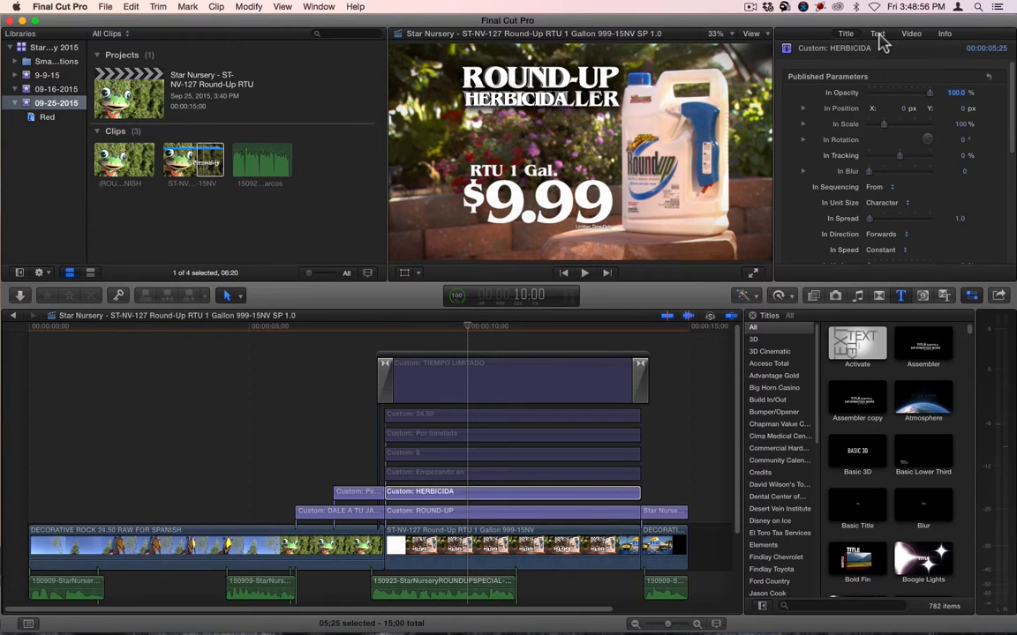
left_click(876, 33)
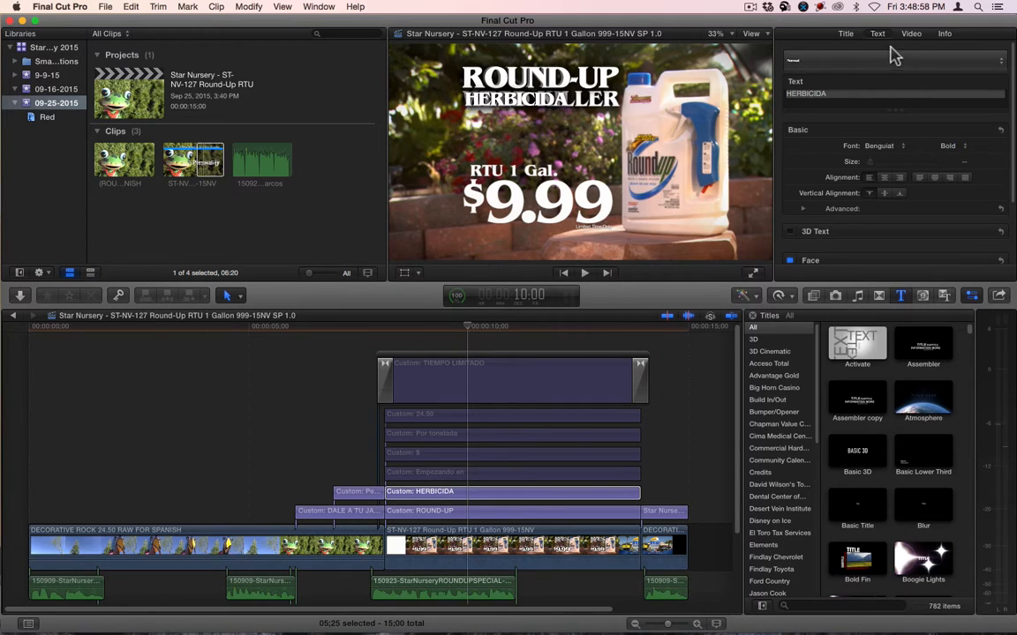
left_click(911, 33)
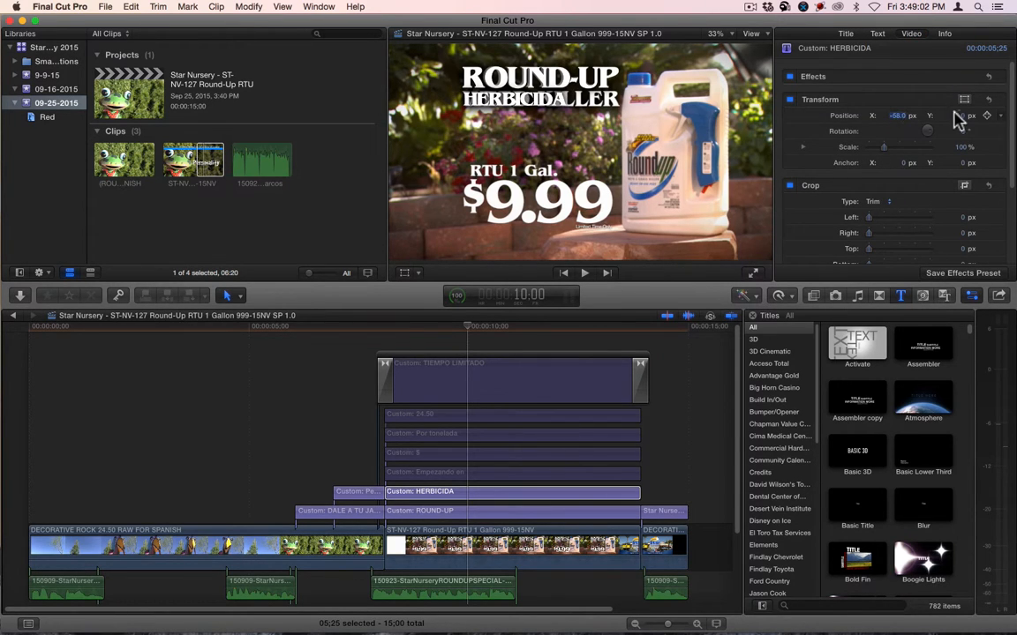
left_click(877, 34)
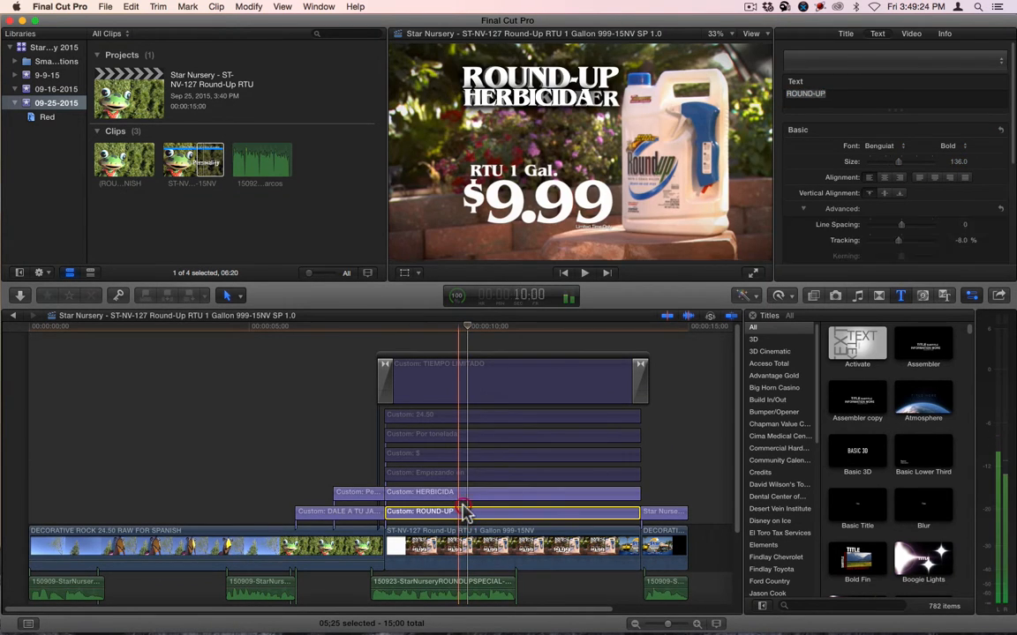
Step: Finish the HERB subtitle wording before switching to the Bayer Home Pest Control project
left_click(420, 491)
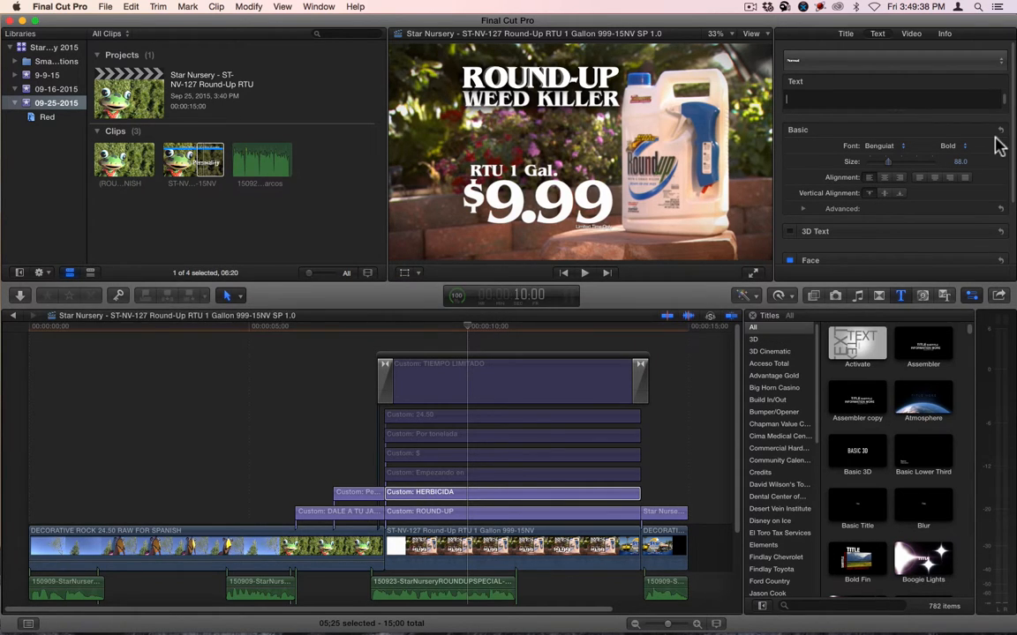
type("HERB")
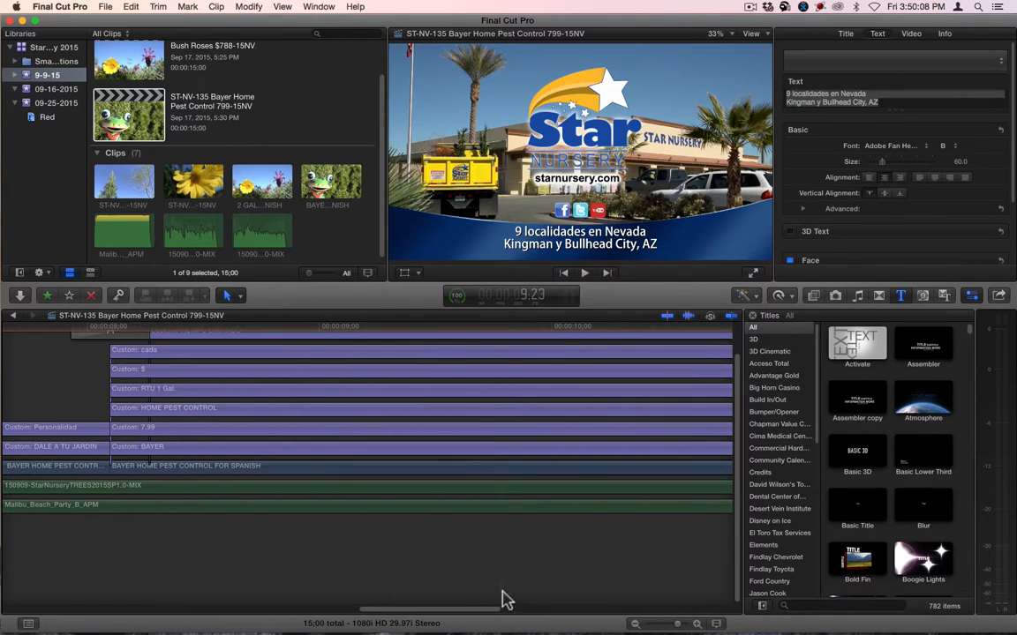
Step: Select the TIEMPO LIMITADO title in the Bayer ad and return to the Round-Up ad's event
left_click(468, 332)
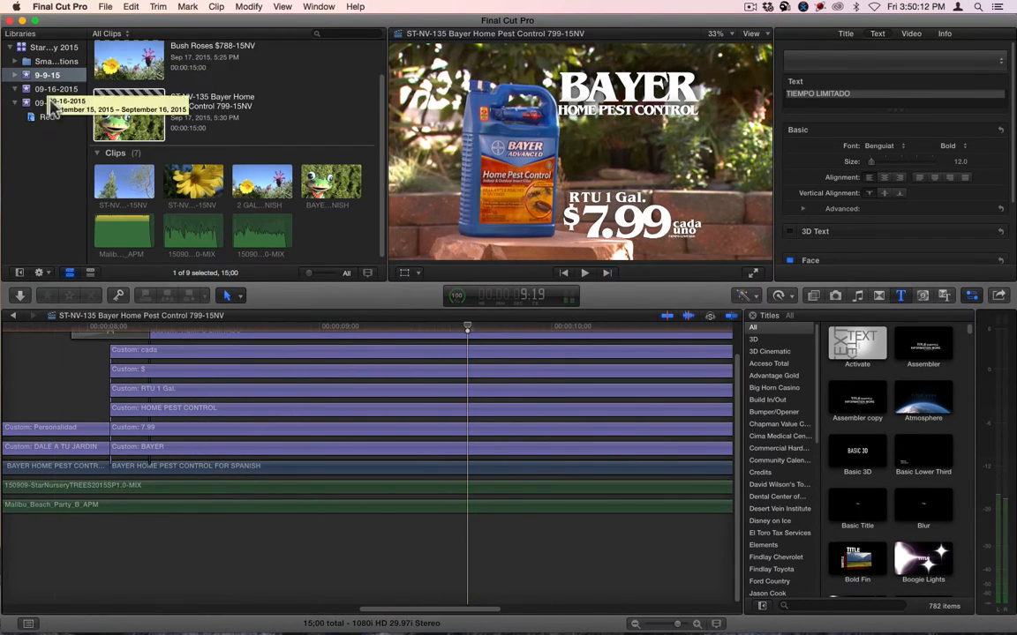
left_click(56, 103)
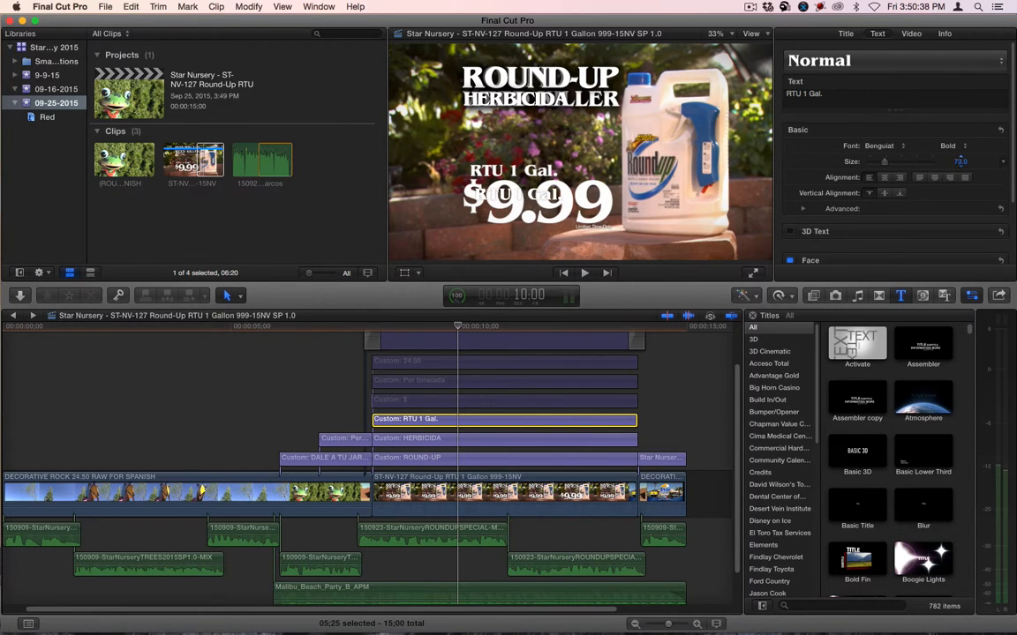
Step: Set the RTU 1 Gal. title's Transform position to 95 and select the $ title overlay
left_click(911, 32)
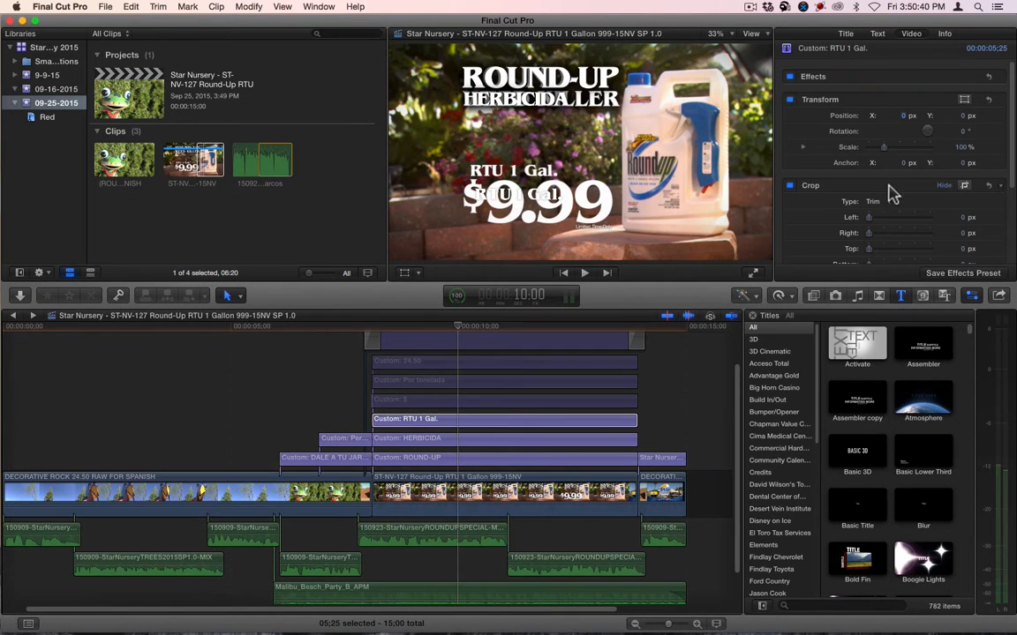
type("95")
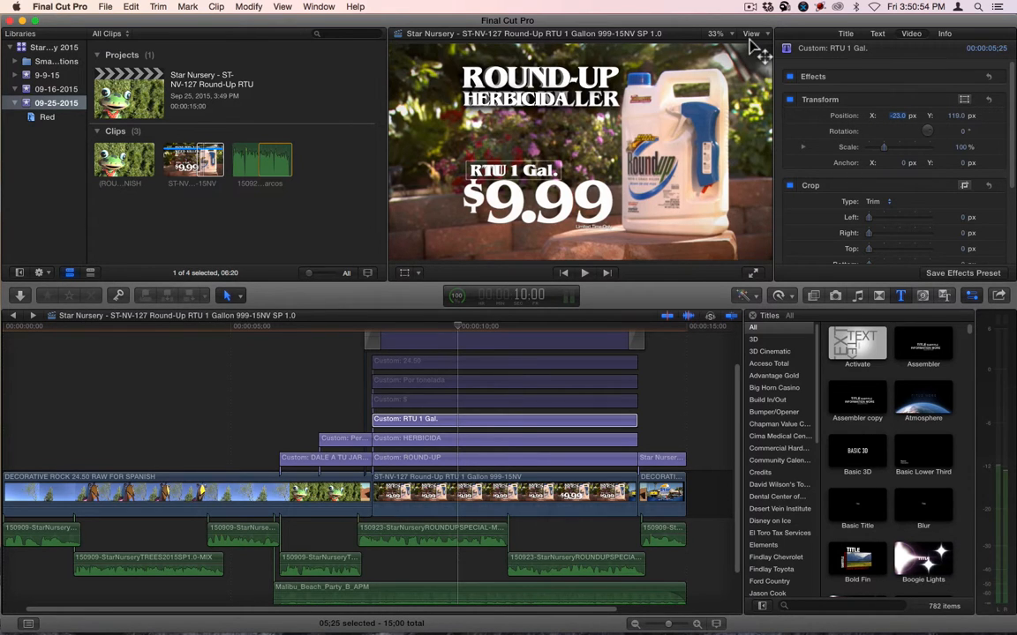
mouse_move(626, 180)
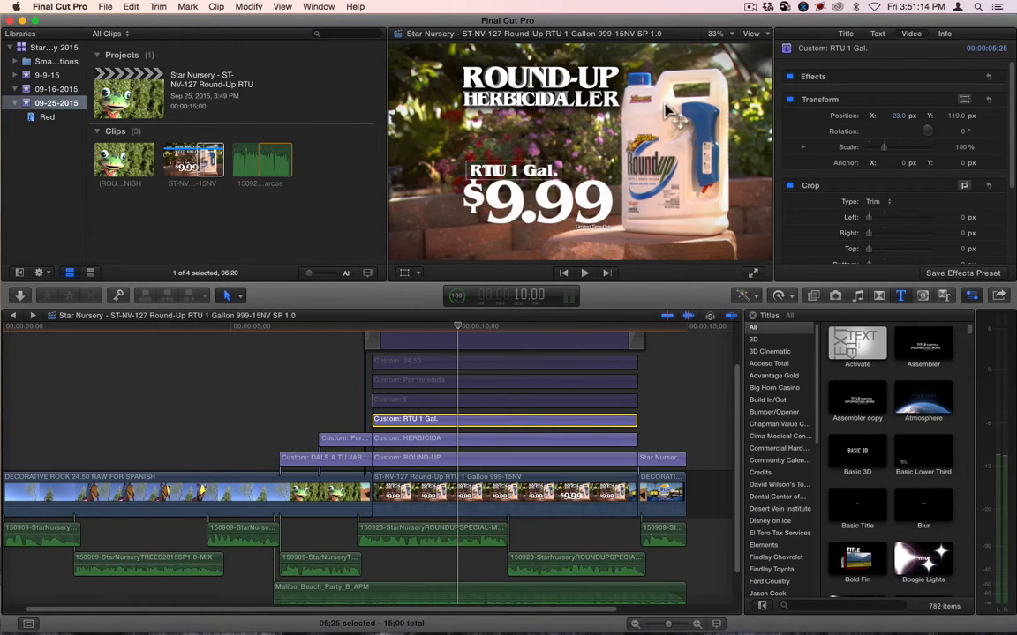
mouse_move(515, 195)
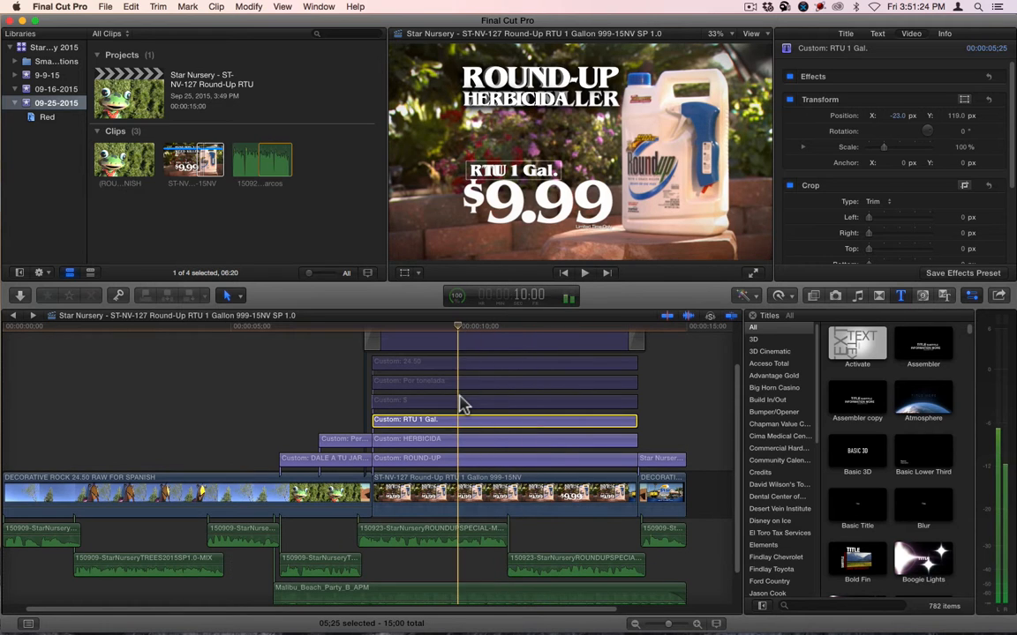
left_click(503, 399)
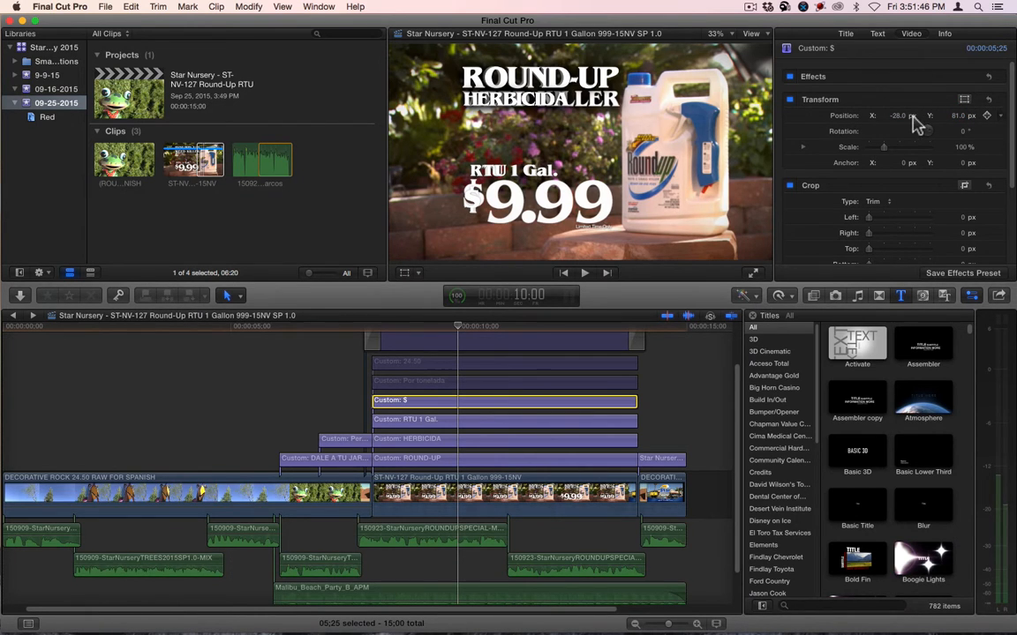
mouse_move(935, 130)
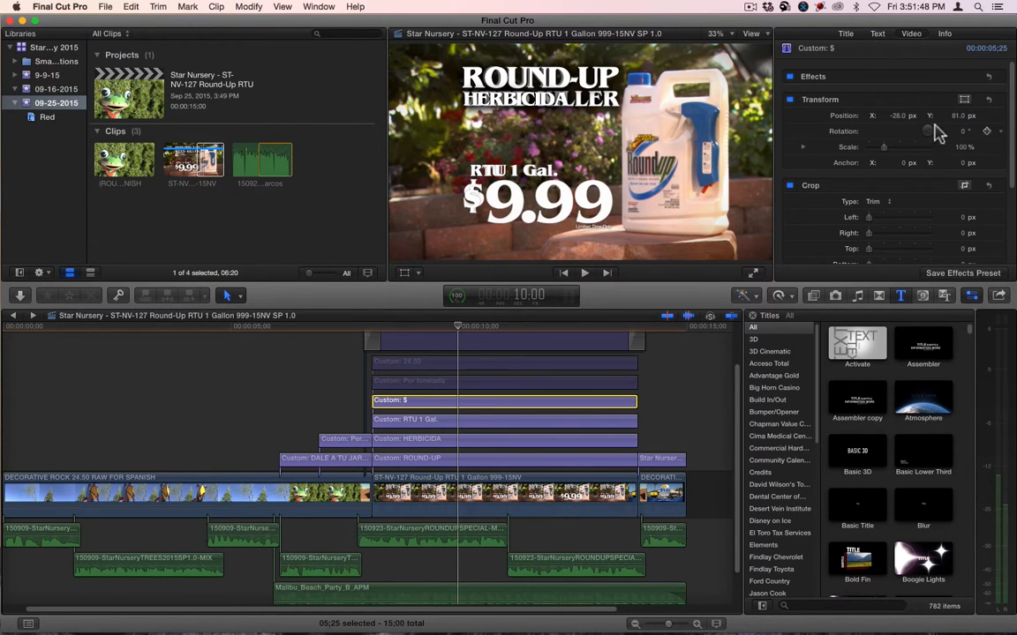
mouse_move(896, 57)
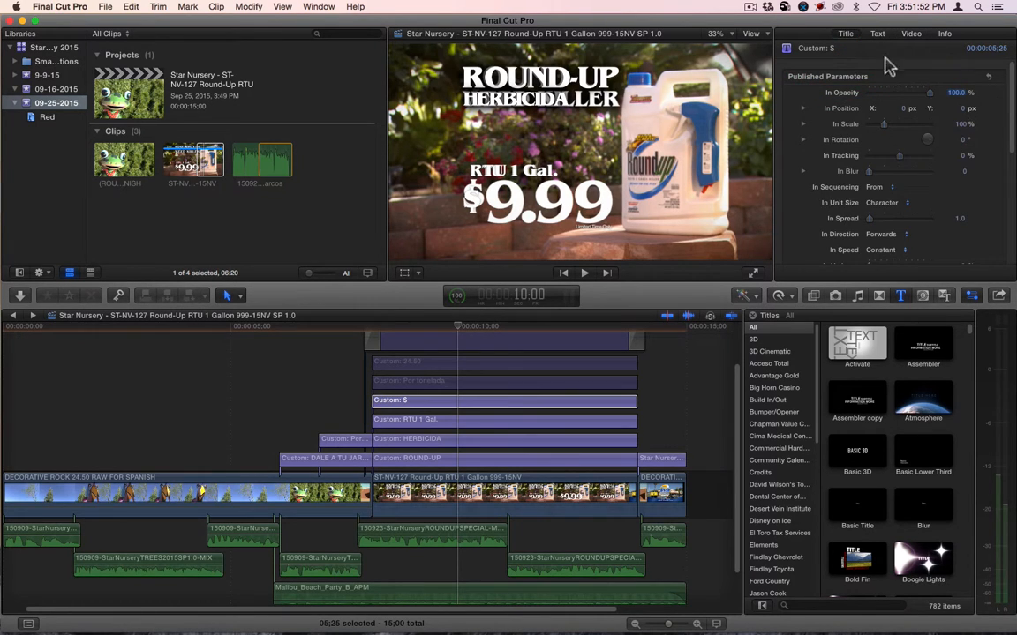
Step: Change the 24.50 price title to read 9.99 and align its horizontal position over the price graphic
left_click(876, 32)
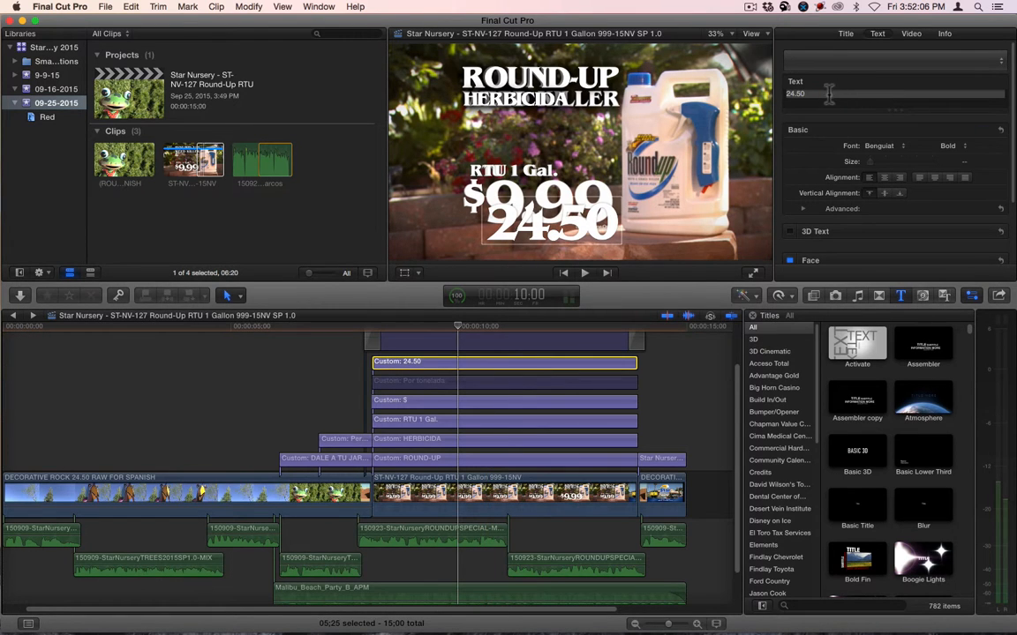
type("9.99")
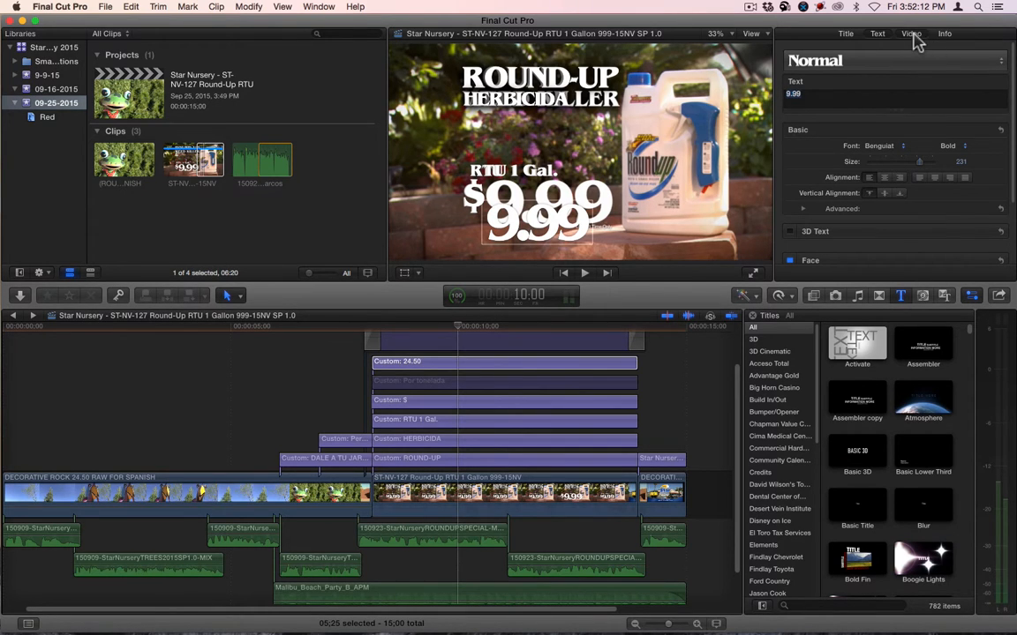
left_click(911, 33)
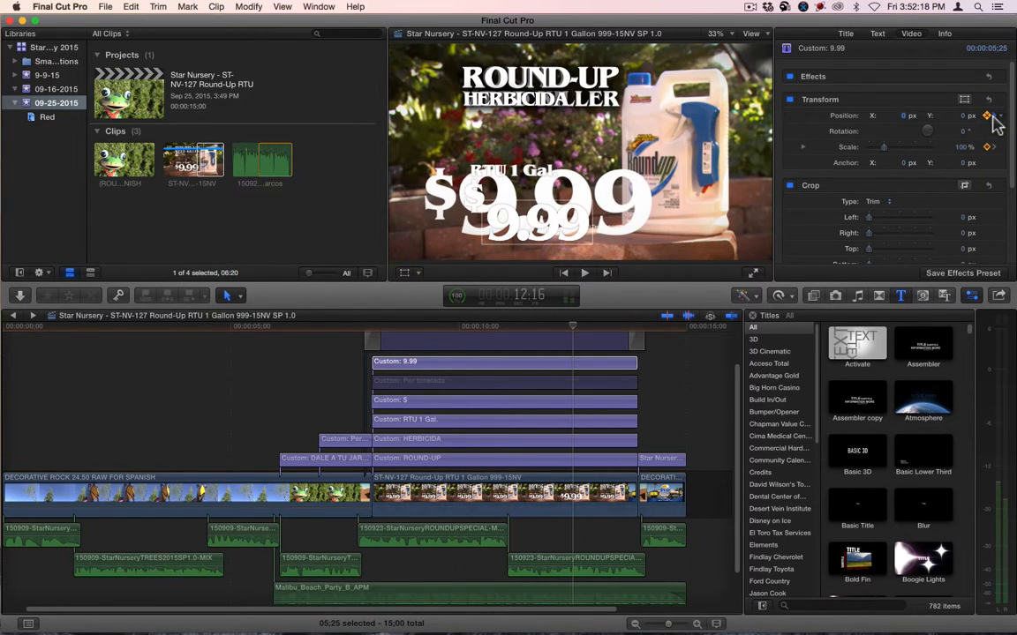
mouse_move(995, 121)
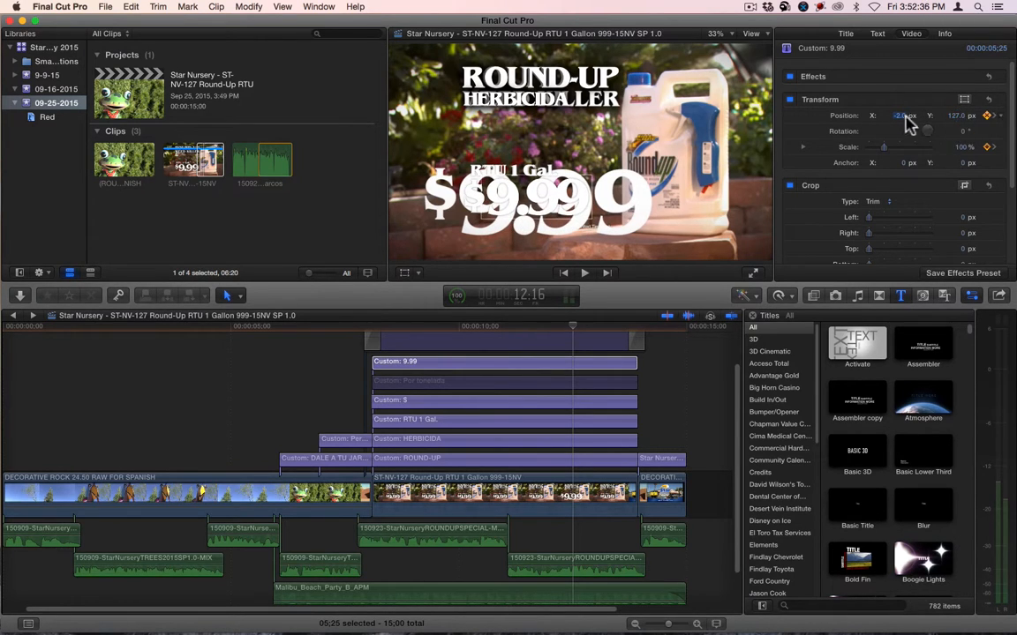
left_click(572, 343)
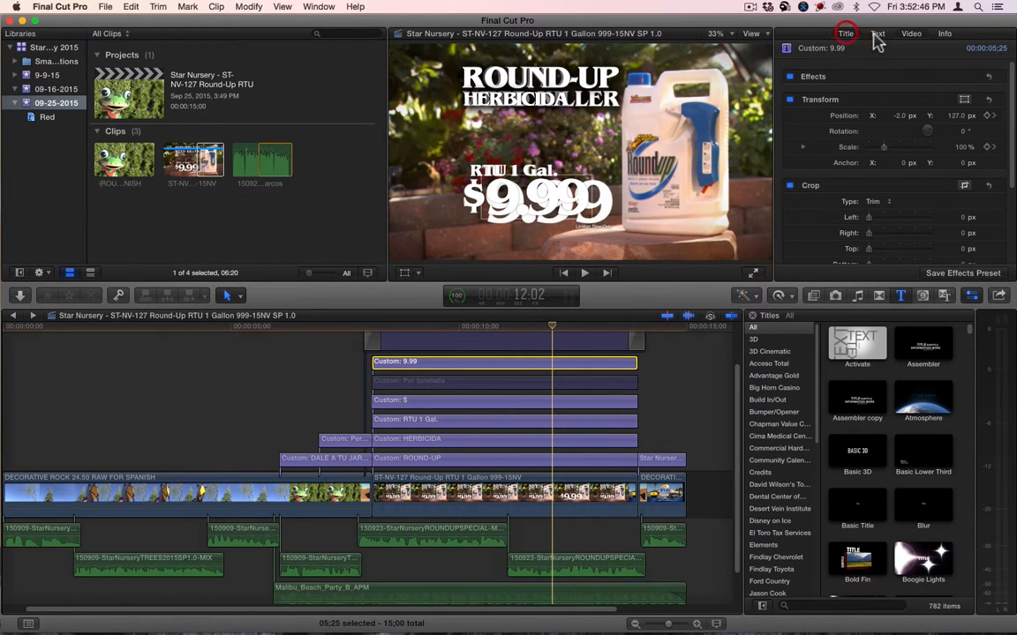
left_click(877, 34)
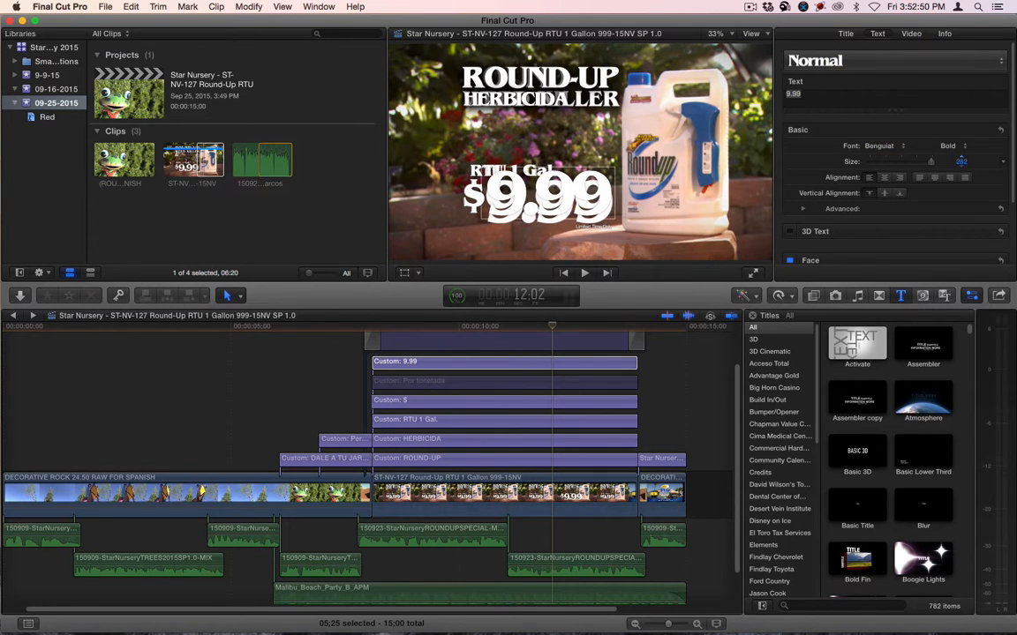
left_click(910, 33)
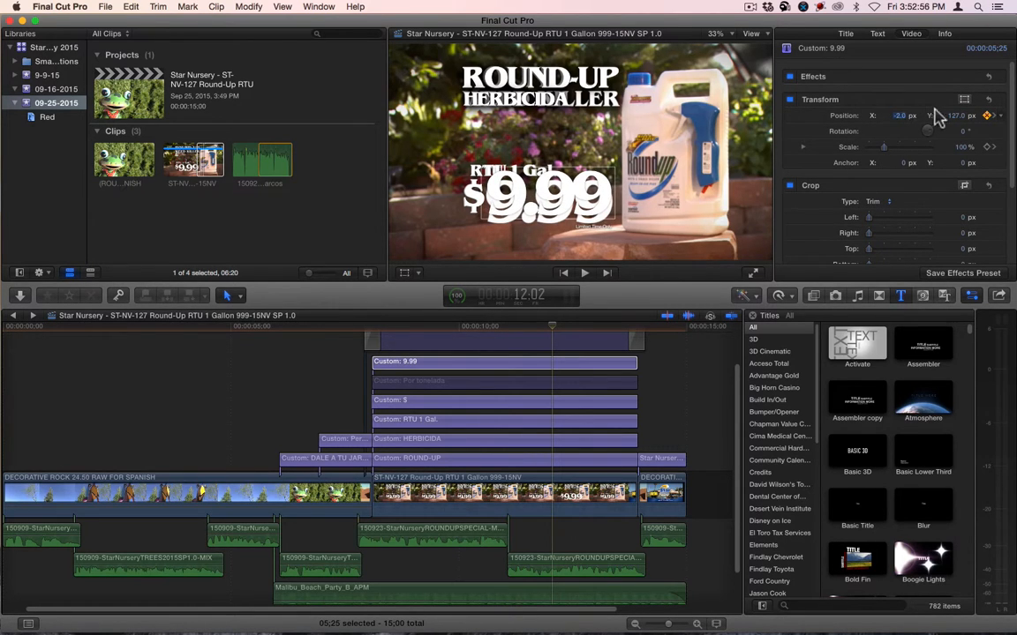
Step: Nudge the 9.99 title's Position X over the price and add a position keyframe
left_click_drag(956, 117, 957, 117)
type("86")
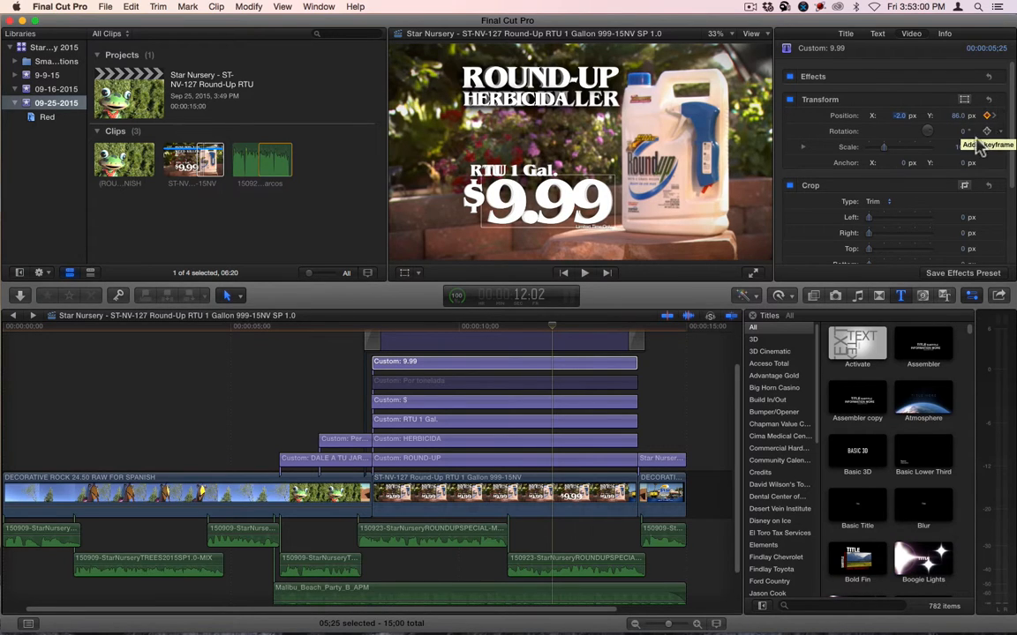
mouse_move(989, 117)
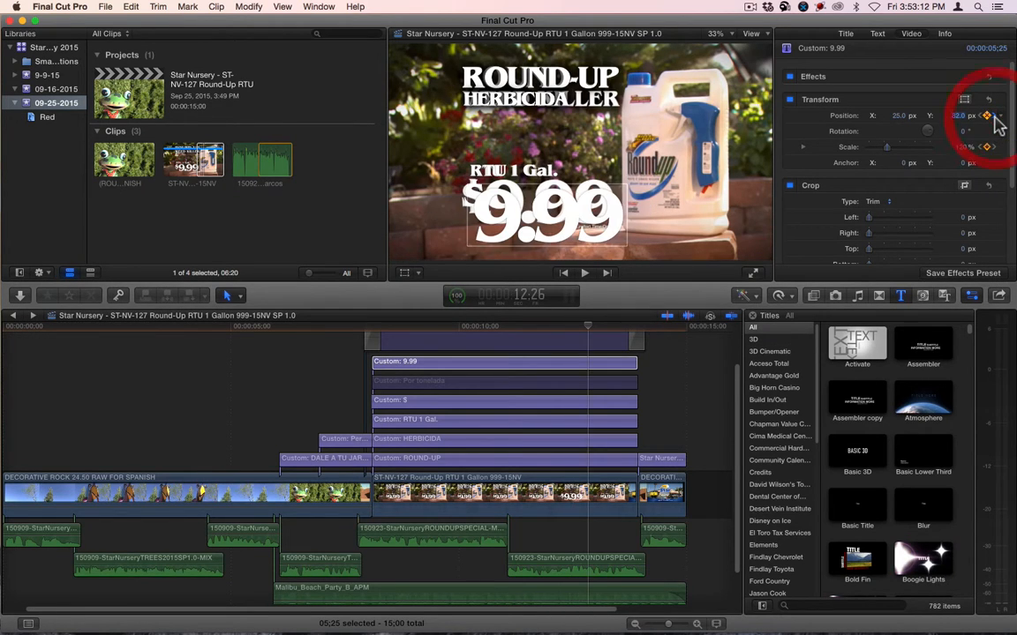
left_click(989, 116)
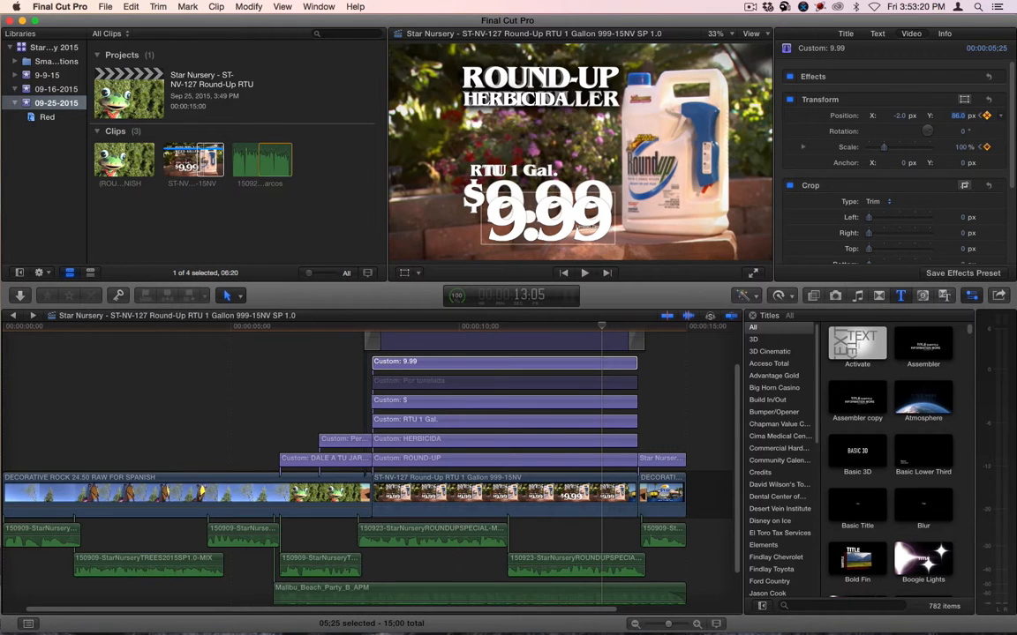
mouse_move(788, 294)
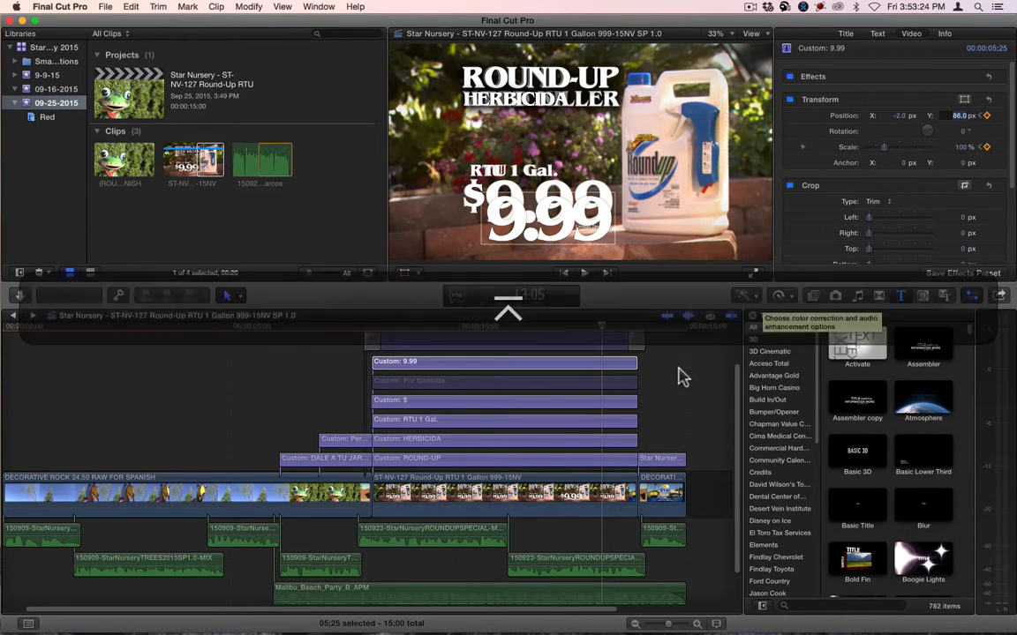
Step: Paste the TIEMPO LIMITADO title at the price shot and adjust its Transform position above the price titles
left_click(586, 327)
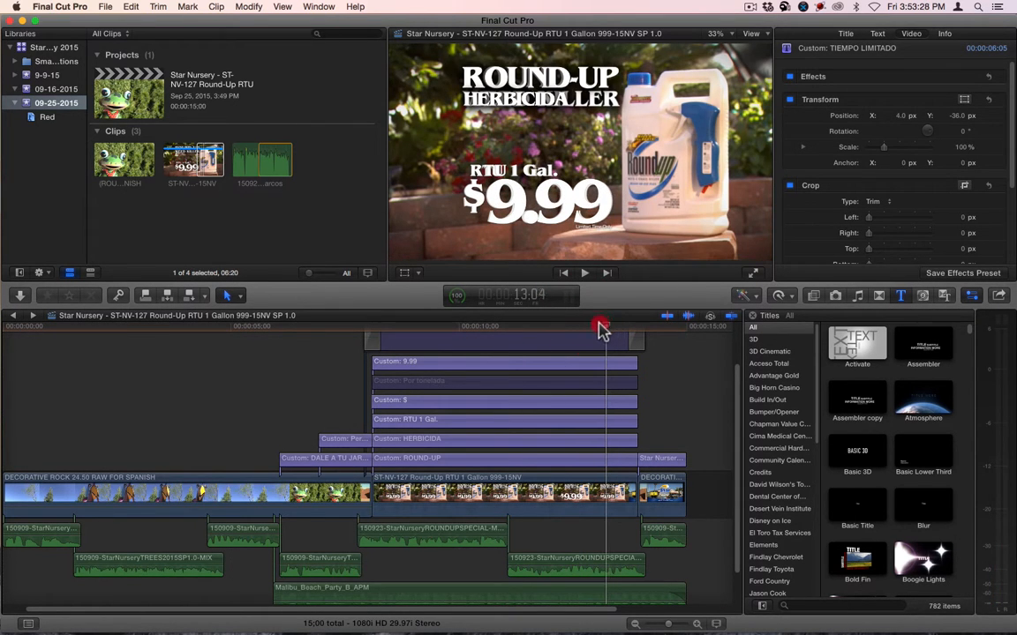
left_click_drag(601, 330, 582, 333)
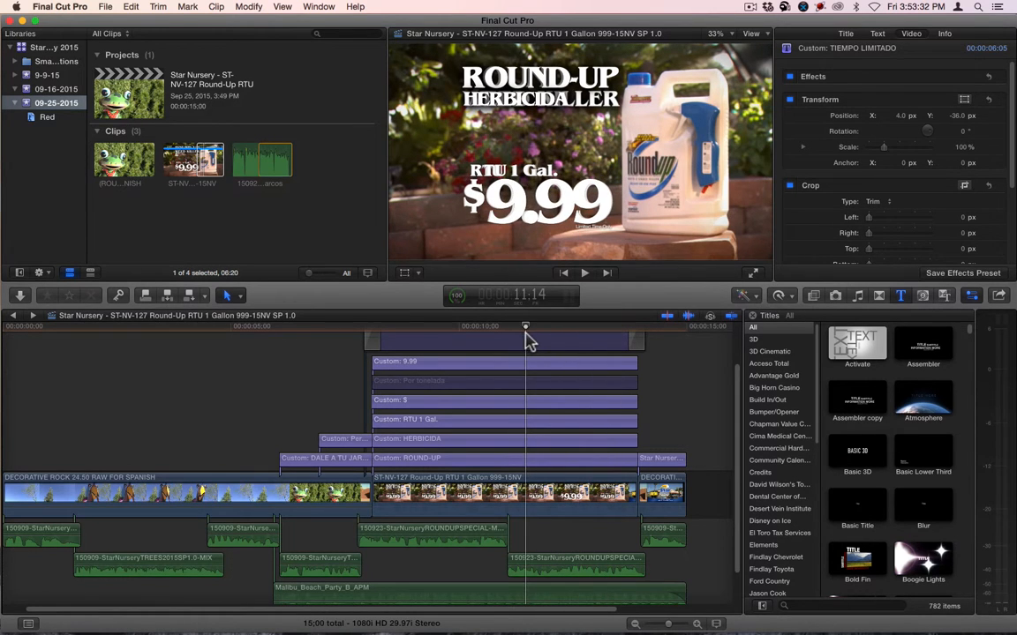
left_click(494, 381)
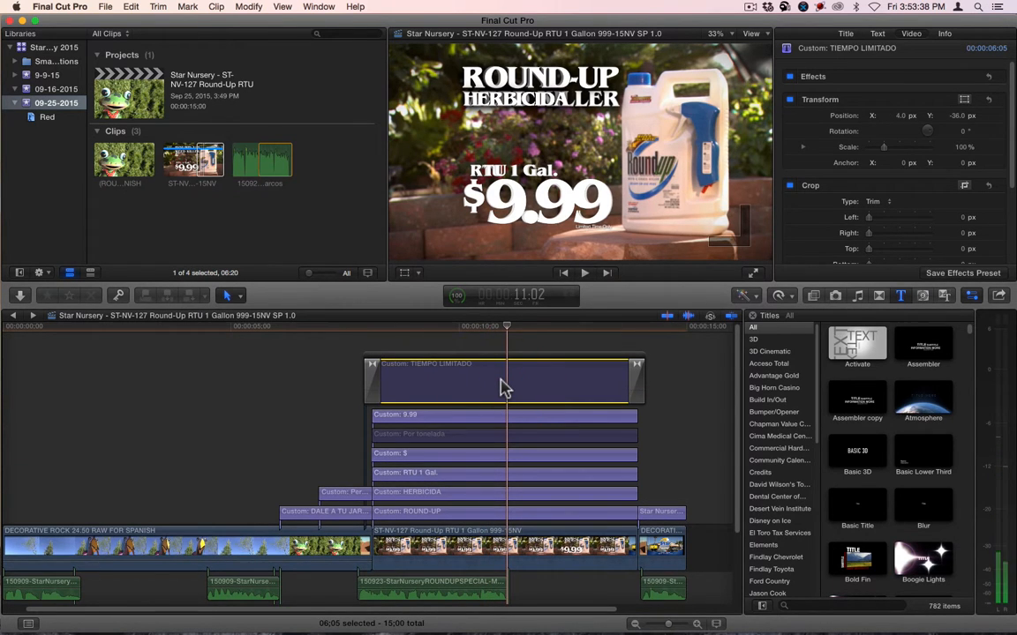
left_click(505, 379)
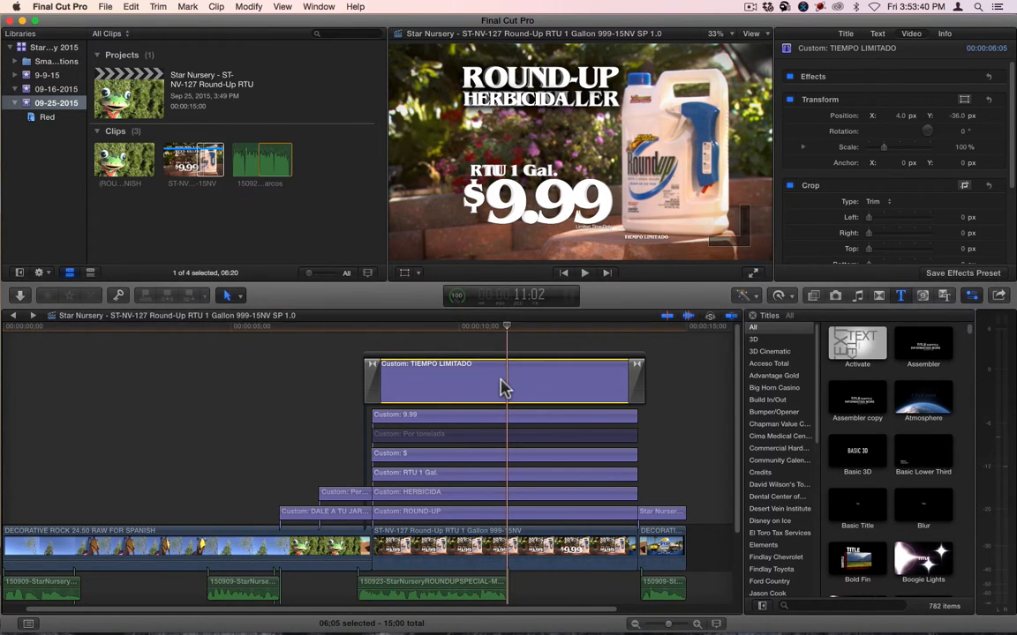
left_click(503, 434)
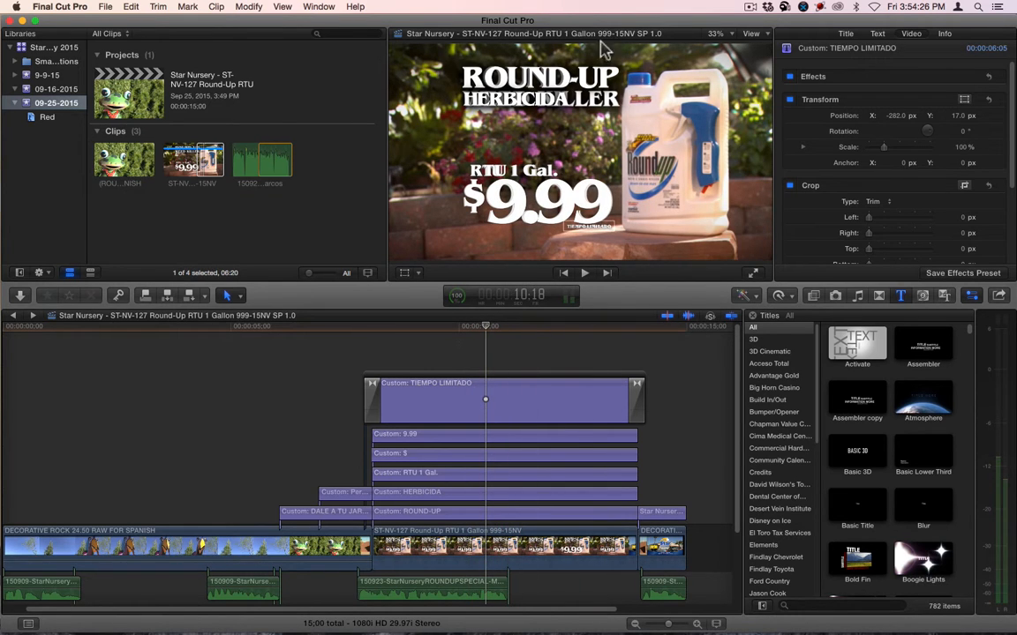
left_click_drag(485, 332, 455, 332)
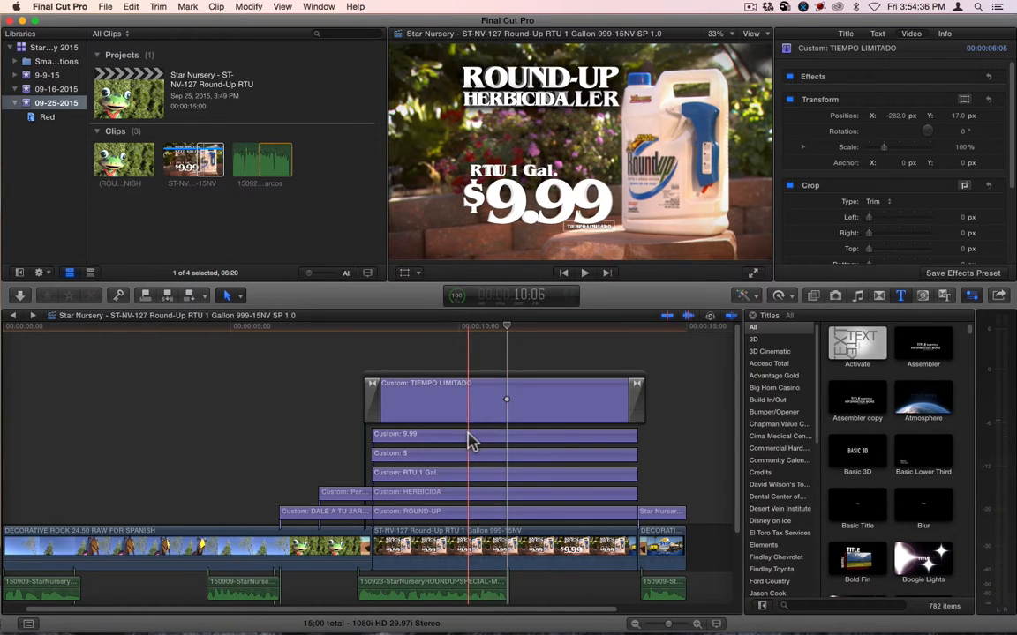
Step: Copy the Fade To Color transition on the 9.99 price title for reuse
left_click(470, 434)
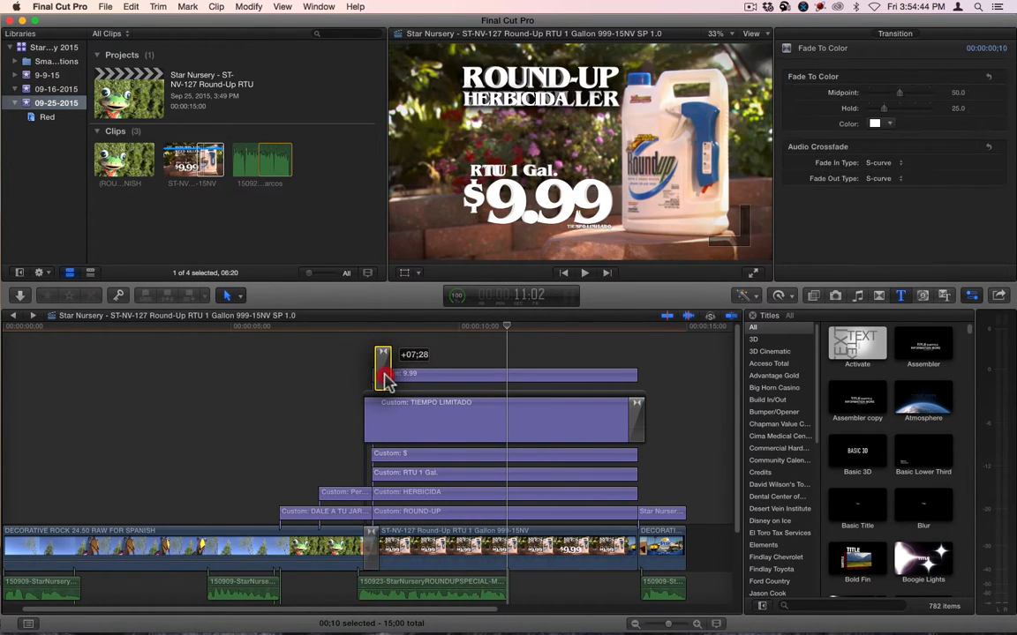
key("cmd+z")
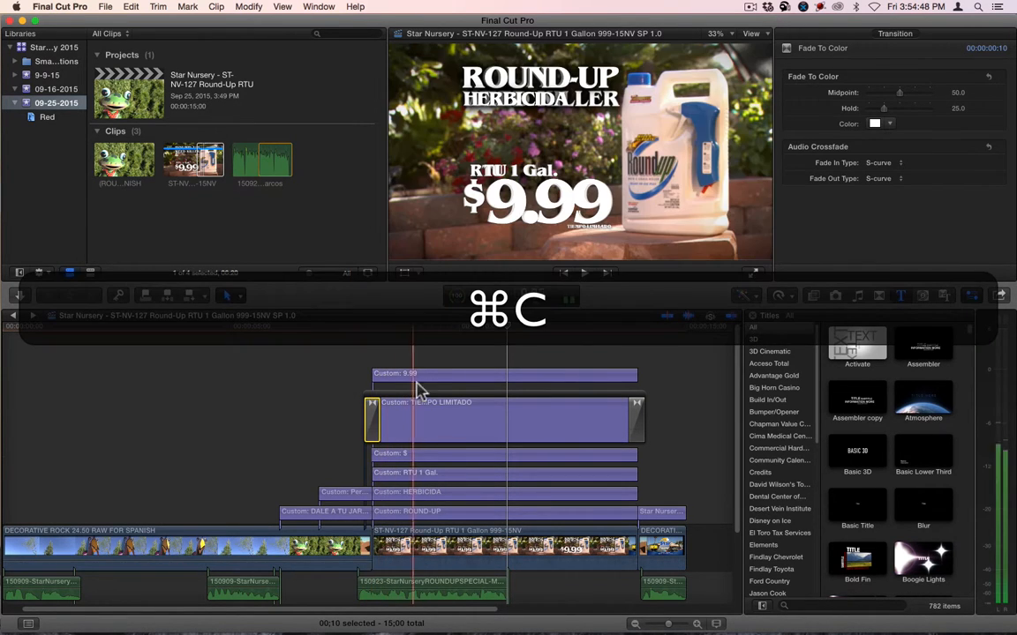
key("cmd+v")
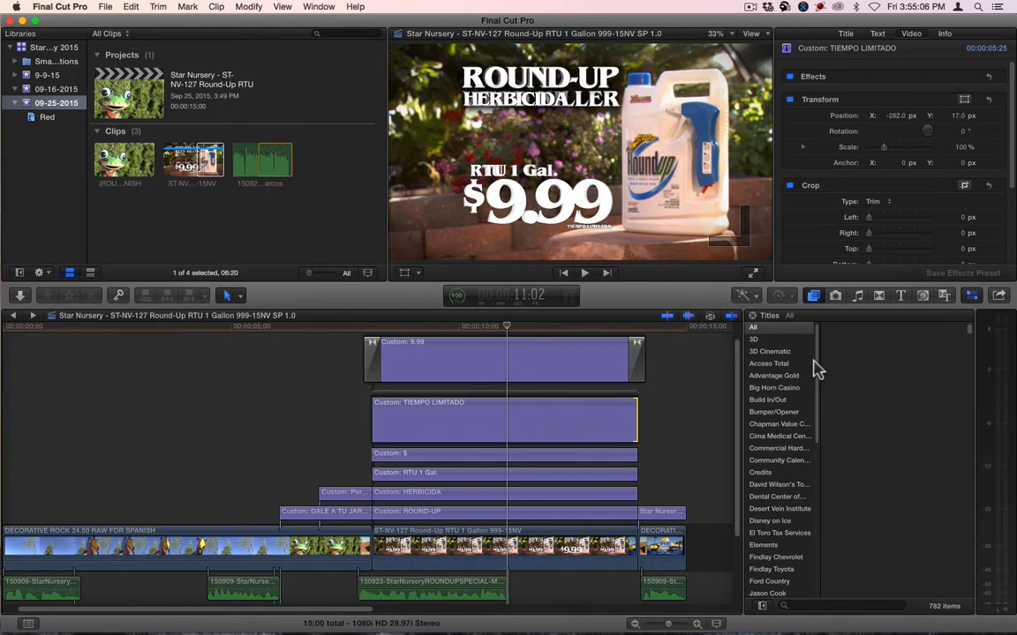
Step: Apply the Flash transition from the Lights category at the cut into the product clip
left_click(879, 296)
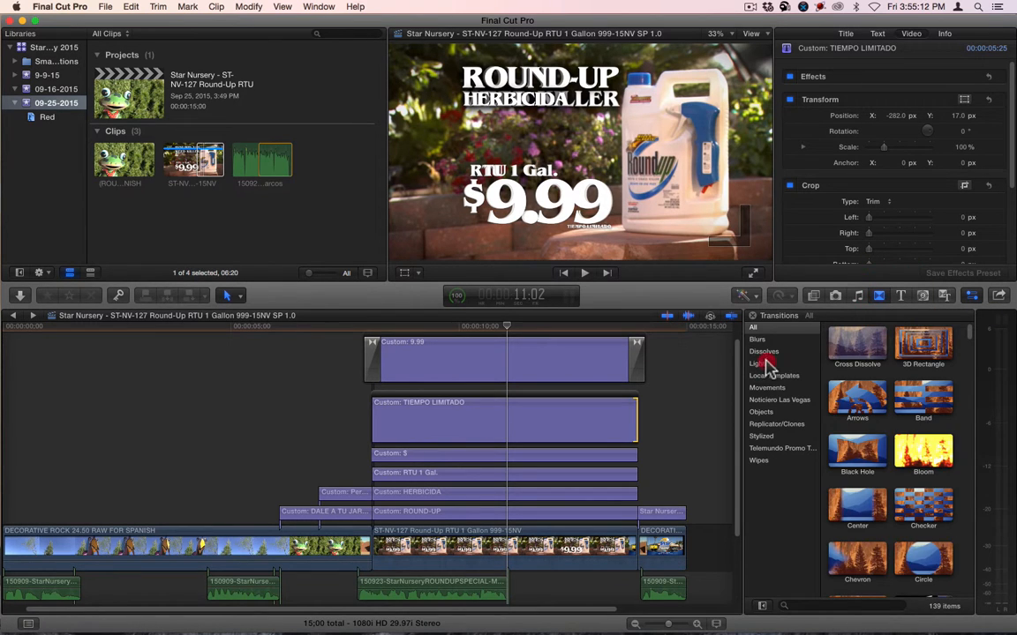
left_click(757, 364)
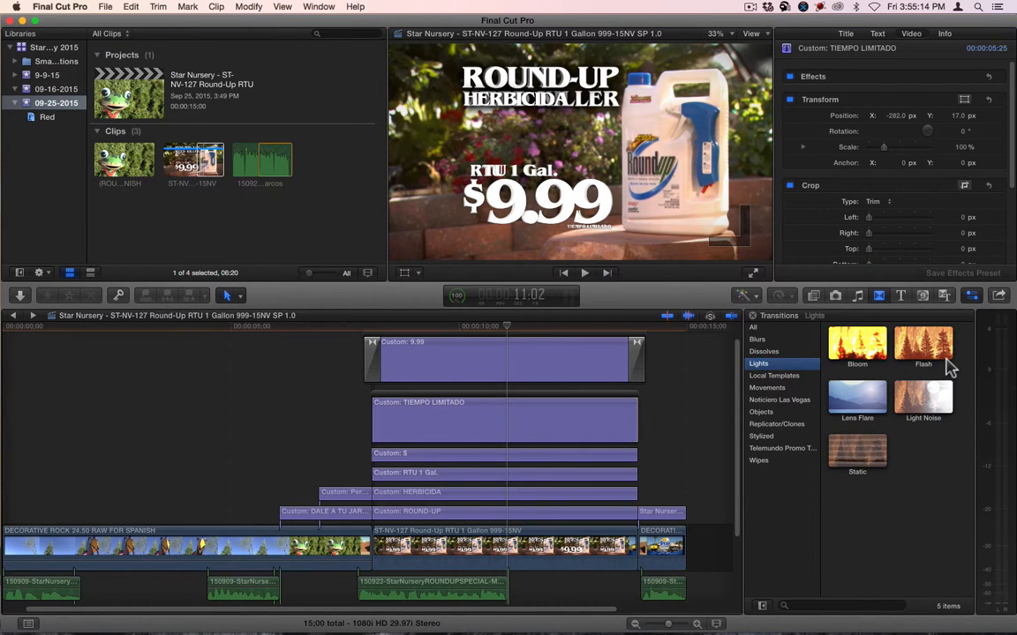
left_click(923, 342)
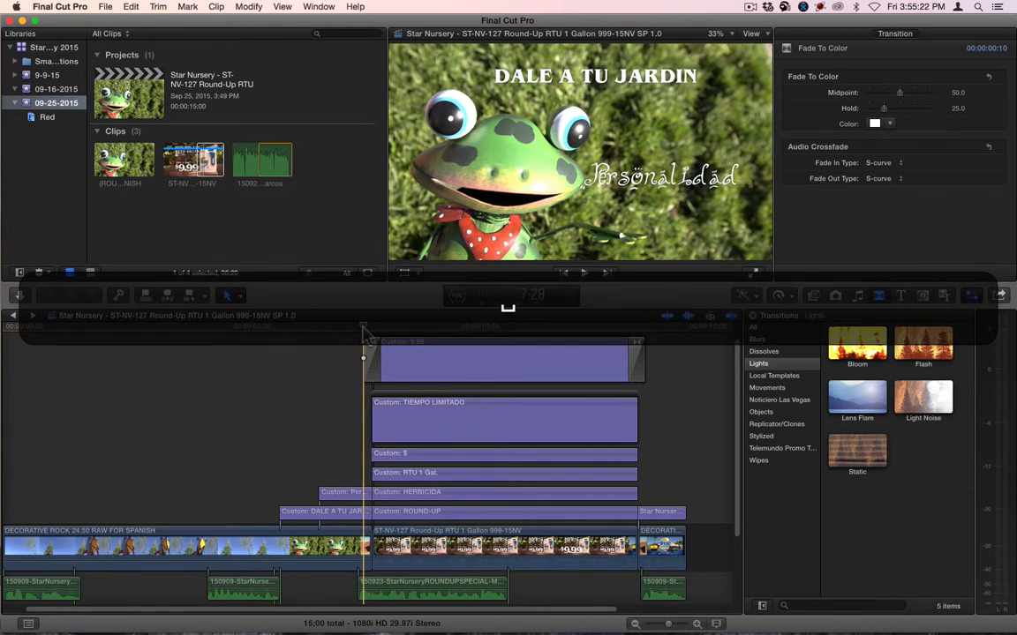
left_click(586, 272)
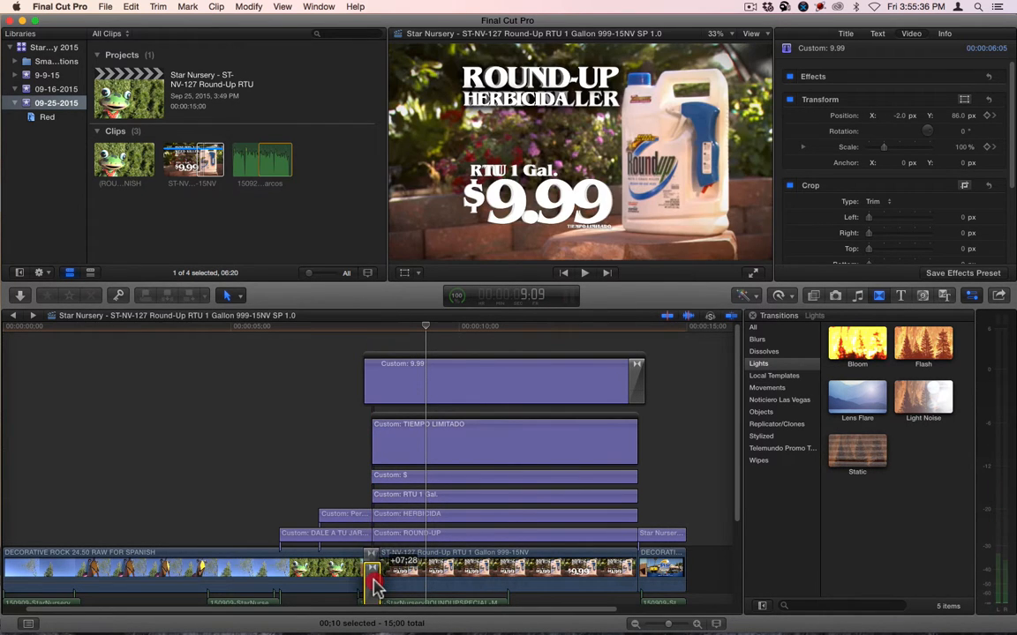
Step: Load the Spanish ROUND UP WEED KILLER 9.99 clip from the event into the viewer
left_click(370, 568)
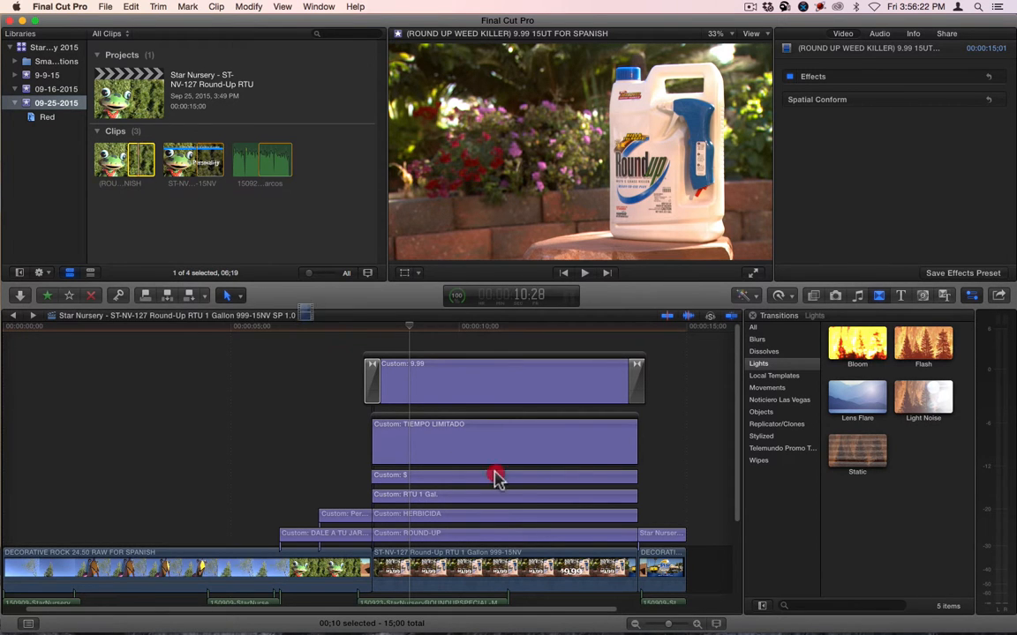
Step: Replace the old product shot with the Spanish clip and park the playhead at the section's start
right_click(494, 569)
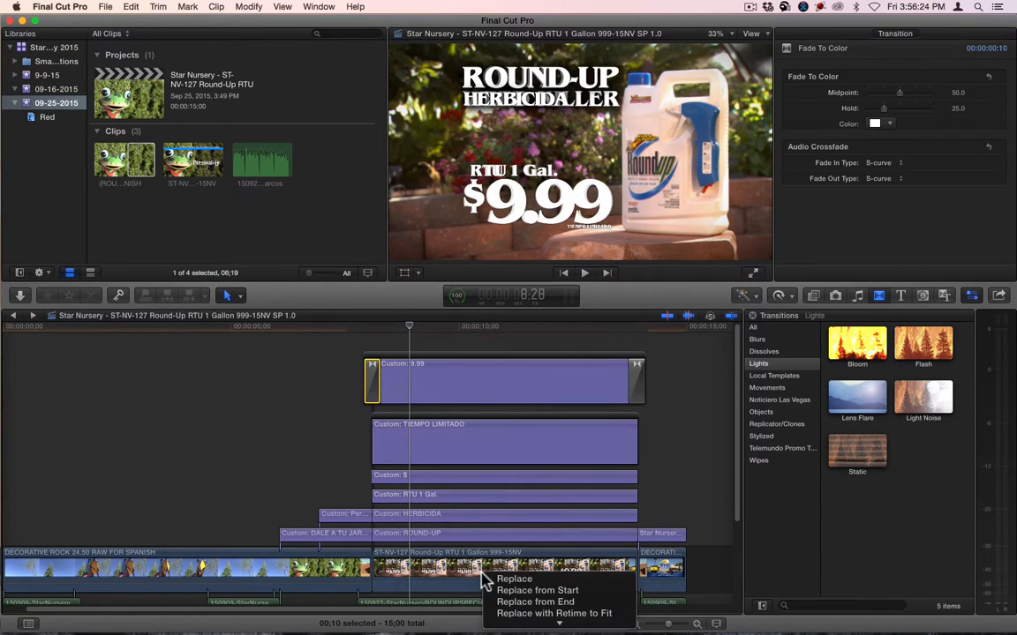
left_click(537, 589)
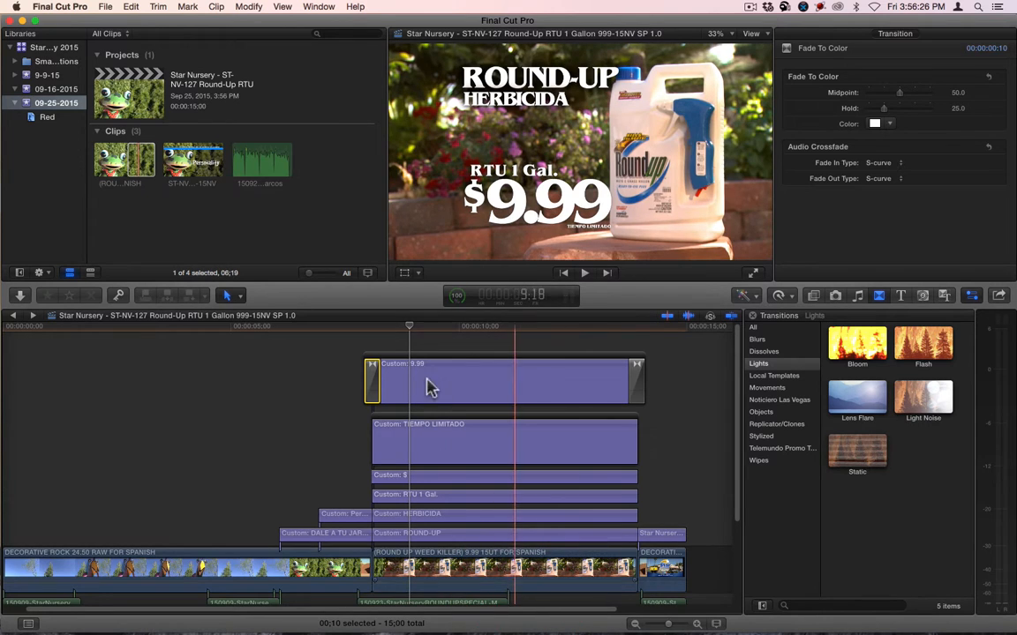
left_click(372, 325)
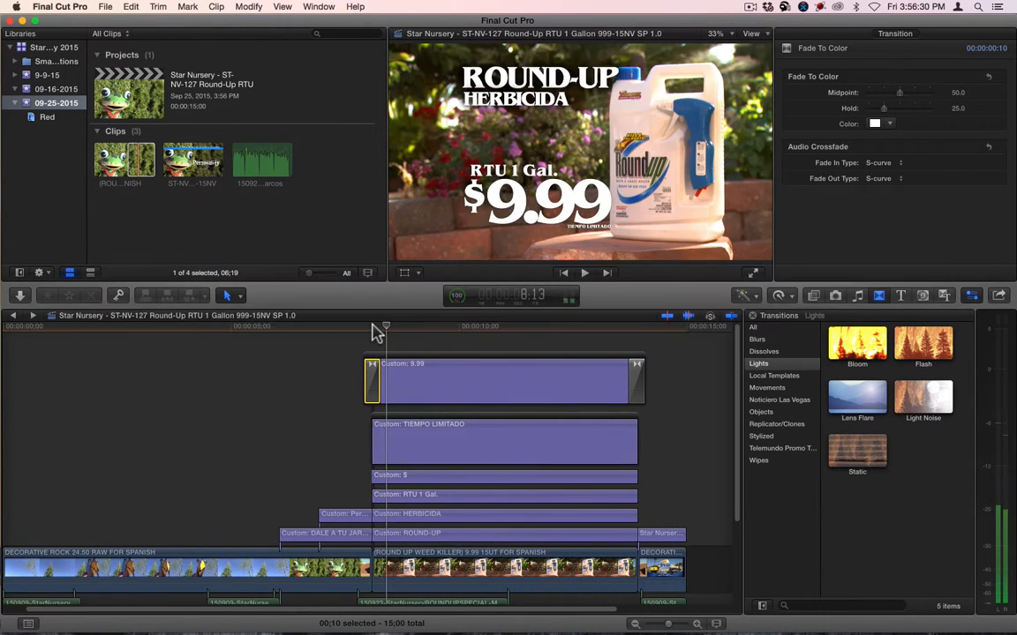
left_click(596, 337)
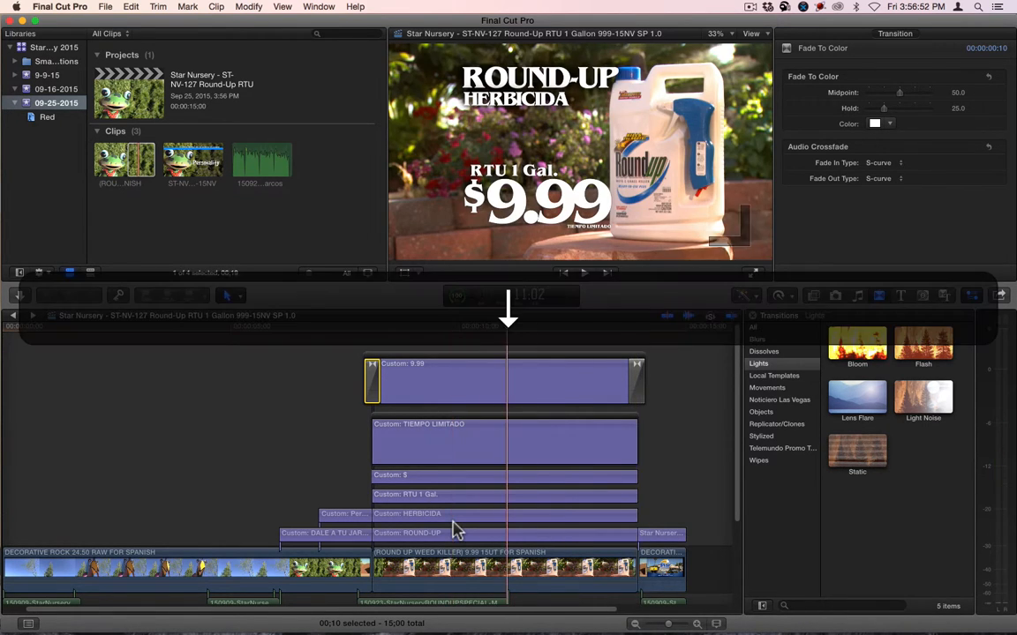
Step: Scrub through the product section and trim the Spanish clip's end a few frames short
left_click(602, 343)
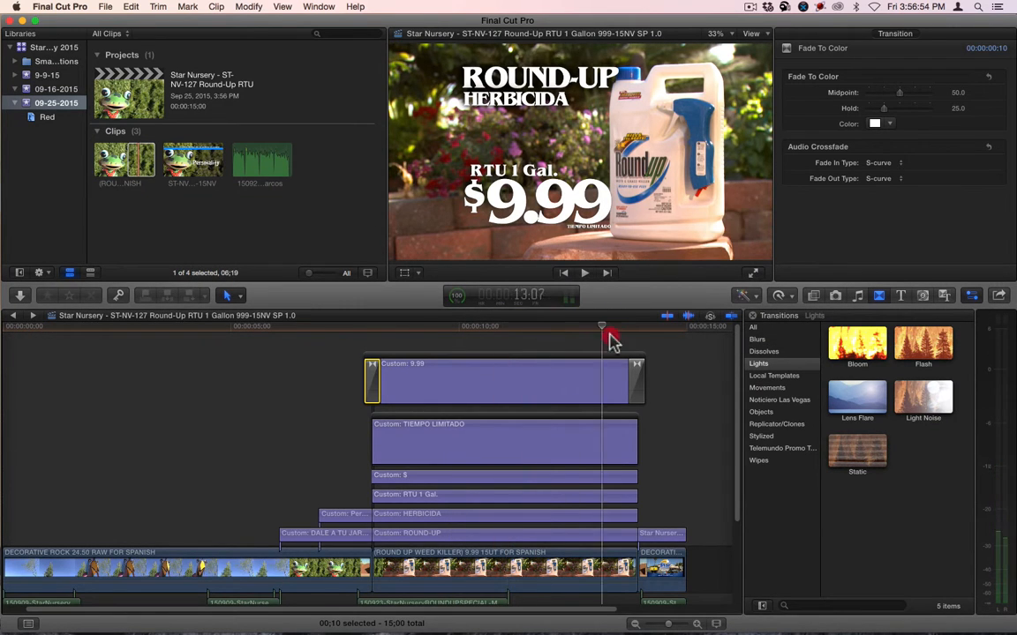
left_click_drag(600, 331, 636, 331)
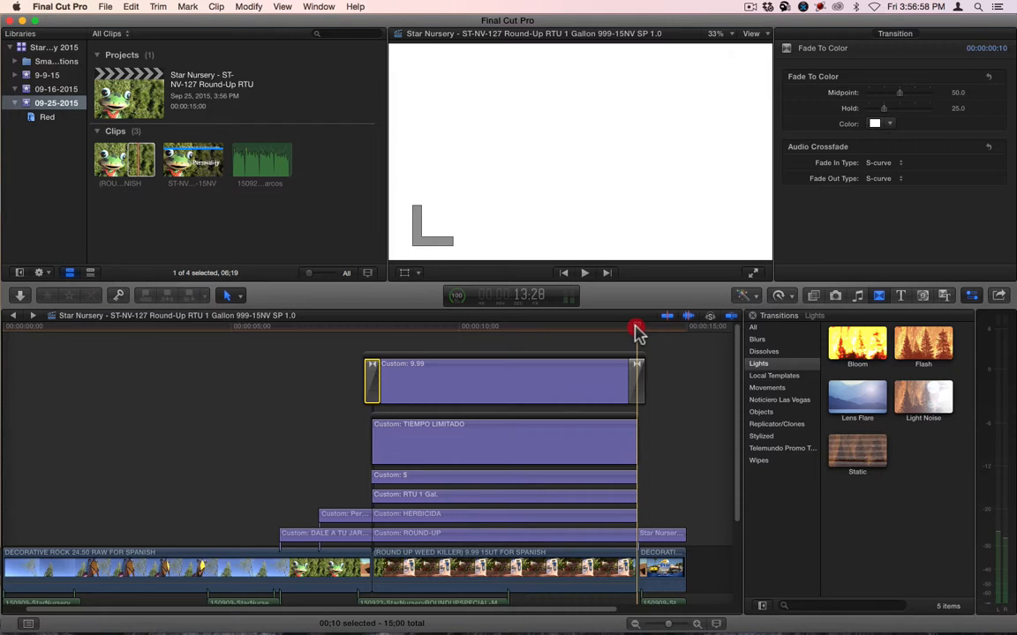
left_click(420, 327)
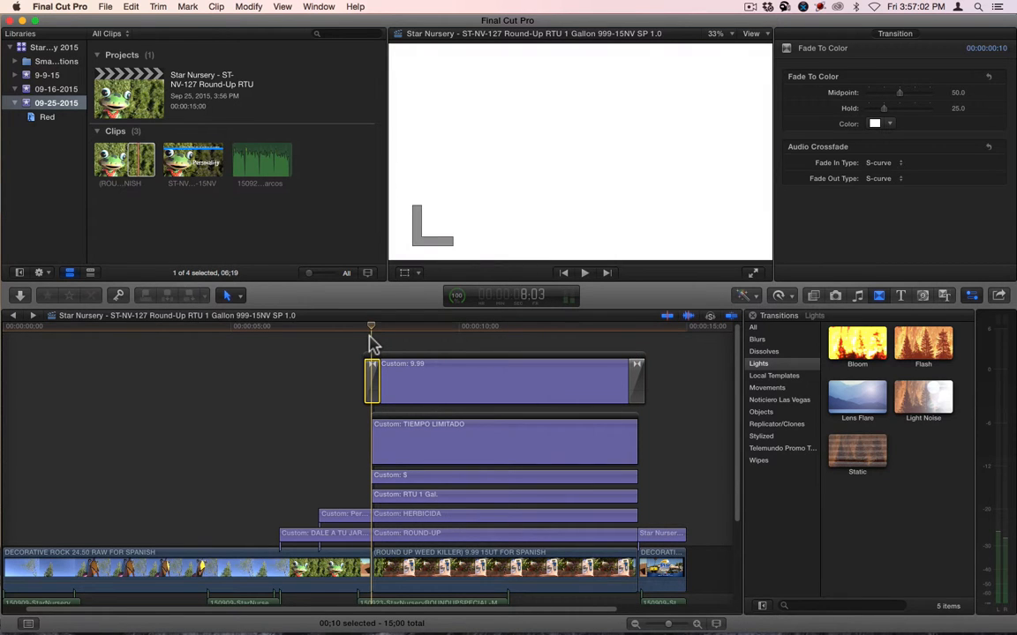
key("F12")
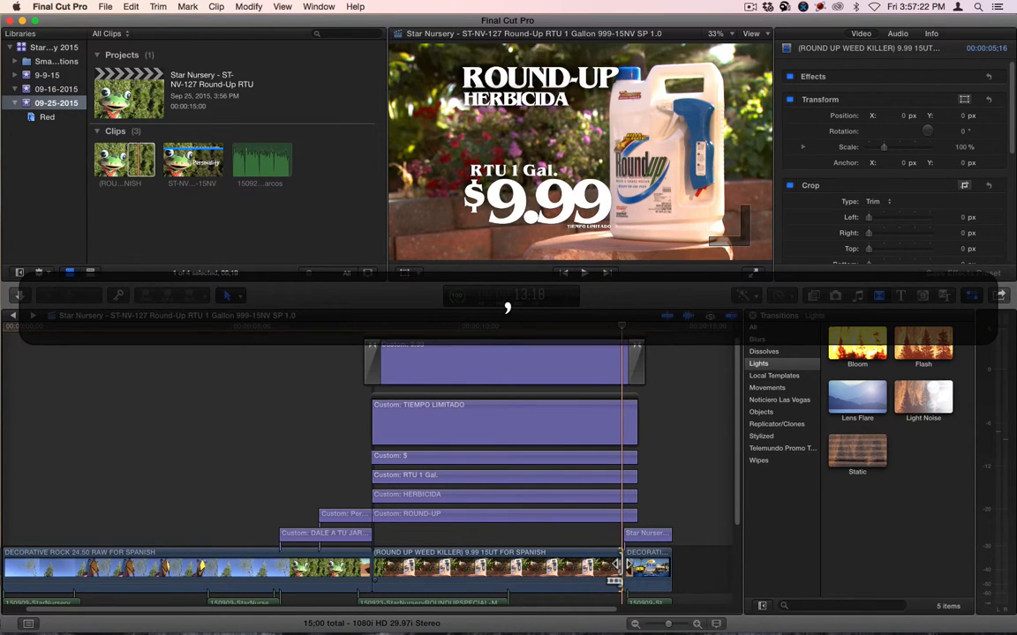
Step: Retime the Spanish product clip by custom duration 00:00:05:25, giving 95% speed
key("cmd+a")
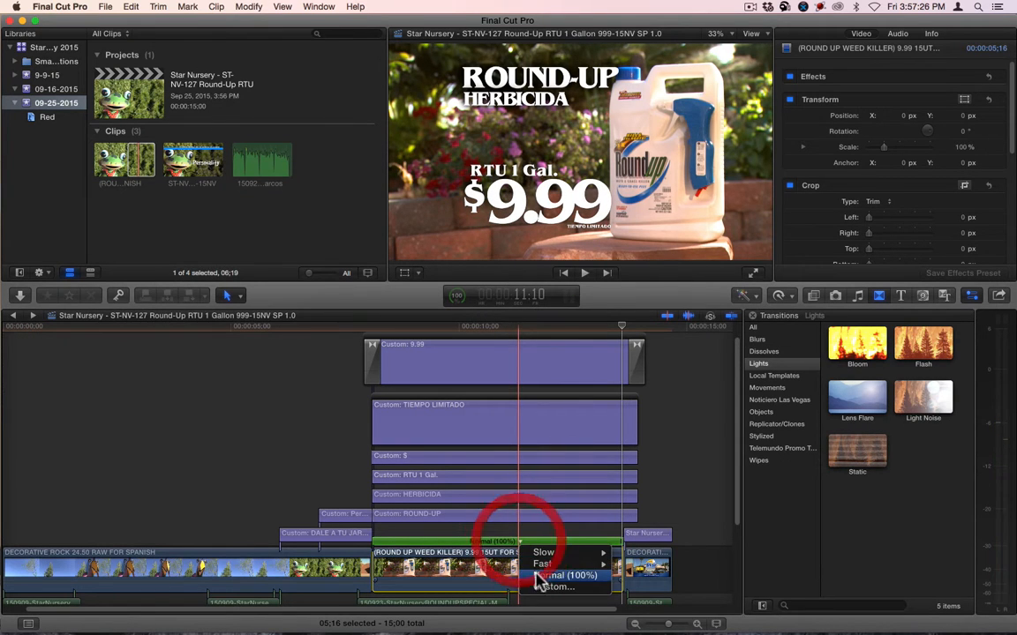
left_click(556, 586)
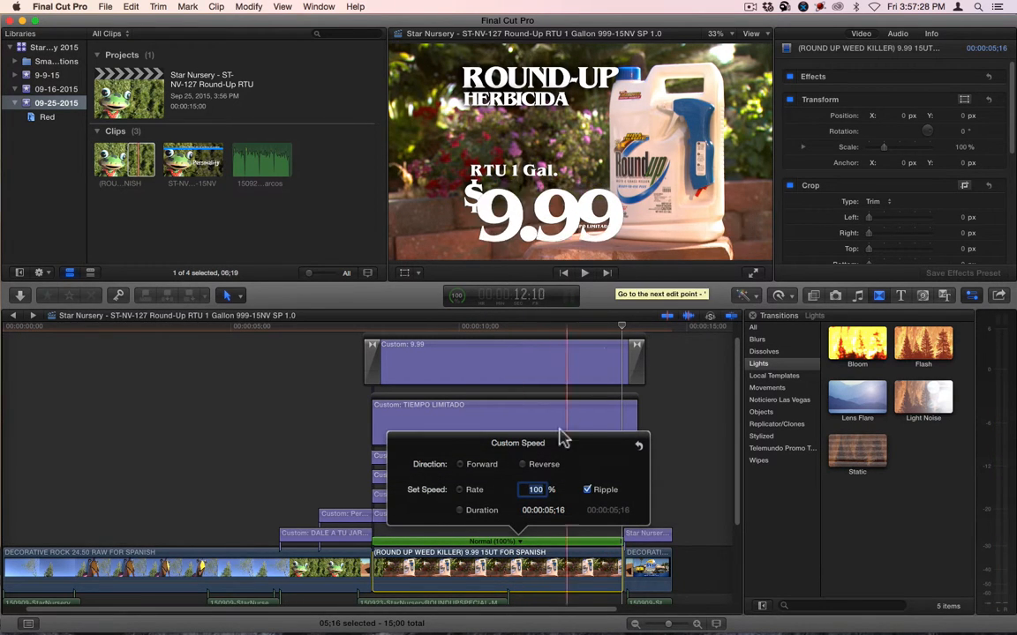
left_click(543, 510)
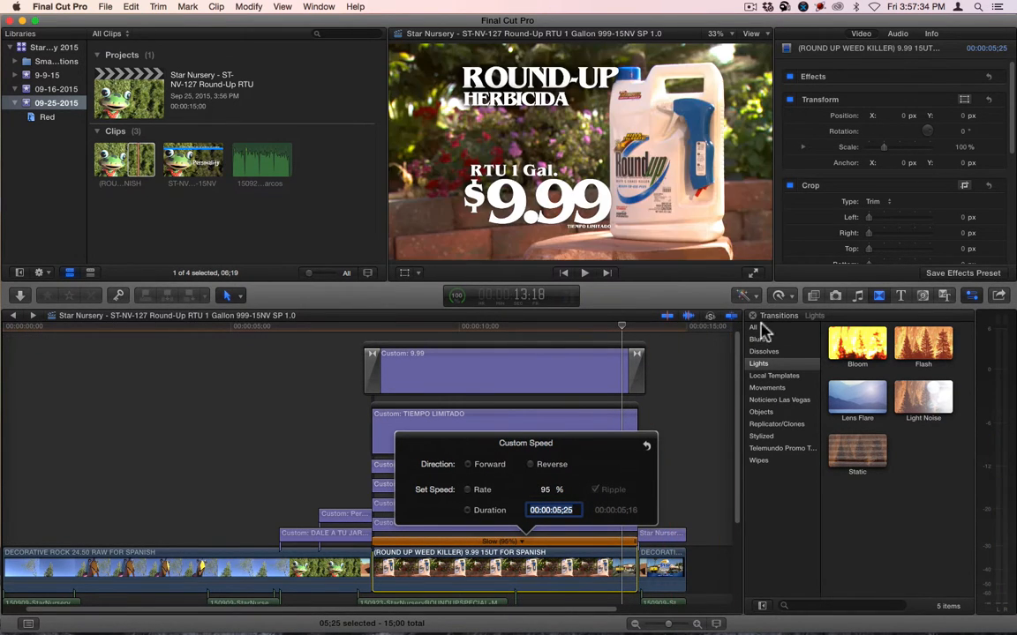
left_click(777, 296)
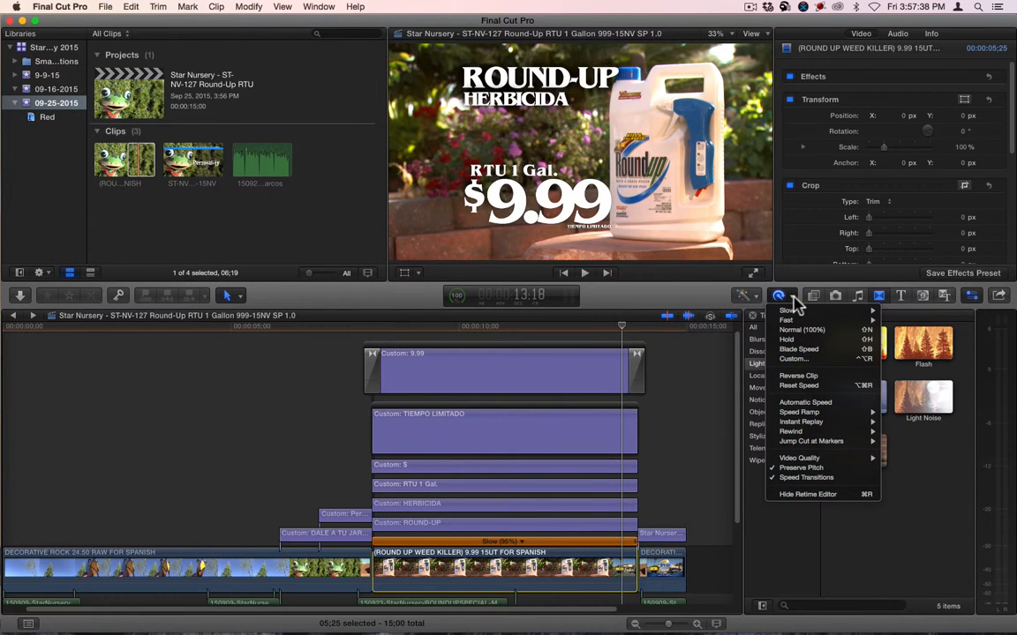
mouse_move(798, 458)
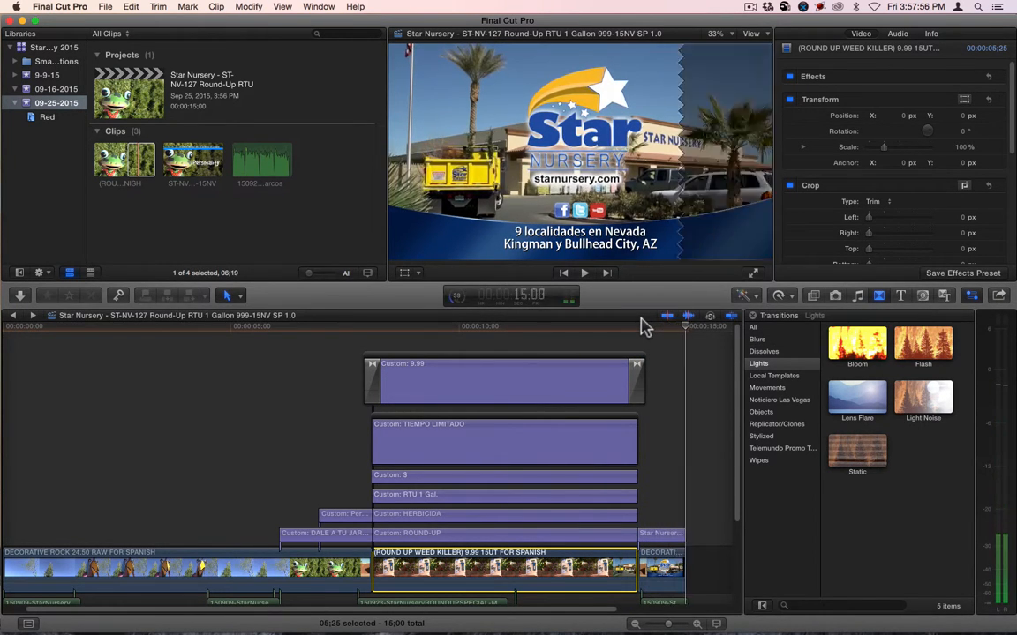
Step: Select every clip, title and audio piece in the timeline with Cmd+A
left_click(609, 336)
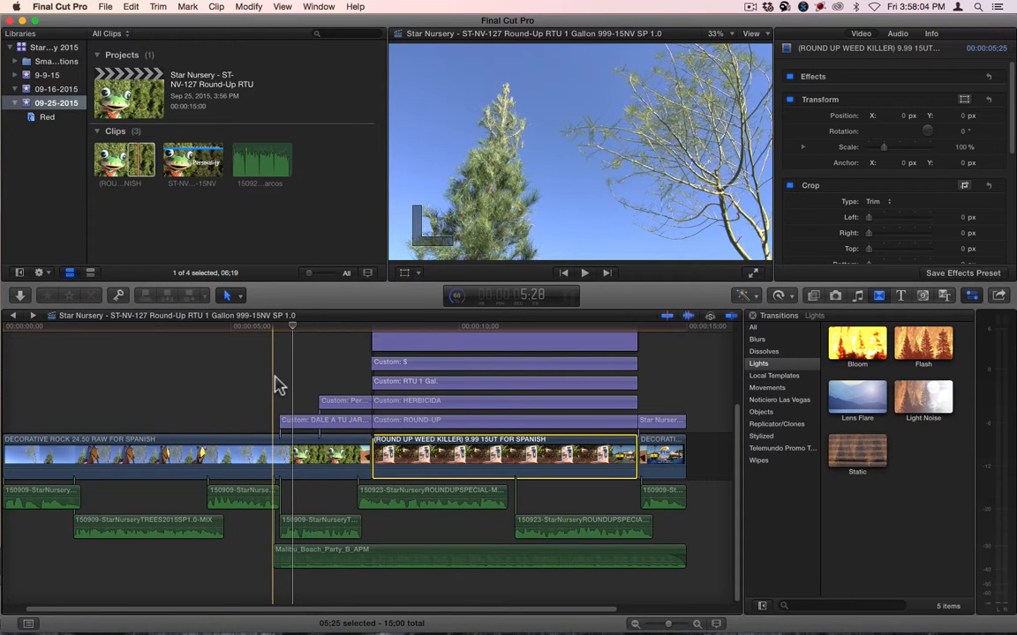
key("cmd+a")
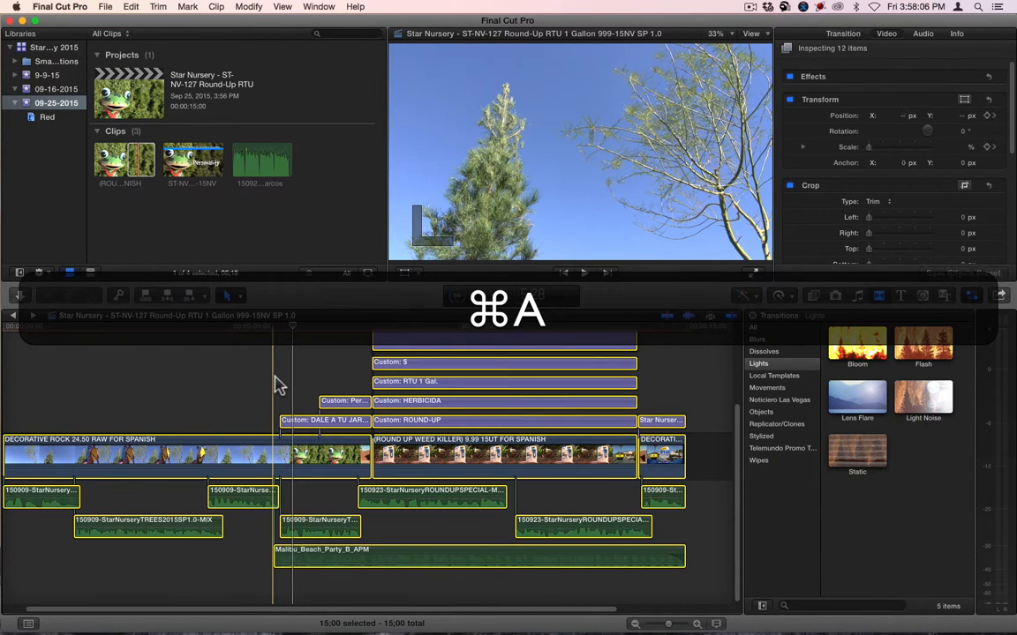
key("cmd+a")
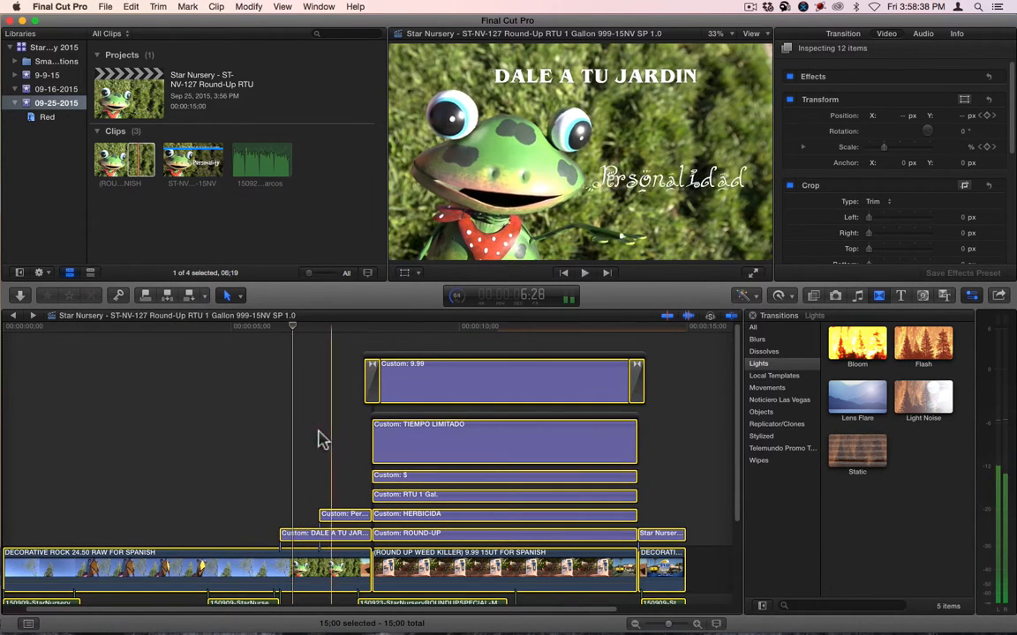
right_click(415, 441)
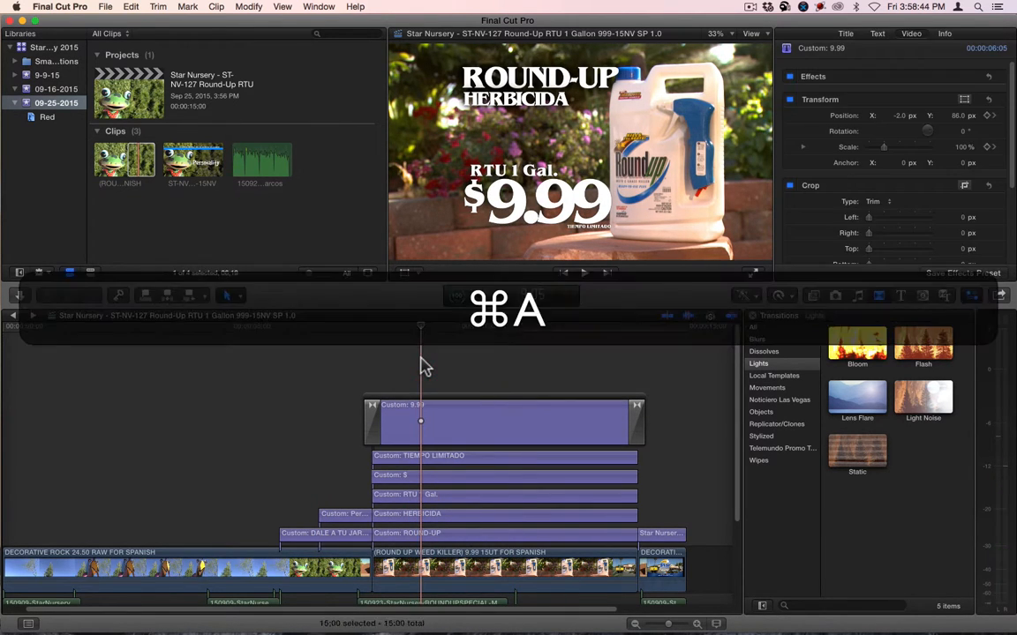
key("cmd+a")
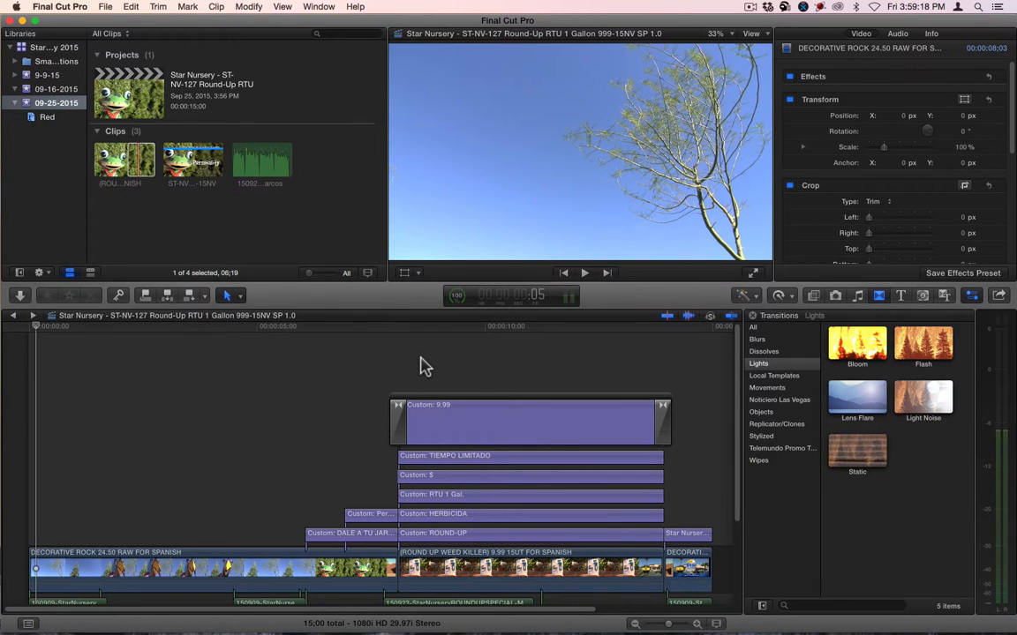
left_click(298, 333)
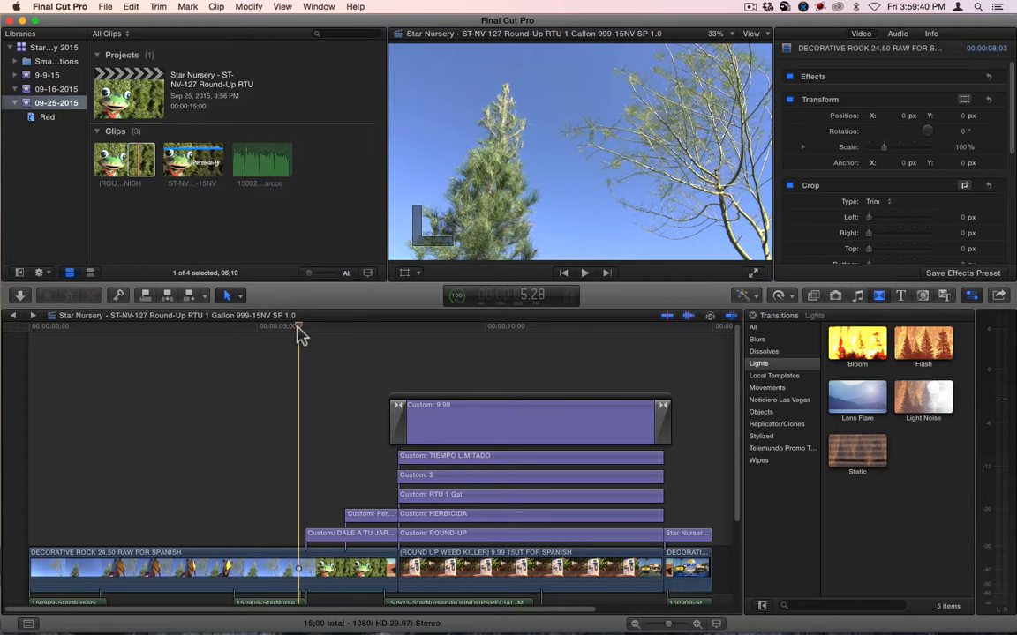
Step: Start a Master File export with ProRes 422 settings and continue to the save location
key("cmd+e")
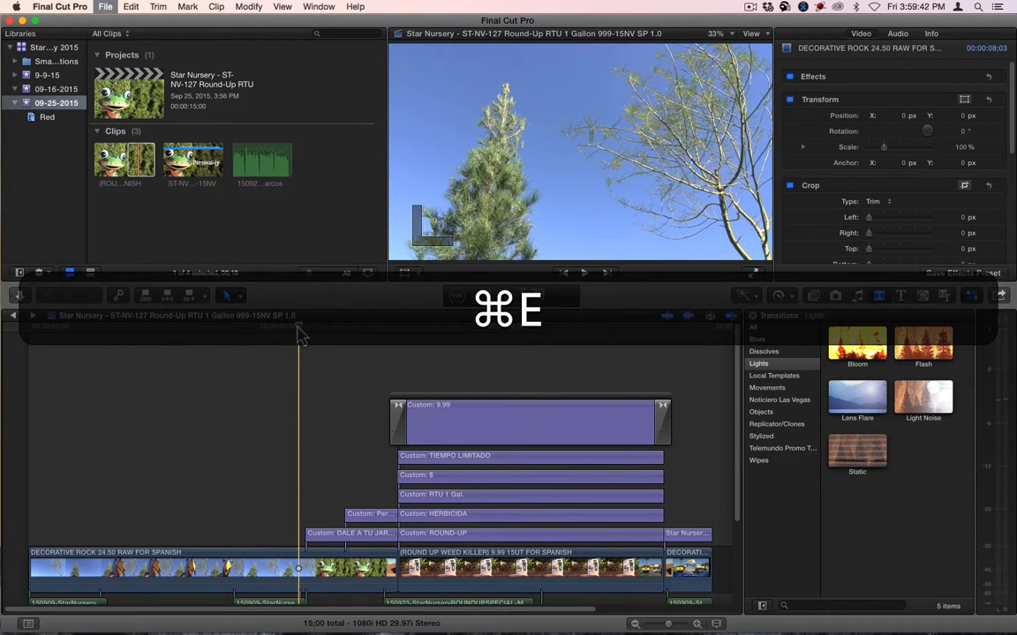
key("cmd+e")
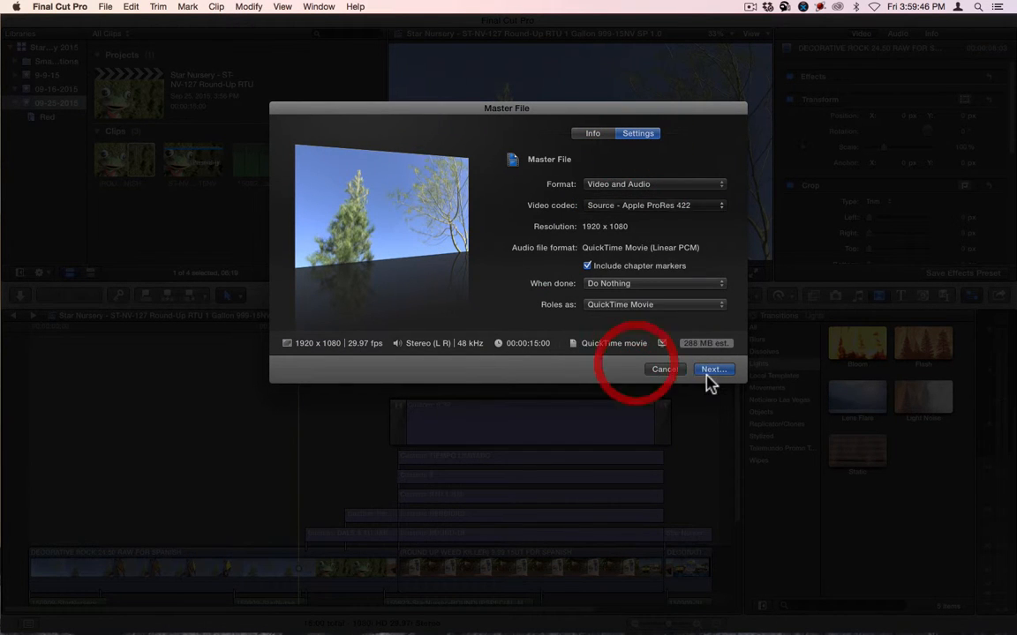
left_click(713, 369)
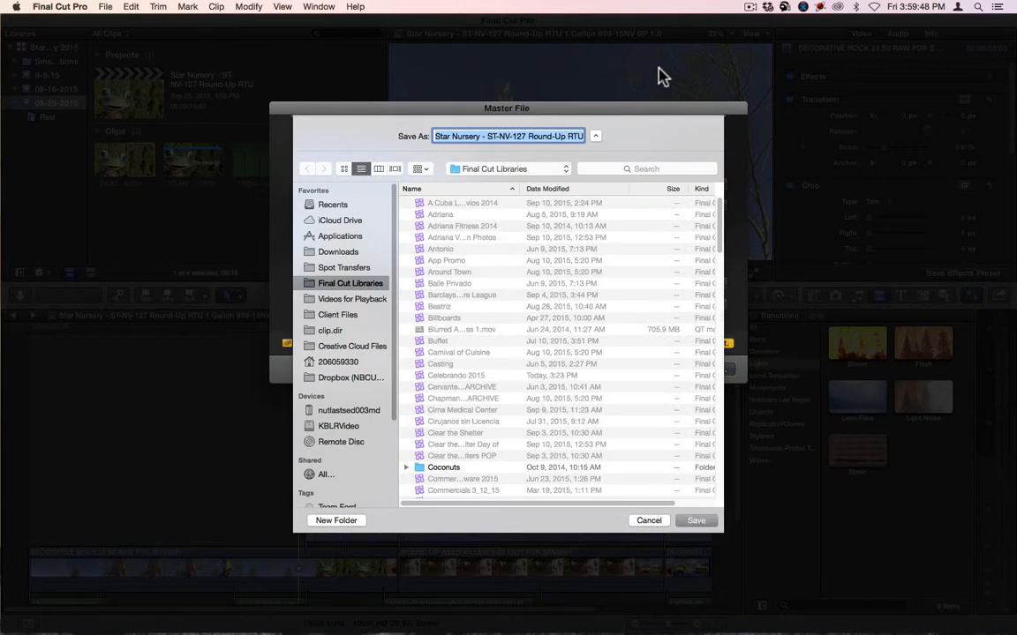